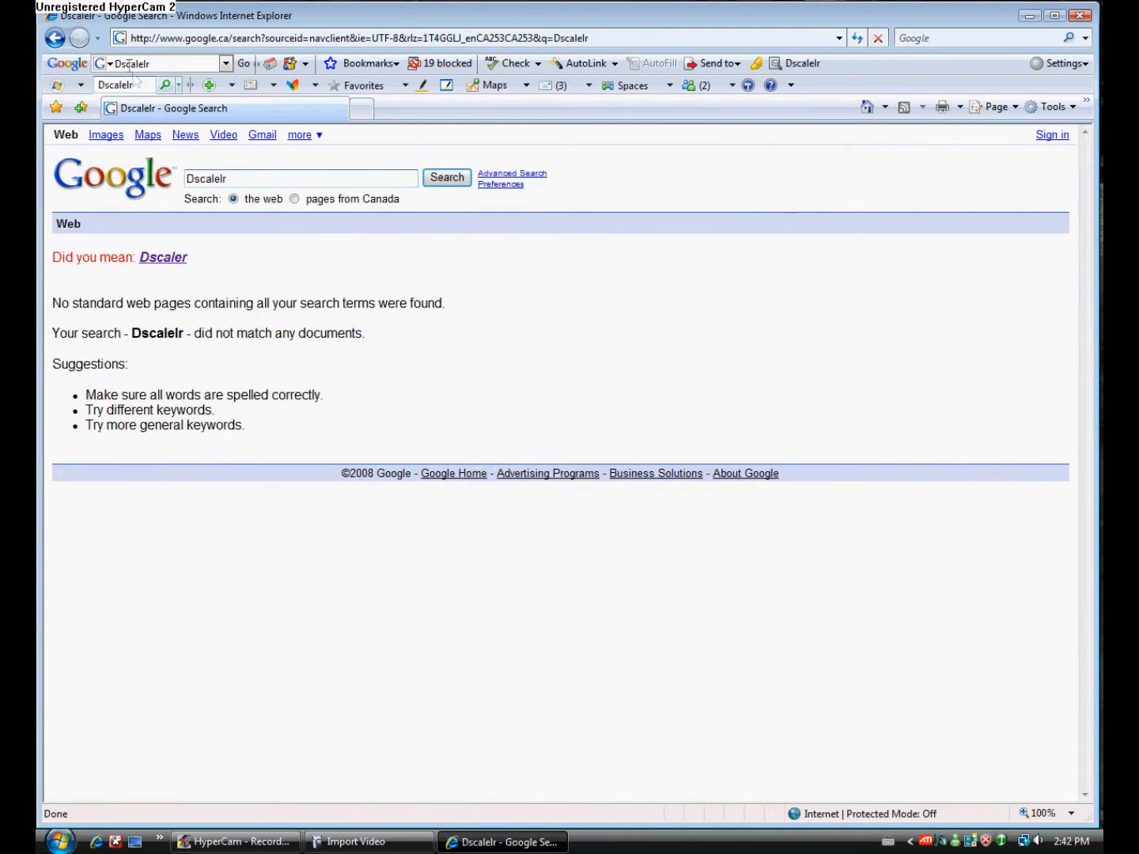
Follow the 'Dscaler' suggestion to DScaler 4 News & Download and download the 4.1.15 Stable setup.
{"action": "left_click", "coordinate": [163, 257]}
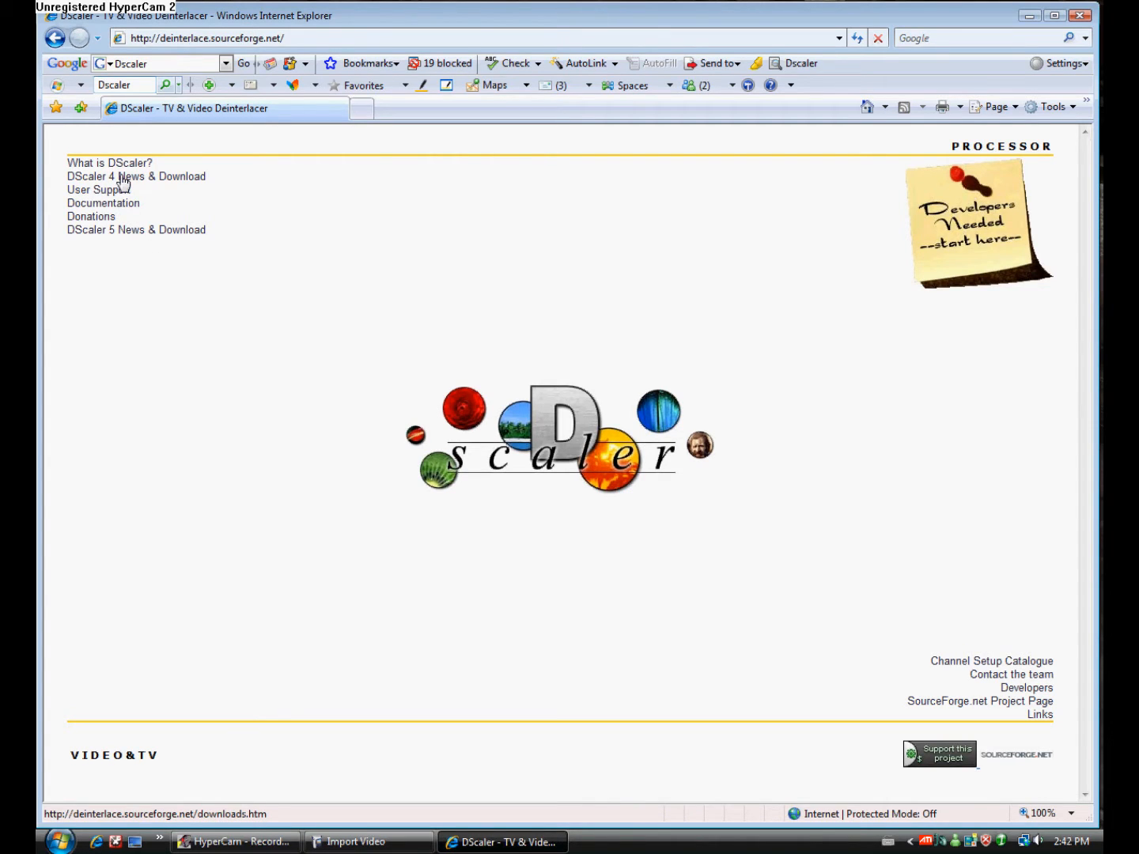
{"action": "left_click", "coordinate": [136, 176]}
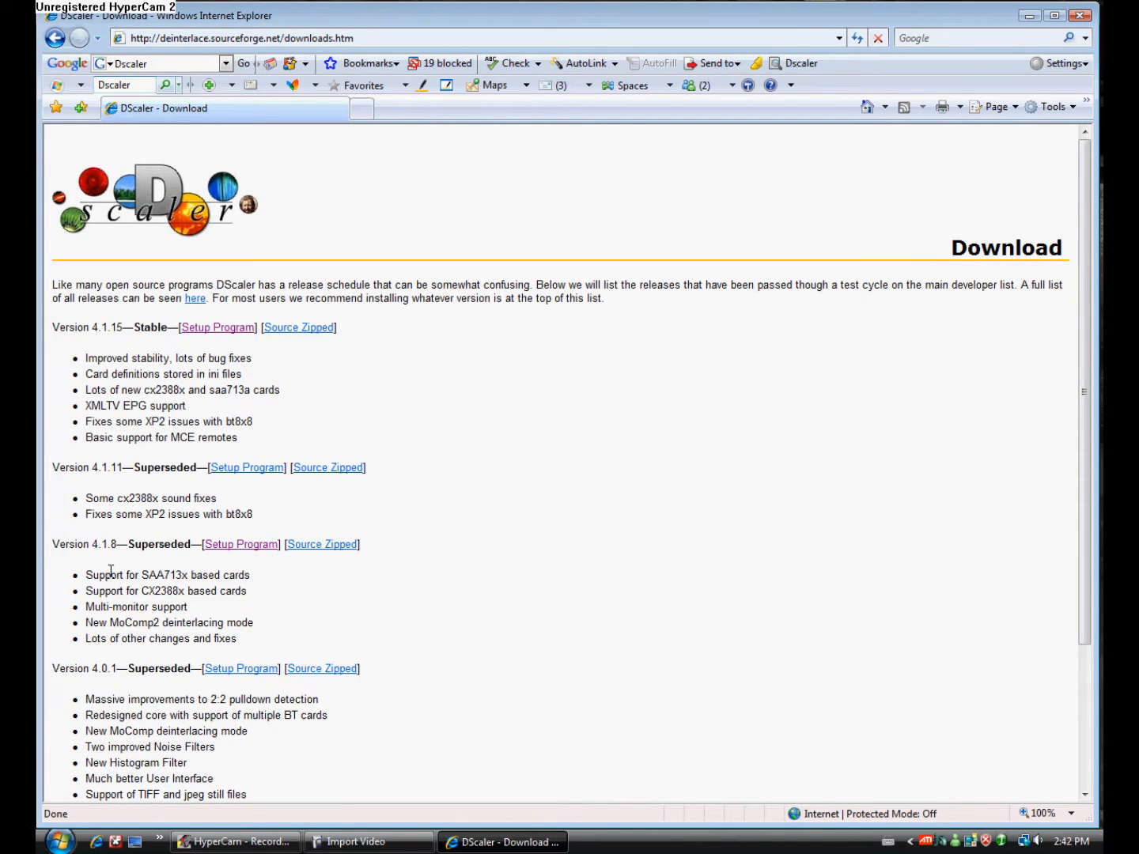
{"action": "mouse_move", "coordinate": [158, 410]}
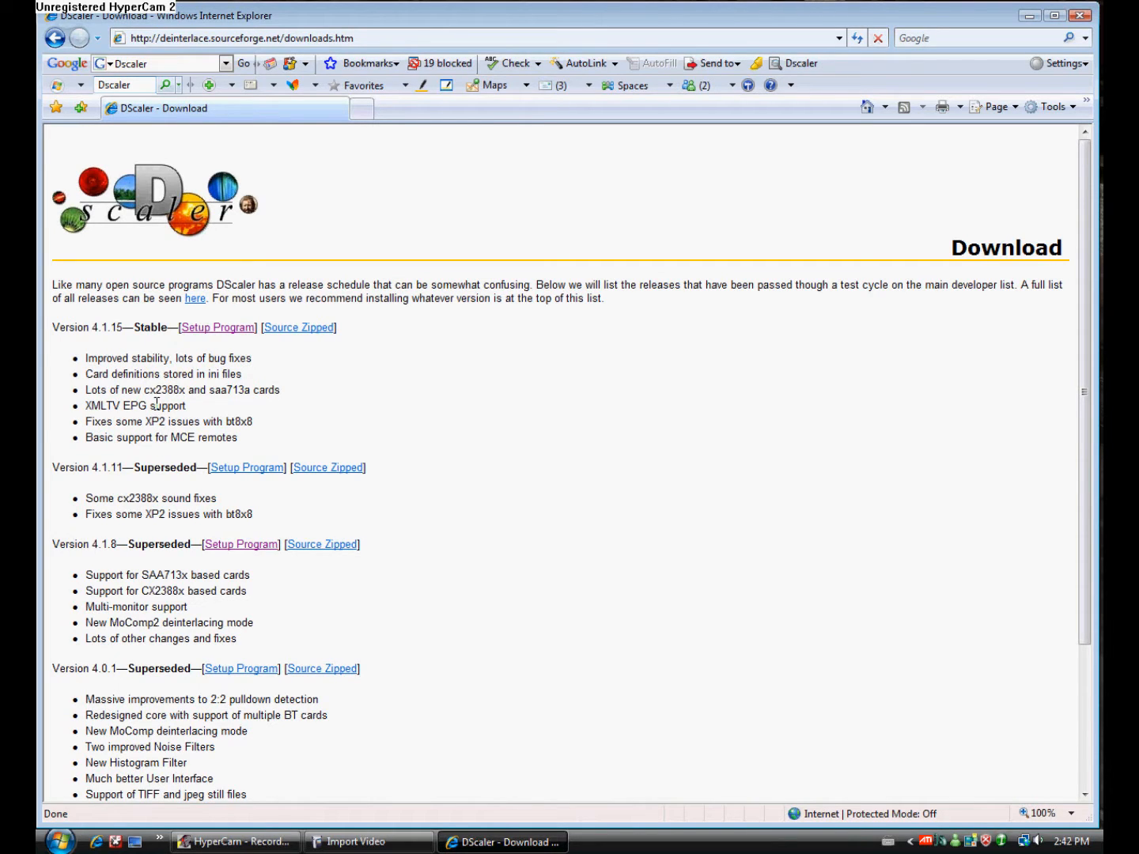
{"action": "mouse_move", "coordinate": [217, 327]}
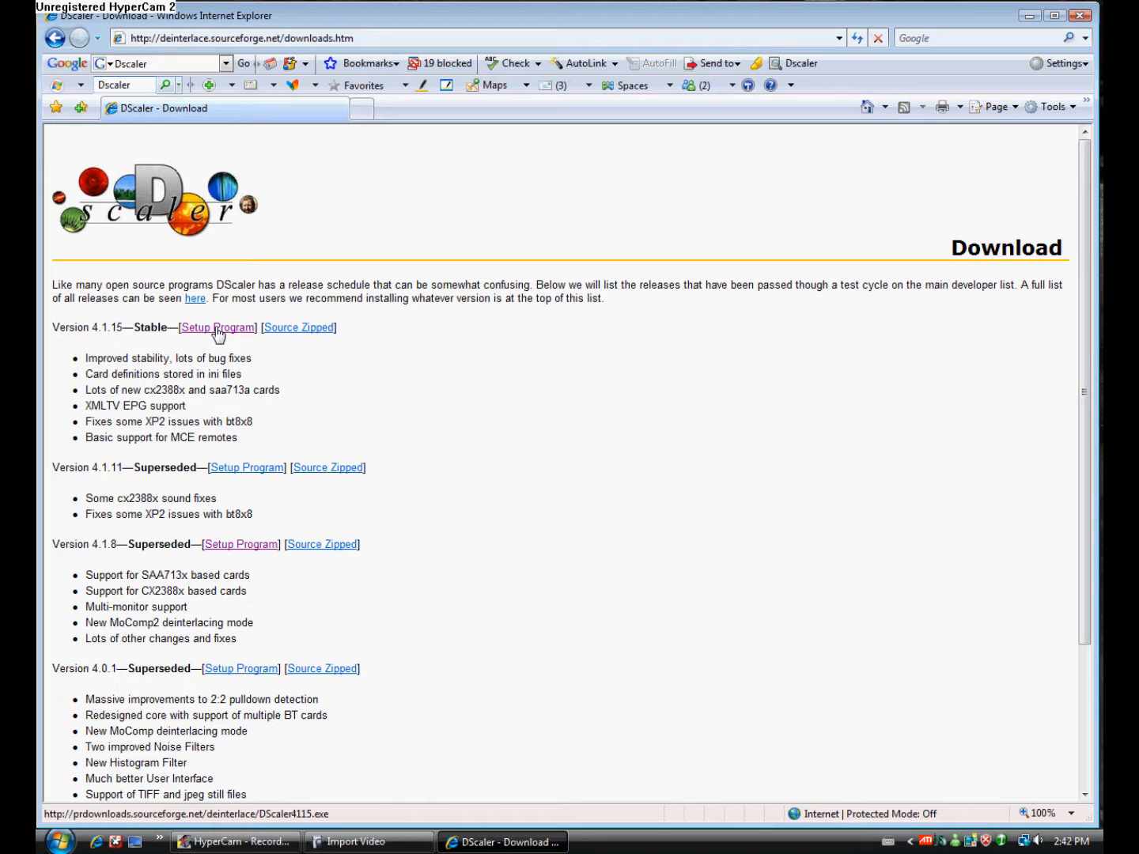
{"action": "left_click", "coordinate": [216, 327]}
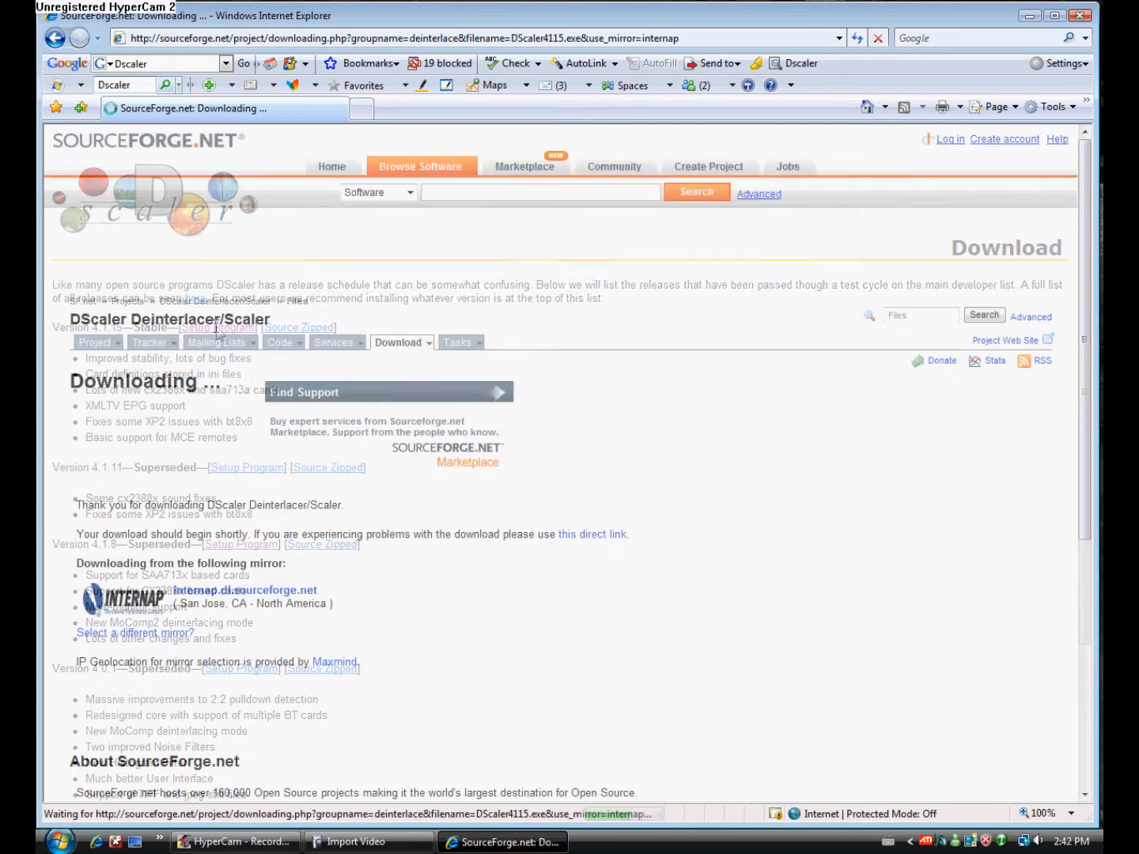
{"action": "left_click", "coordinate": [213, 341]}
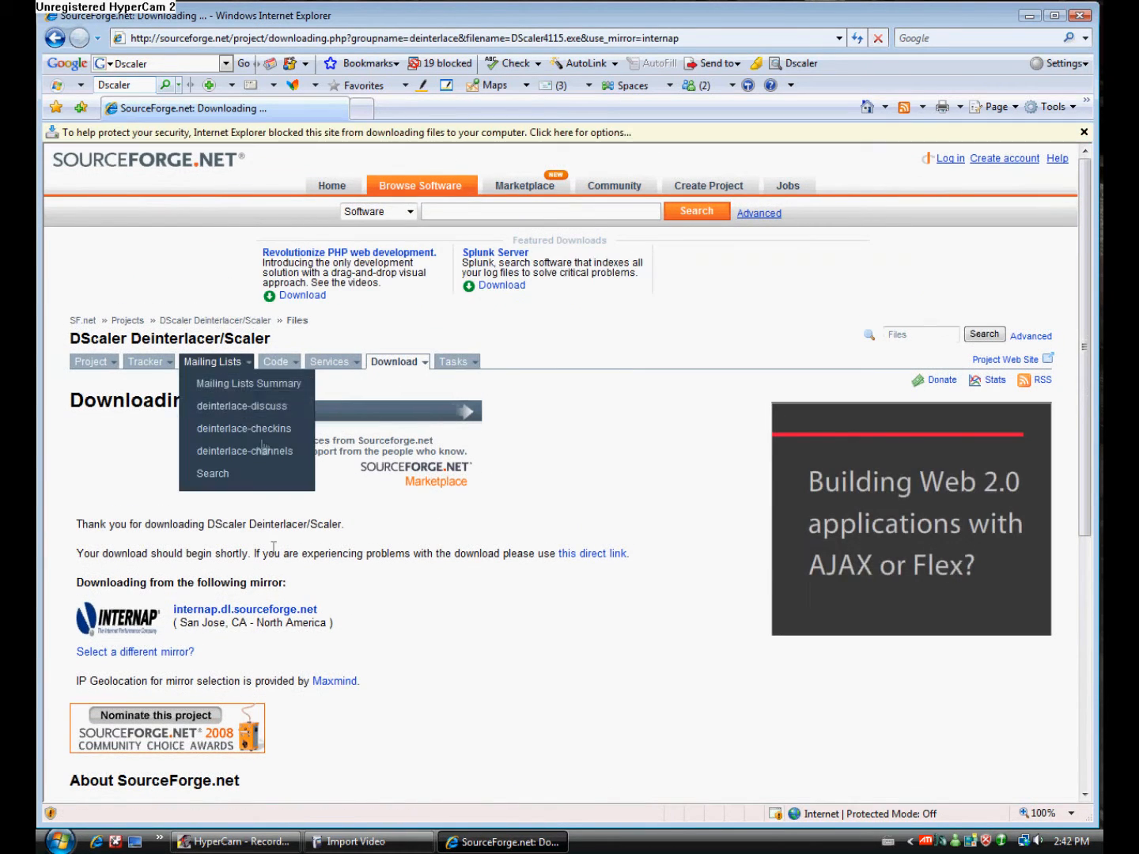
{"action": "left_click", "coordinate": [379, 575]}
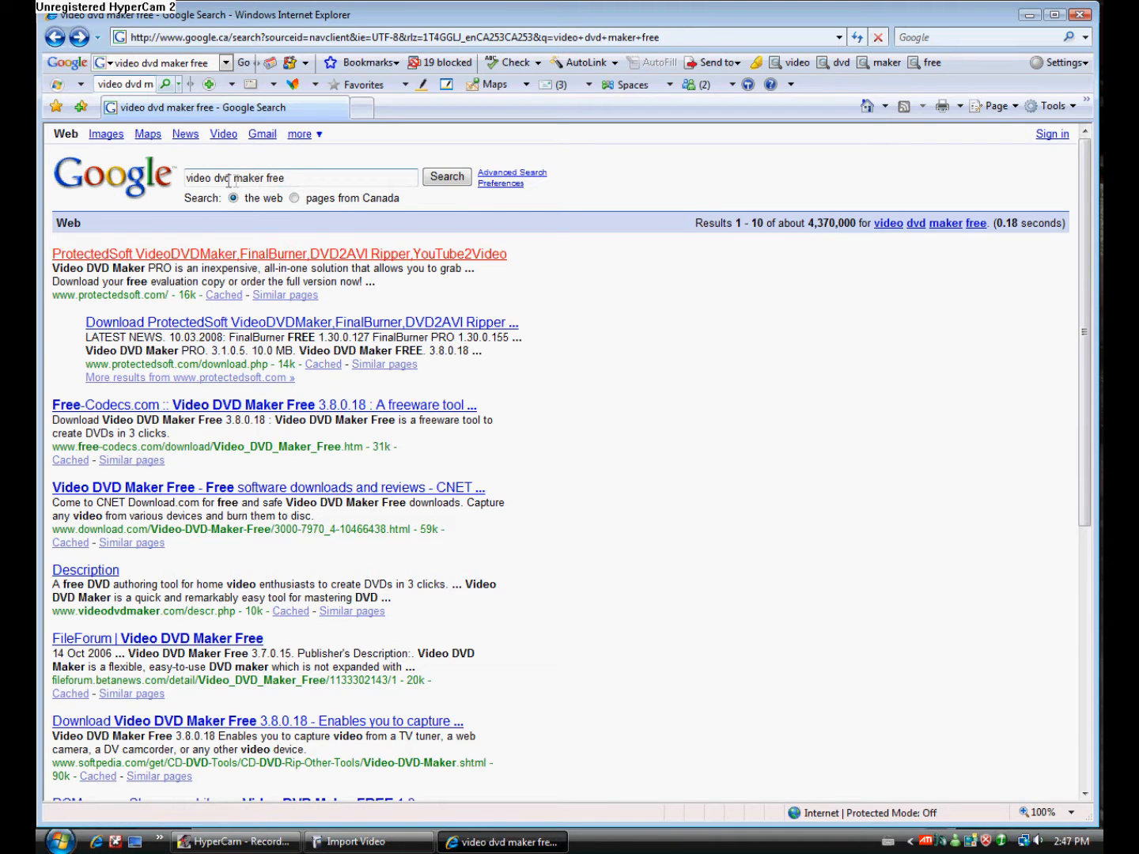
Search 'video dvd maker free' and download Video DVD Maker FREE from ProtectedSoft.
{"action": "left_click", "coordinate": [446, 177]}
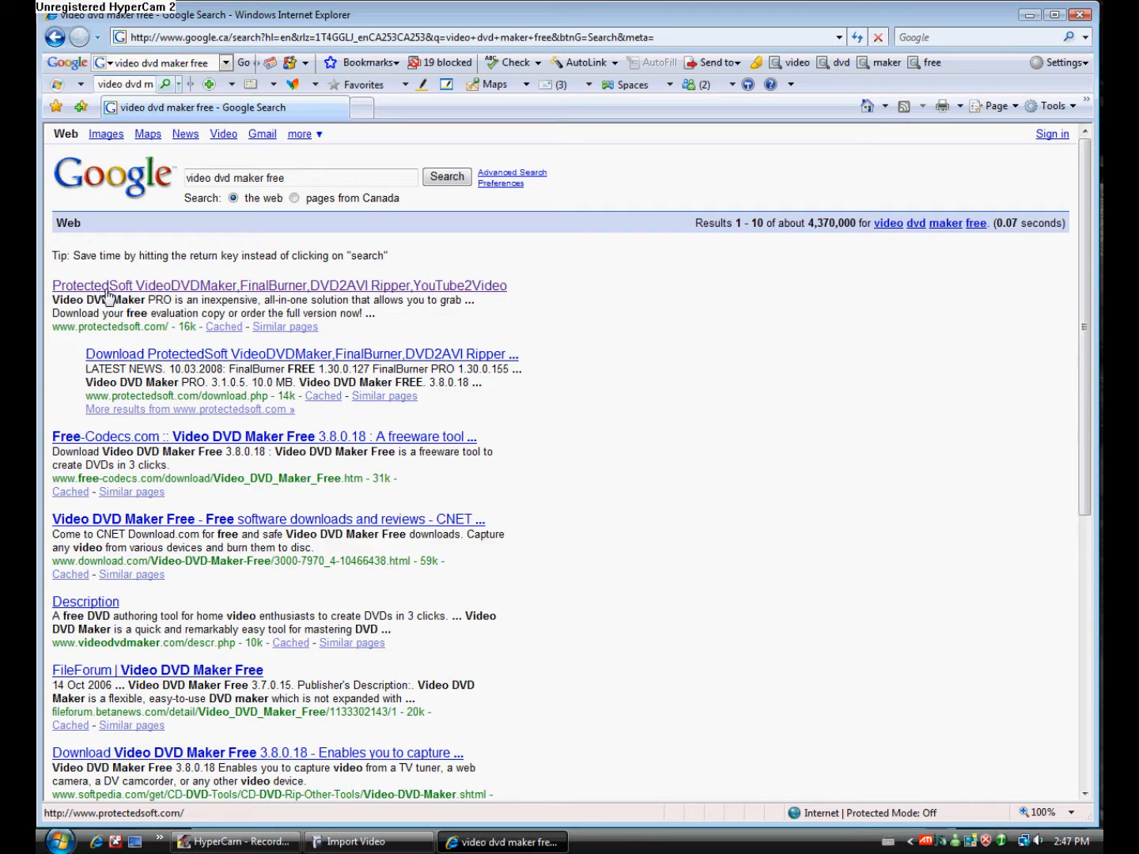
{"action": "mouse_move", "coordinate": [190, 297]}
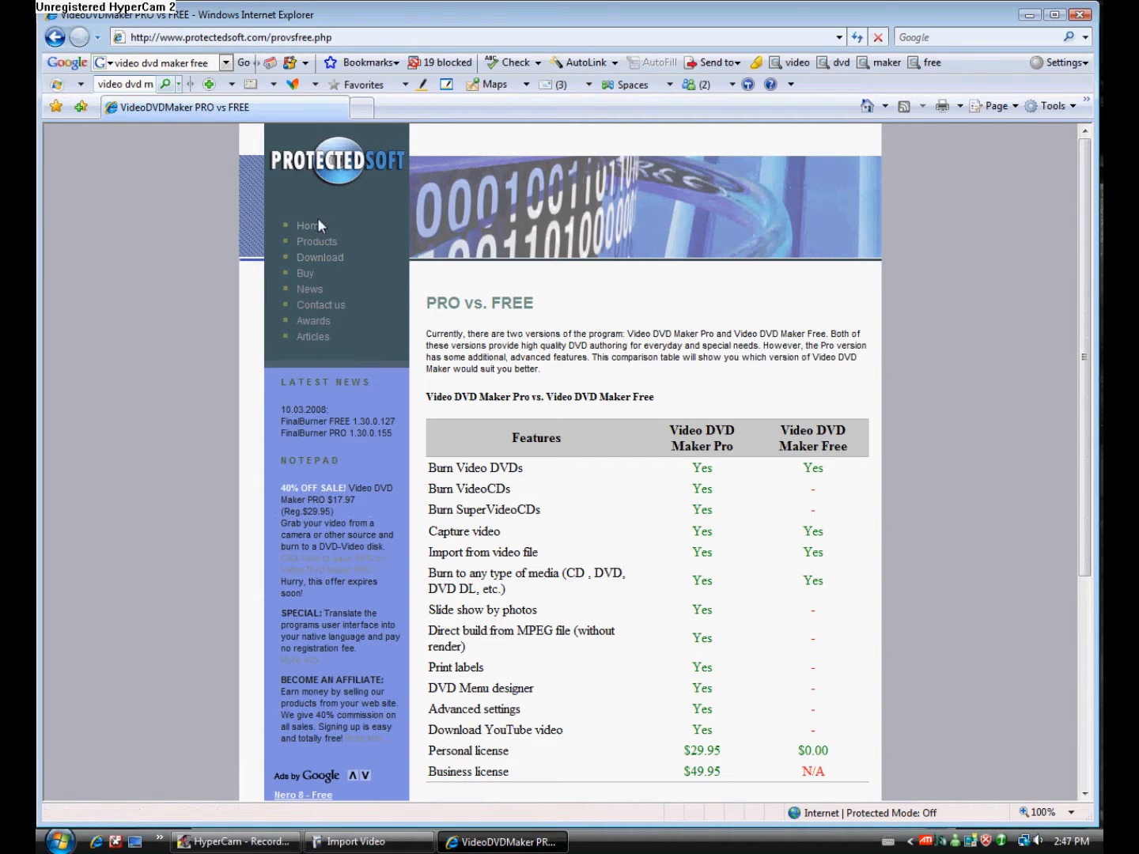
{"action": "mouse_move", "coordinate": [320, 257]}
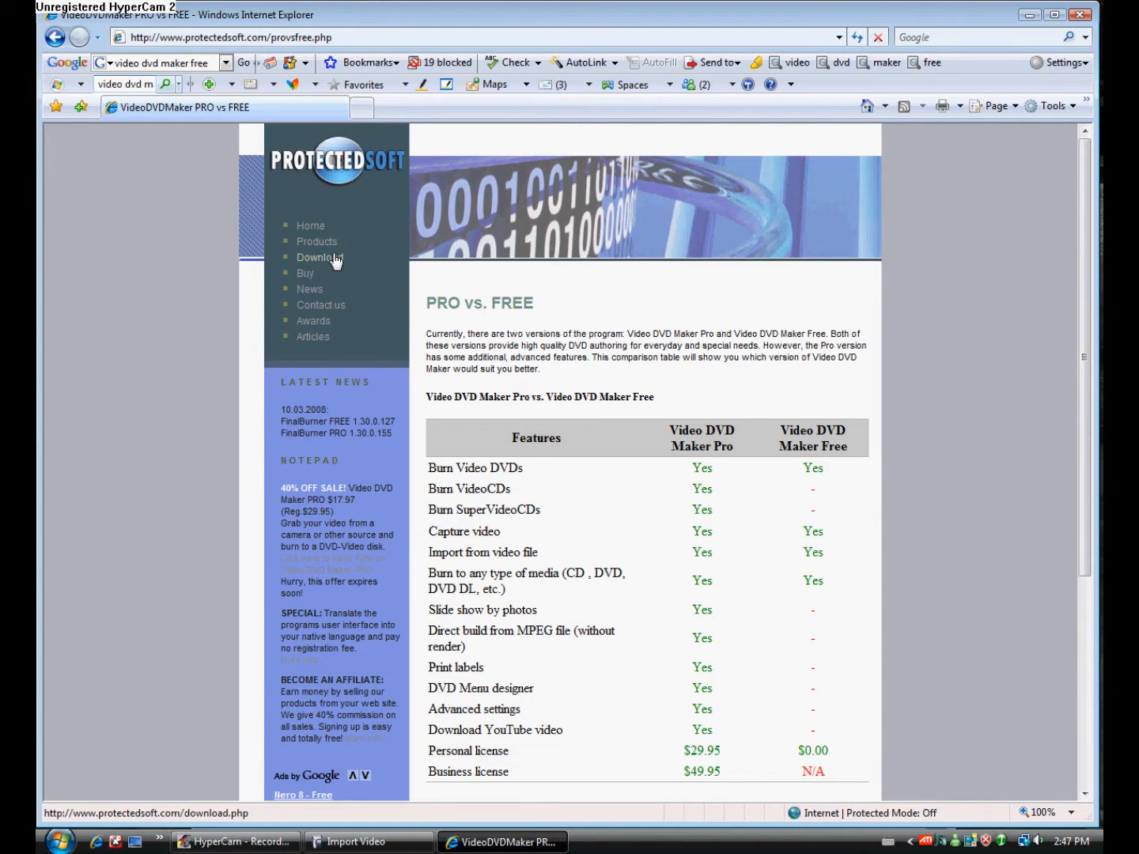
{"action": "left_click", "coordinate": [319, 257]}
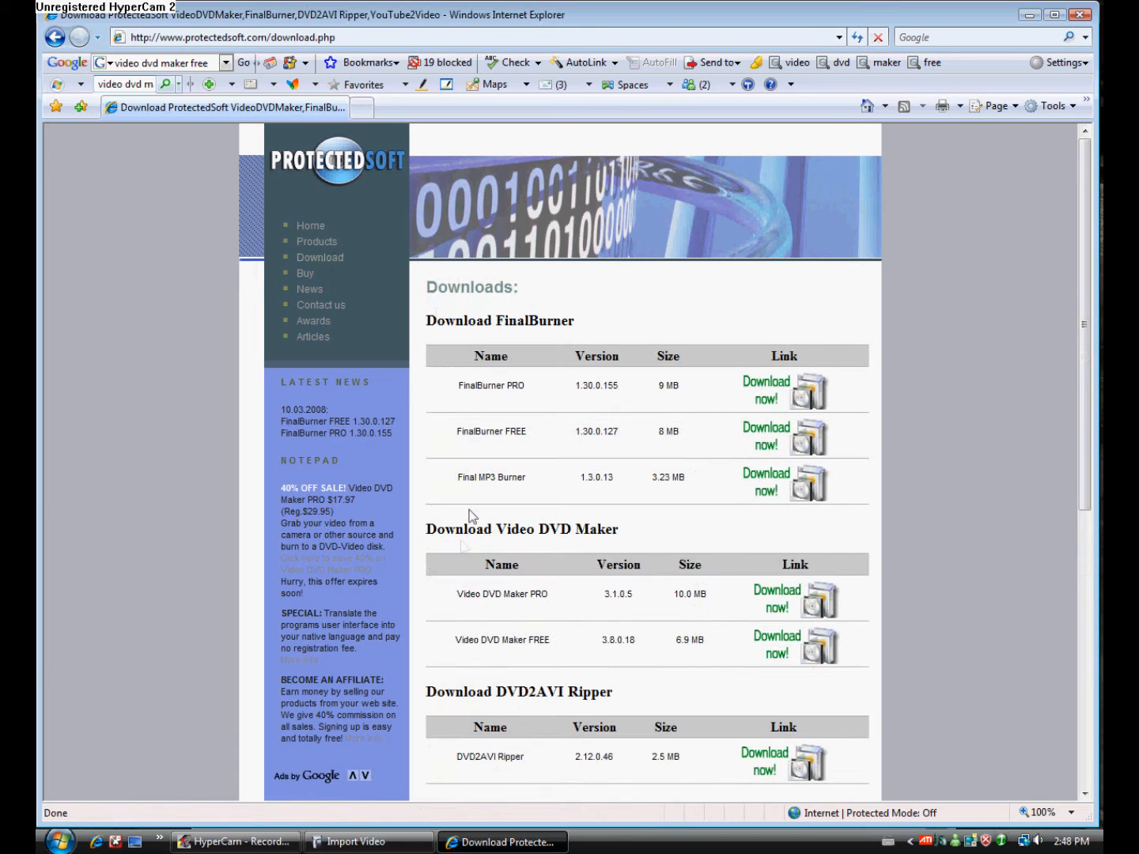
{"action": "scroll", "scroll_direction": "down", "scroll_amount": 3}
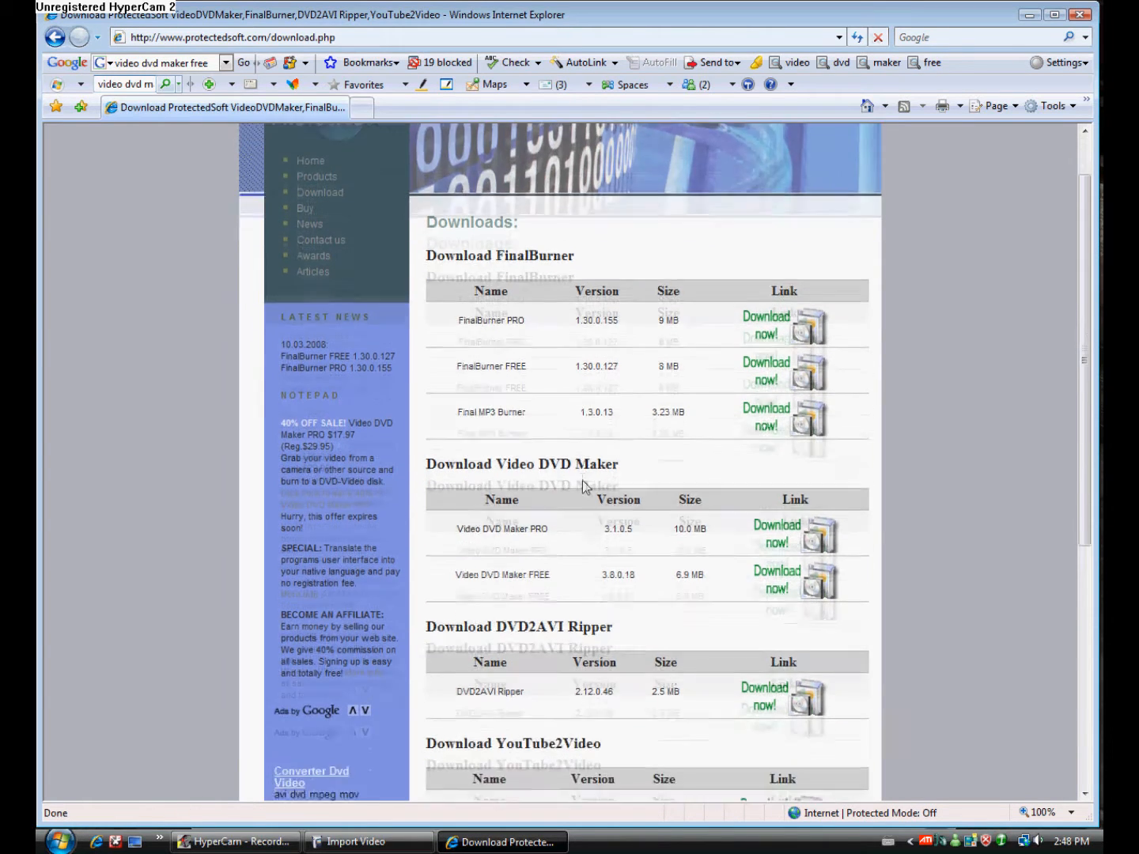
{"action": "scroll", "scroll_direction": "down", "scroll_amount": 3}
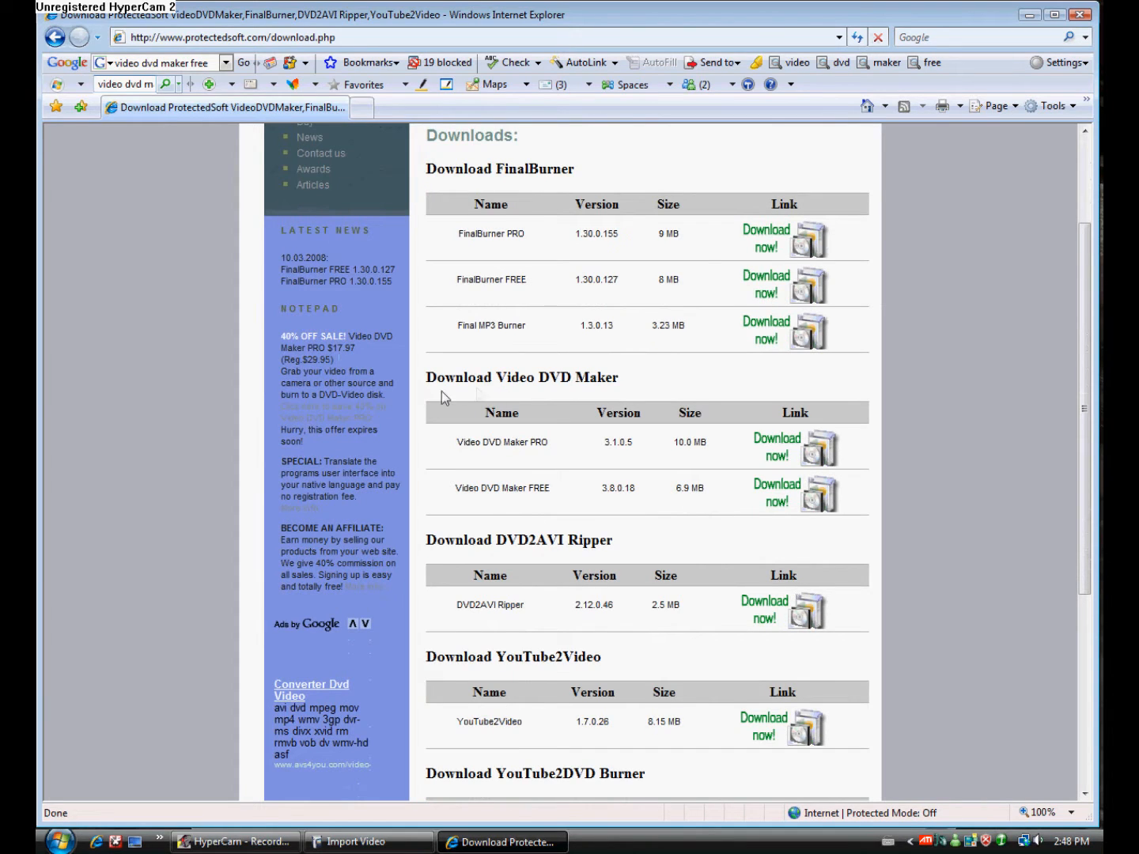
{"action": "mouse_move", "coordinate": [492, 441]}
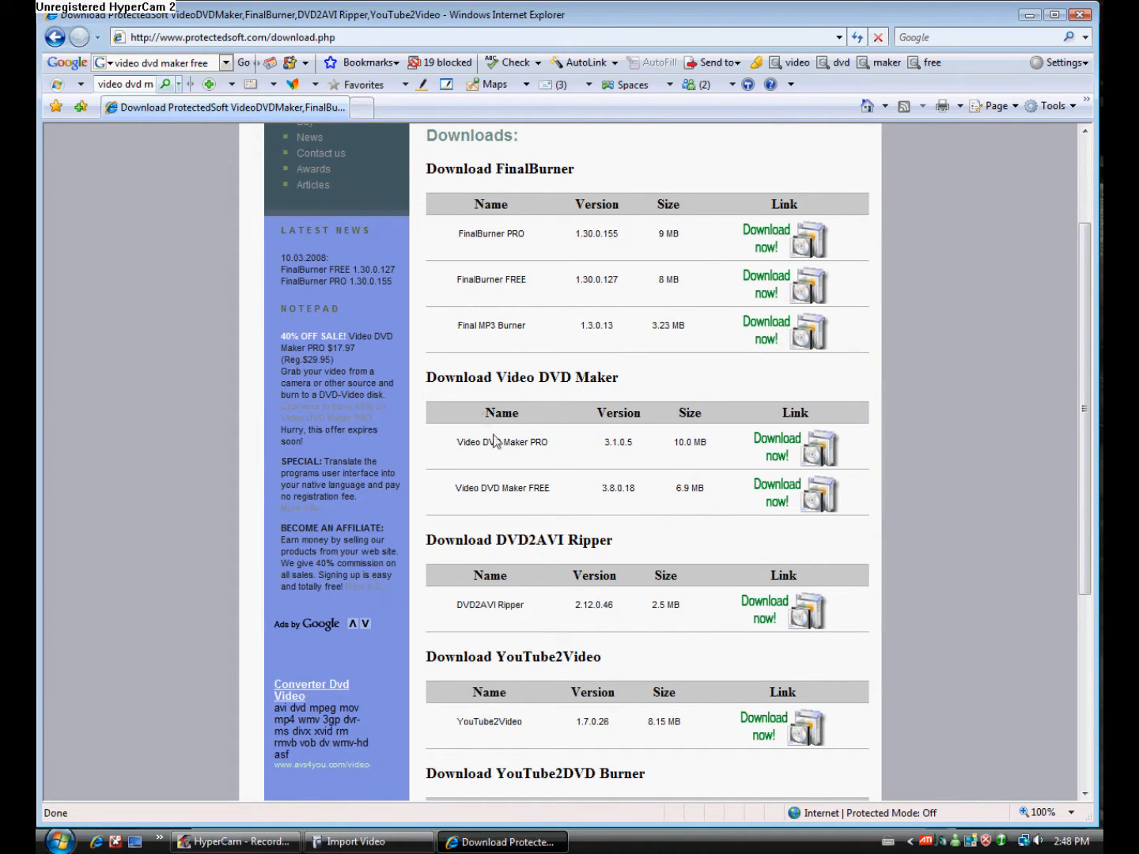
{"action": "mouse_move", "coordinate": [751, 486]}
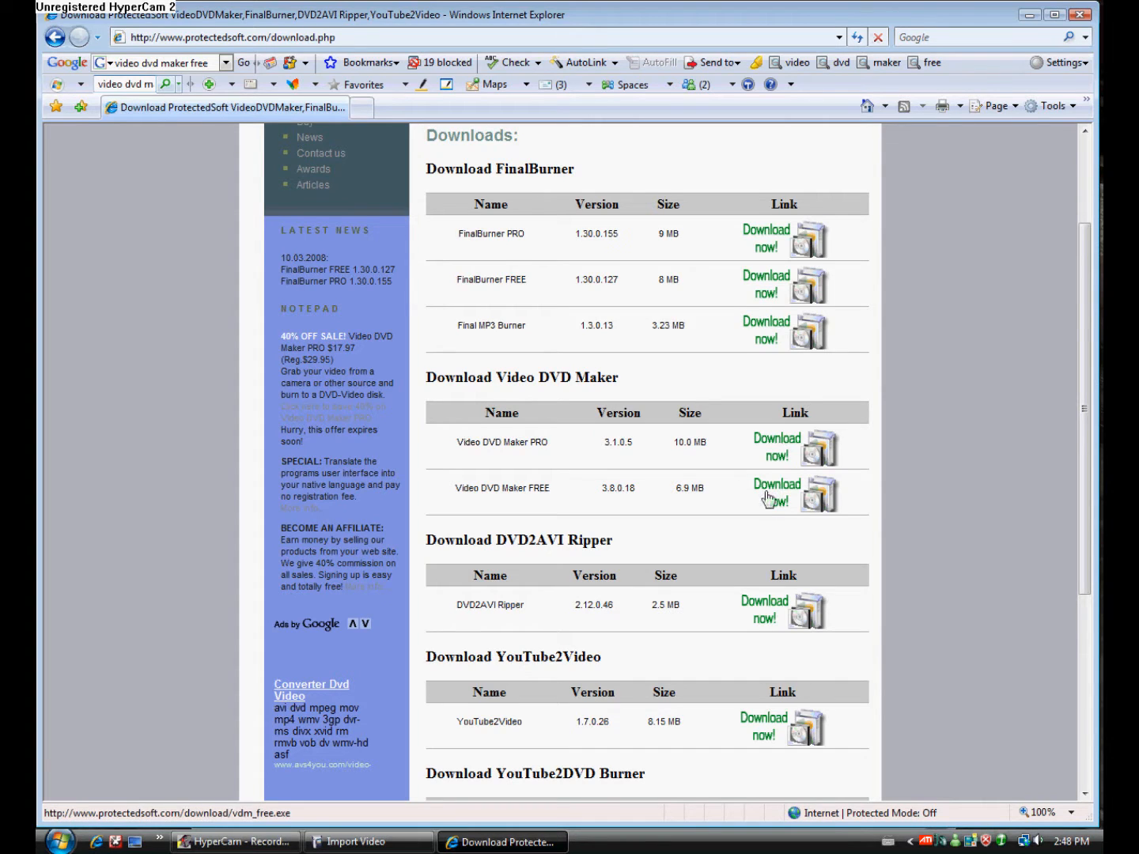
{"action": "mouse_move", "coordinate": [764, 491]}
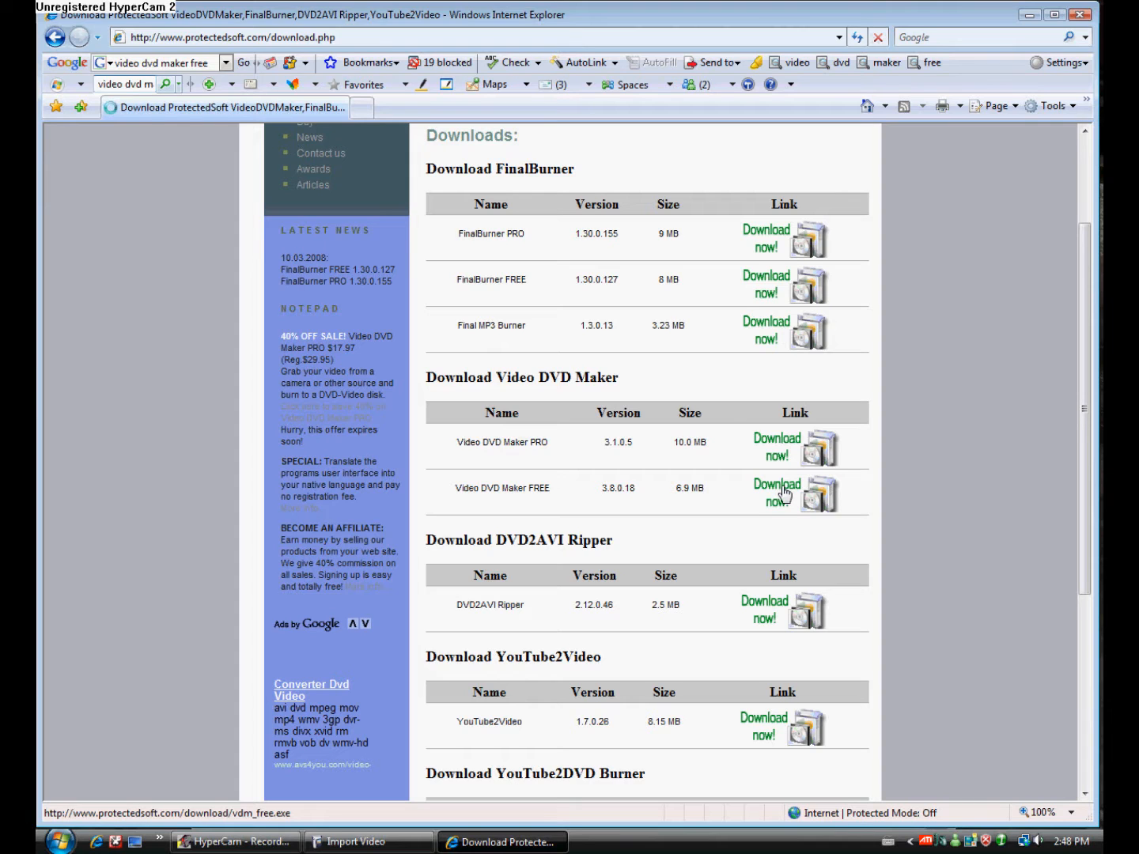
{"action": "left_click", "coordinate": [777, 493]}
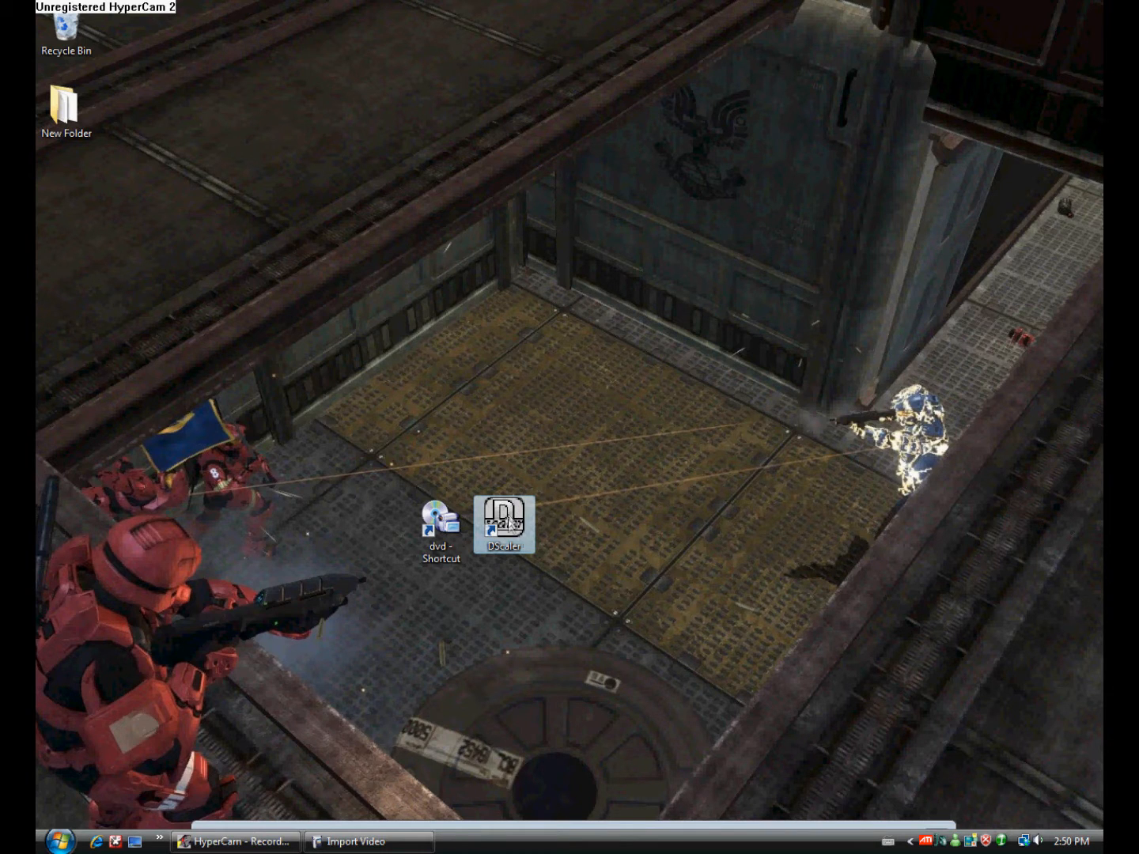
Launch DScaler and select Hauppauge WinTV PVR PCI II Capture (DShow) from Sources.
{"action": "double_click", "coordinate": [505, 524]}
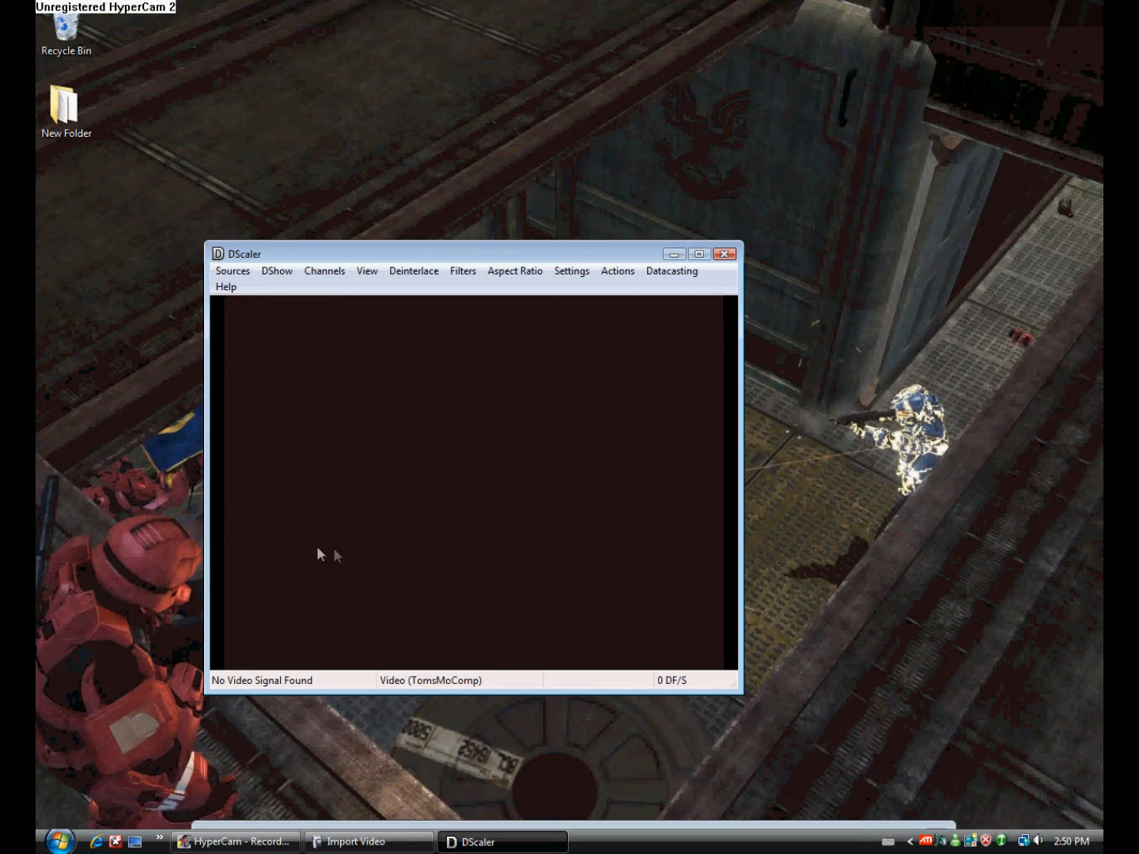
{"action": "mouse_move", "coordinate": [277, 375]}
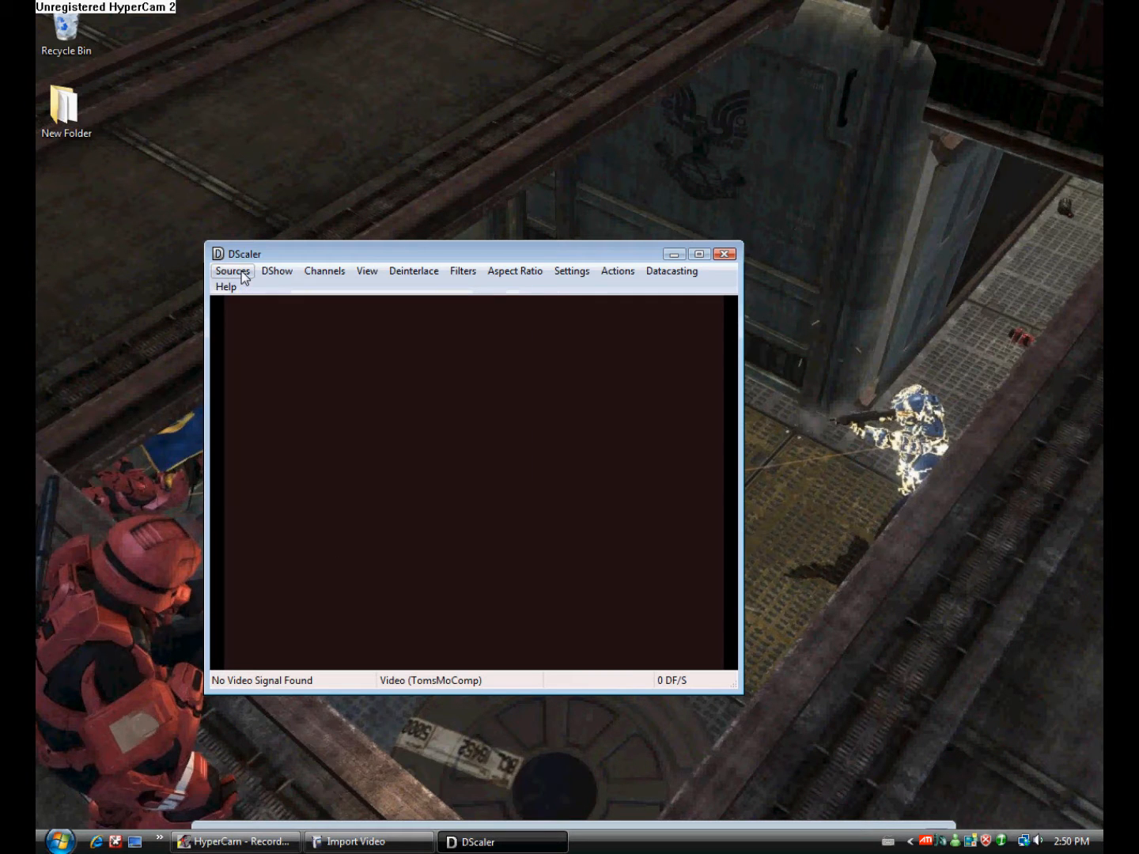
{"action": "left_click", "coordinate": [232, 271]}
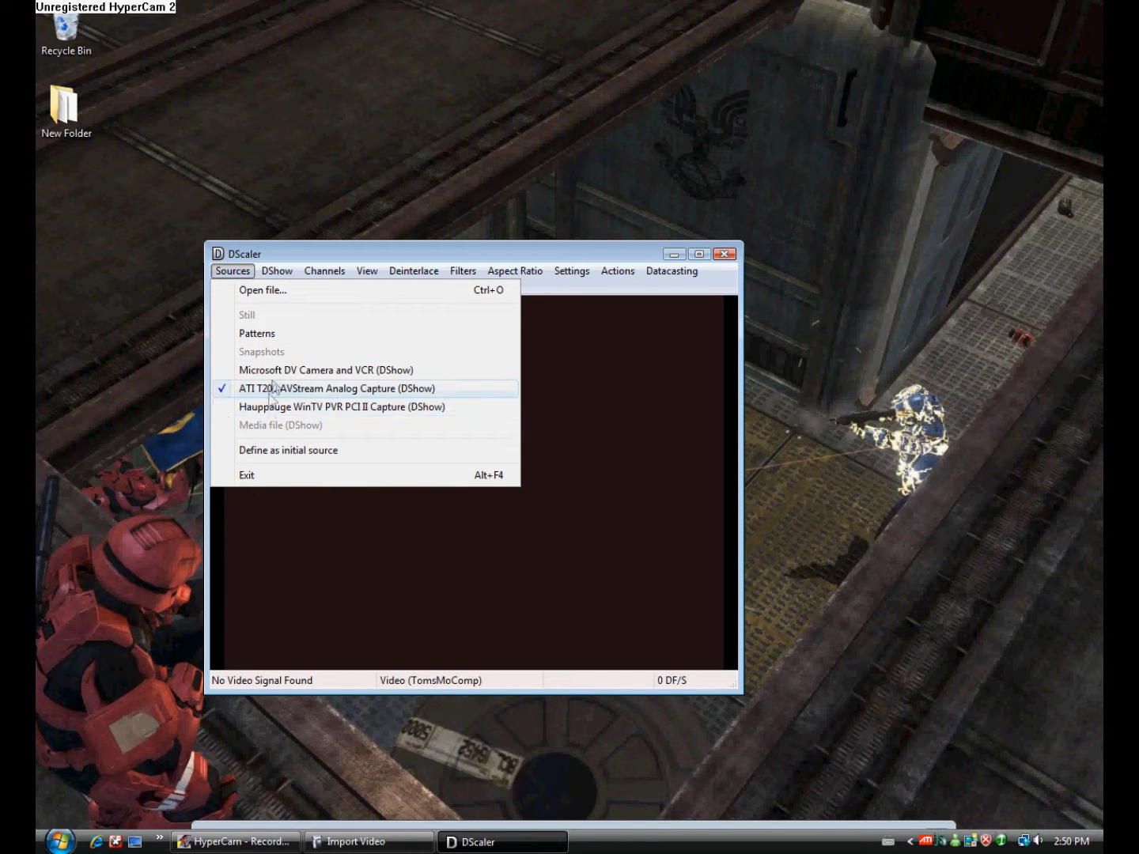
{"action": "mouse_move", "coordinate": [340, 406]}
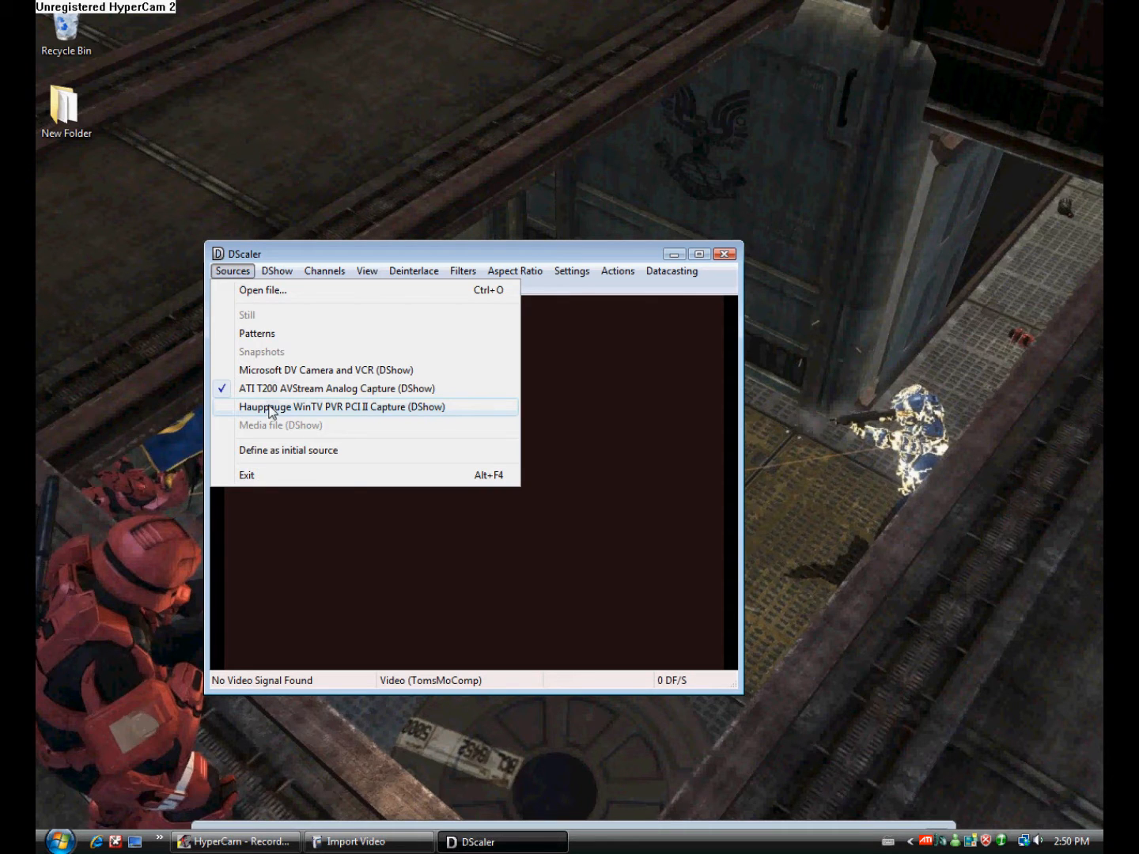
{"action": "mouse_move", "coordinate": [271, 370]}
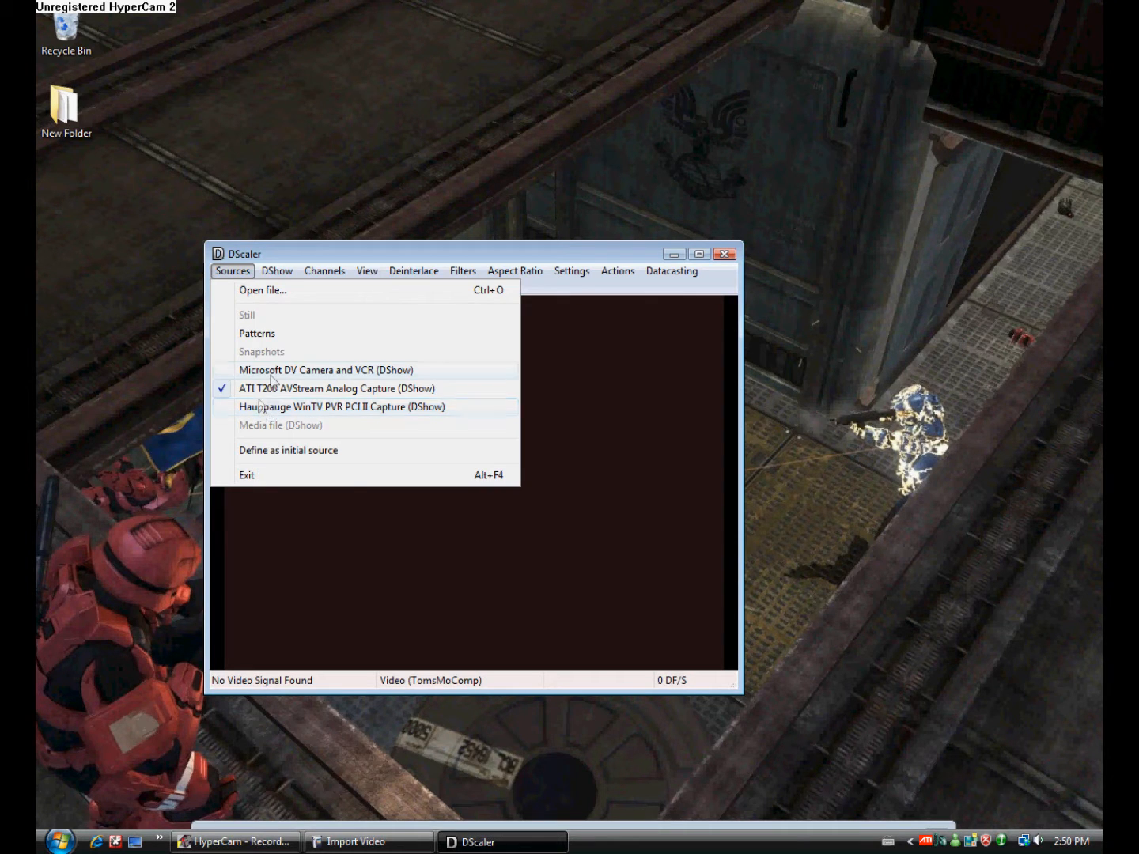
{"action": "mouse_move", "coordinate": [296, 406]}
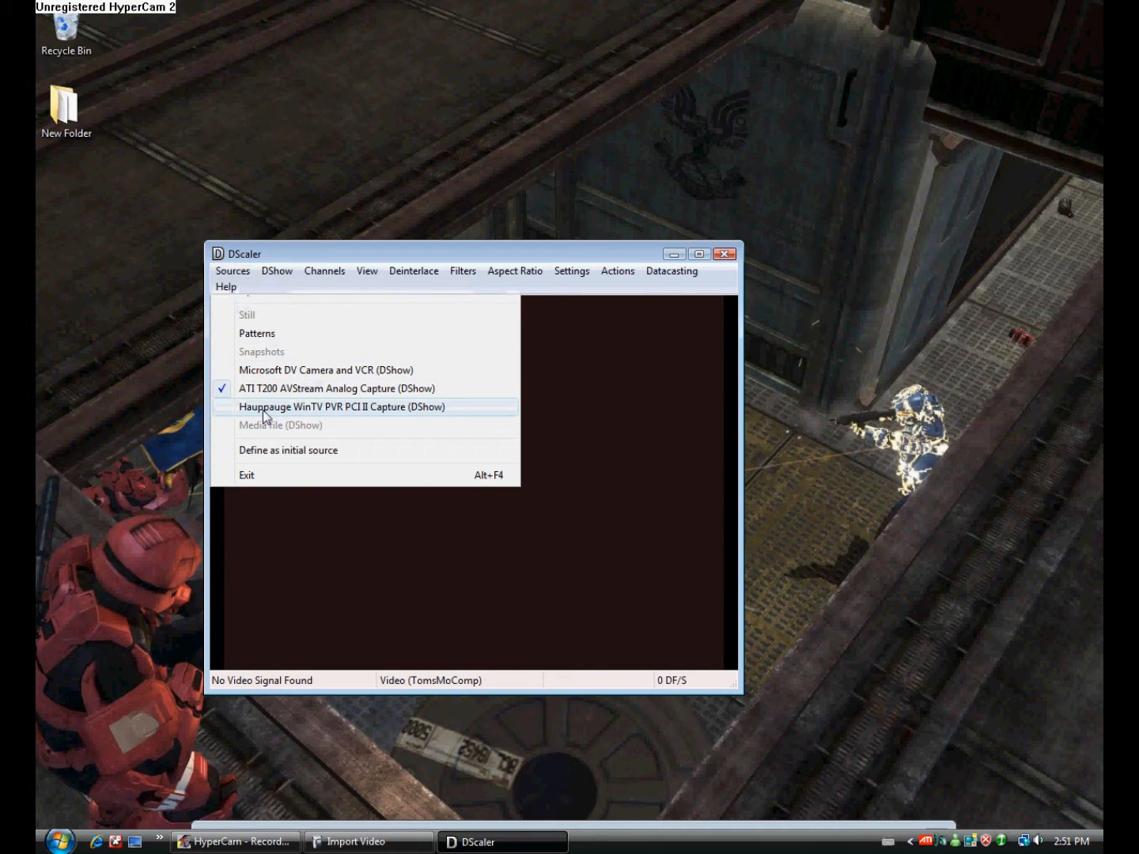
{"action": "left_click", "coordinate": [340, 407]}
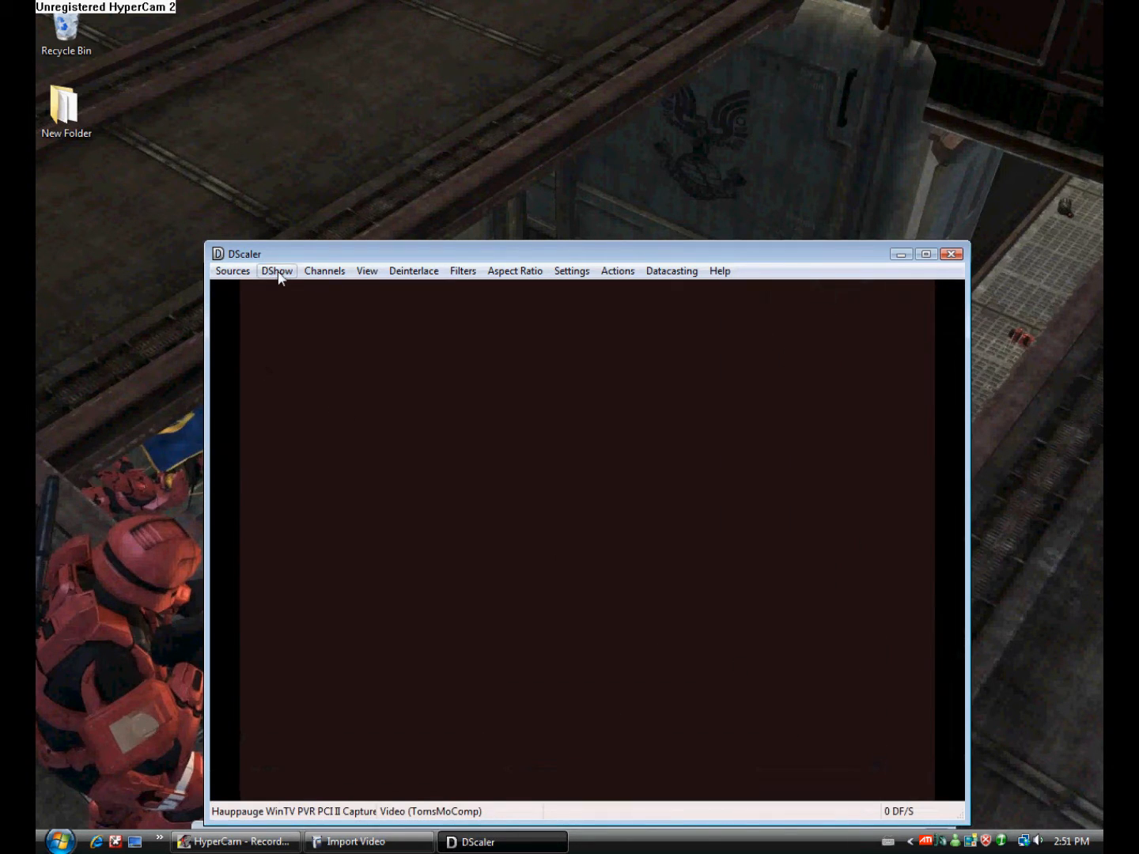
{"action": "left_click", "coordinate": [277, 271]}
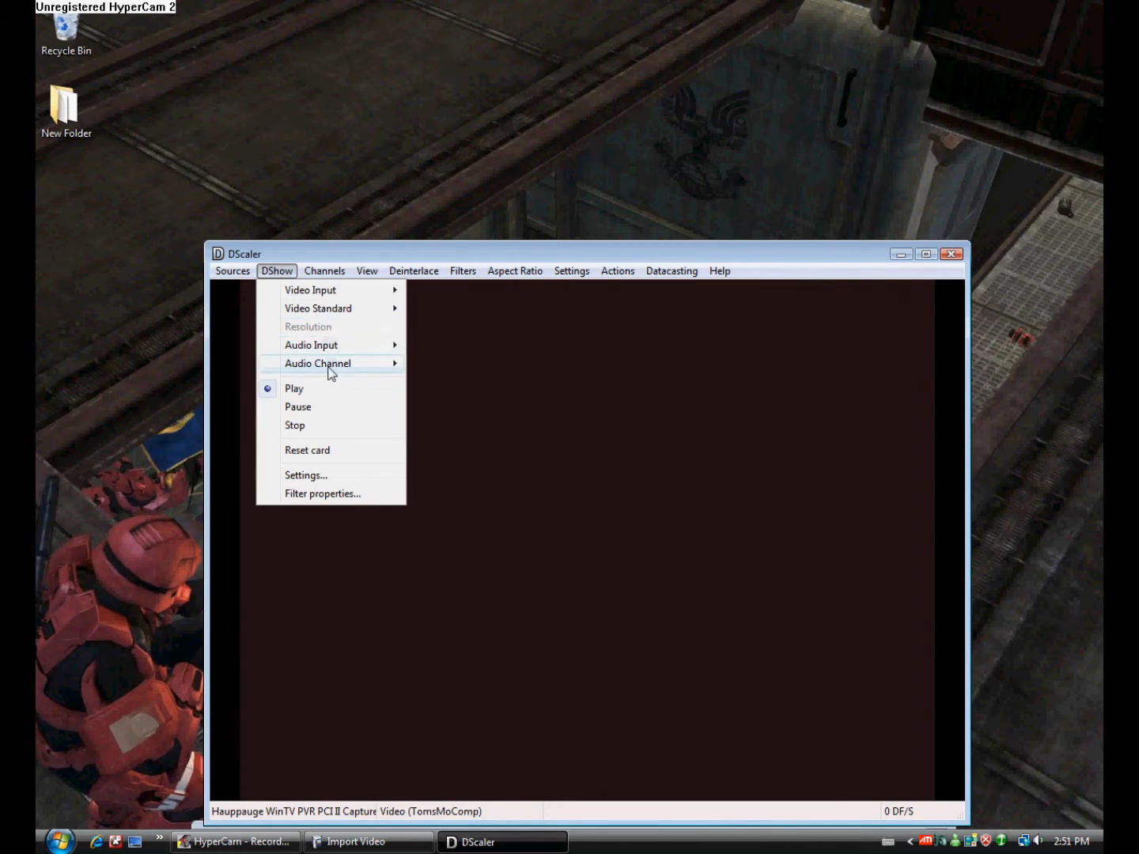
{"action": "mouse_move", "coordinate": [310, 289]}
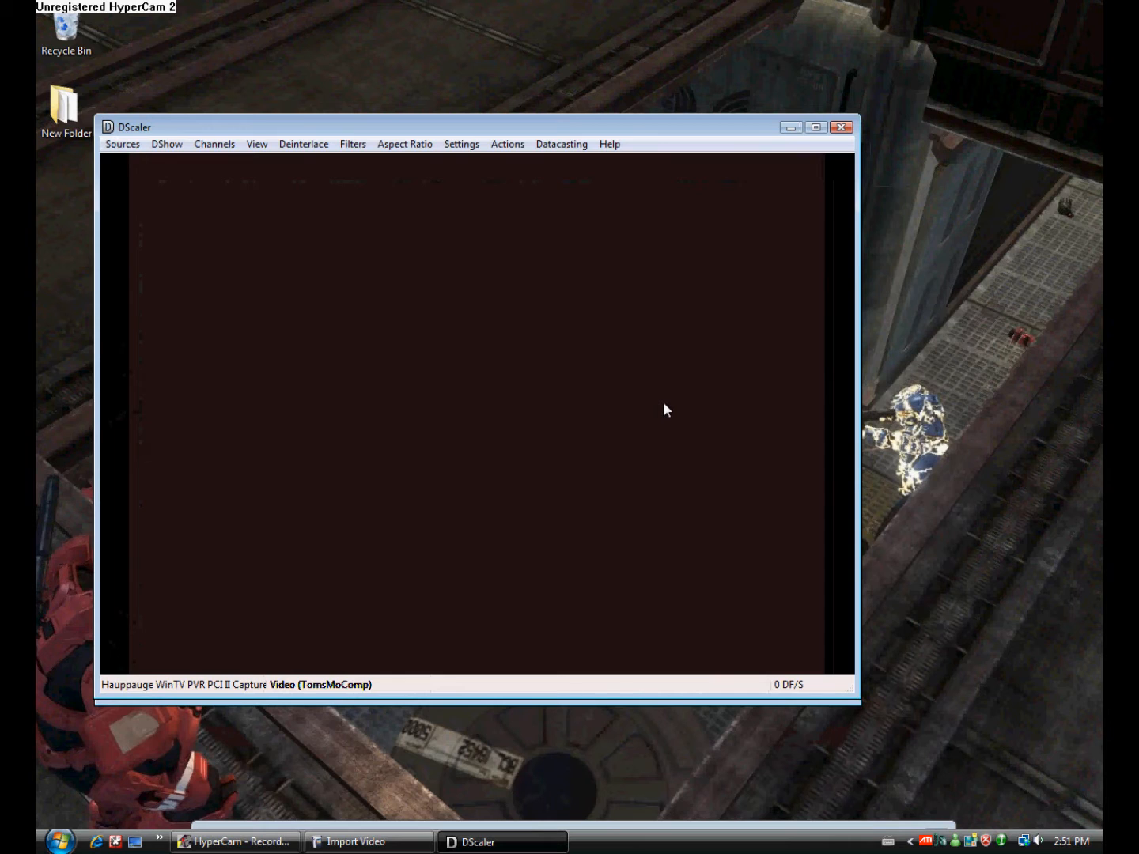
{"action": "mouse_move", "coordinate": [566, 375]}
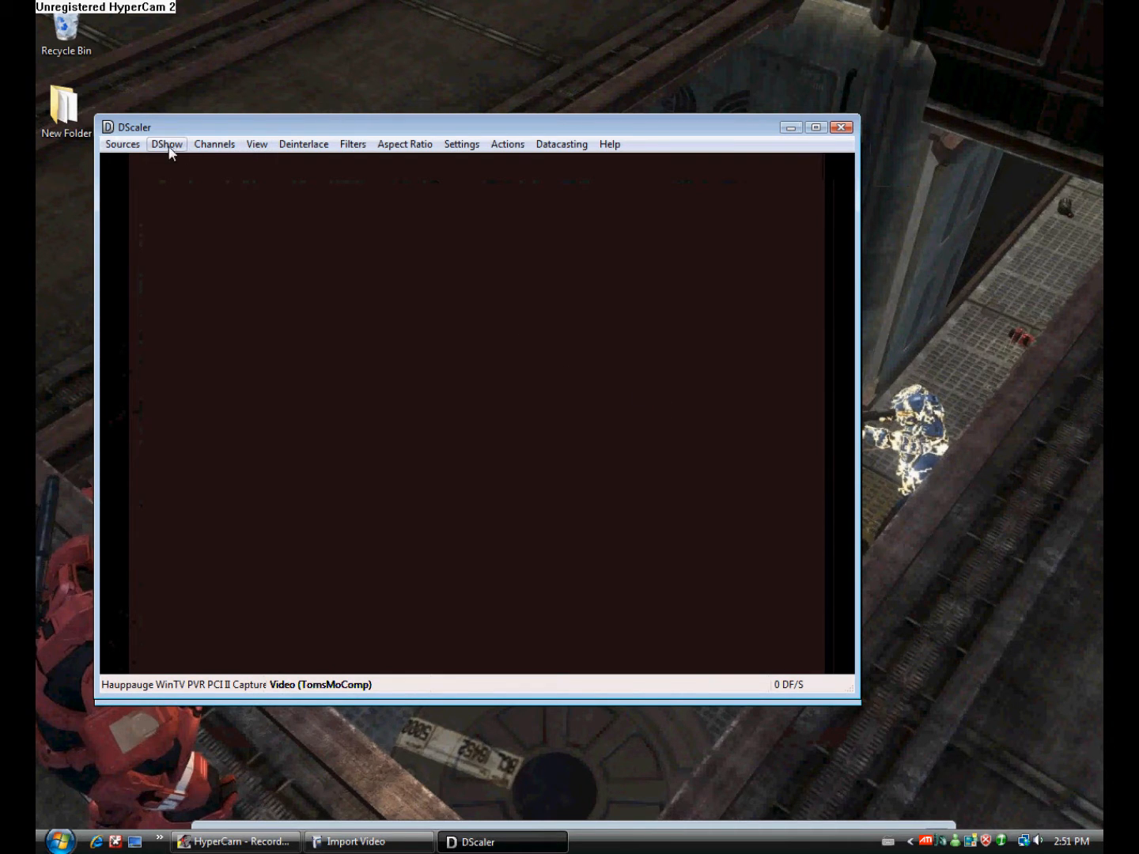
{"action": "mouse_move", "coordinate": [257, 344]}
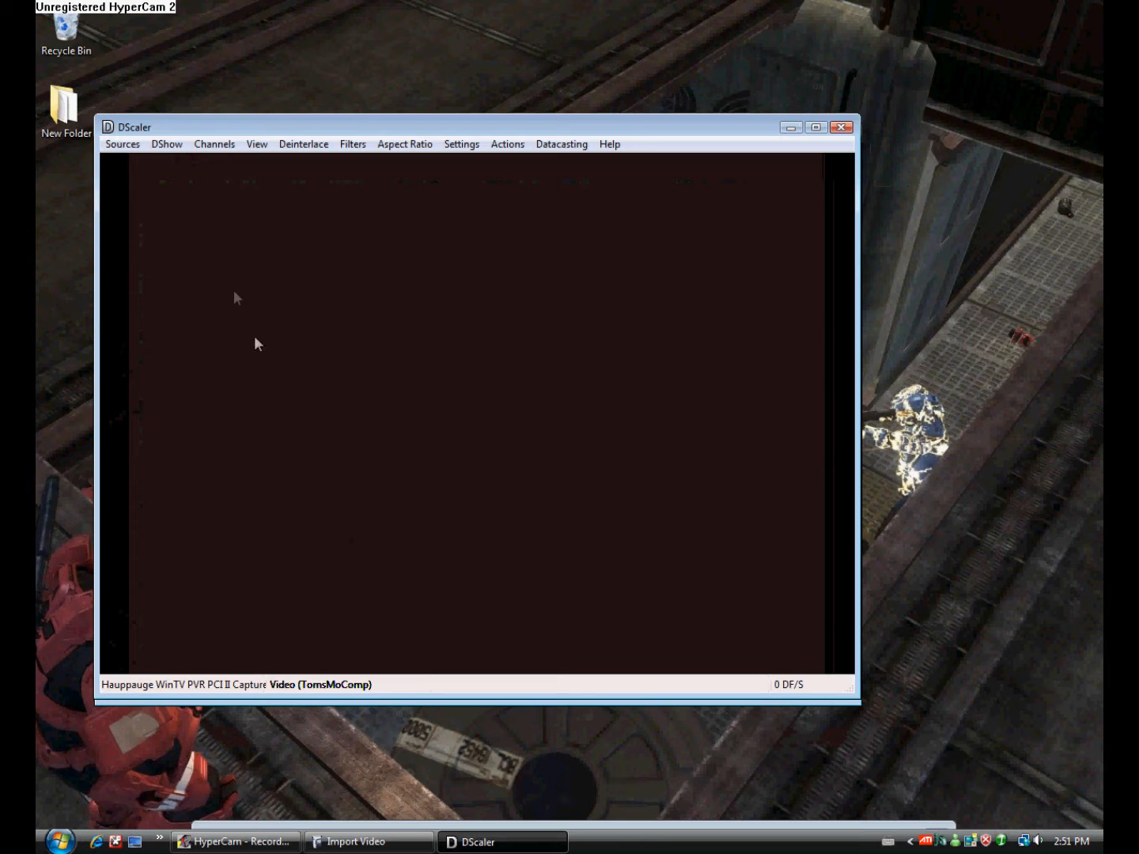
{"action": "left_click", "coordinate": [166, 144]}
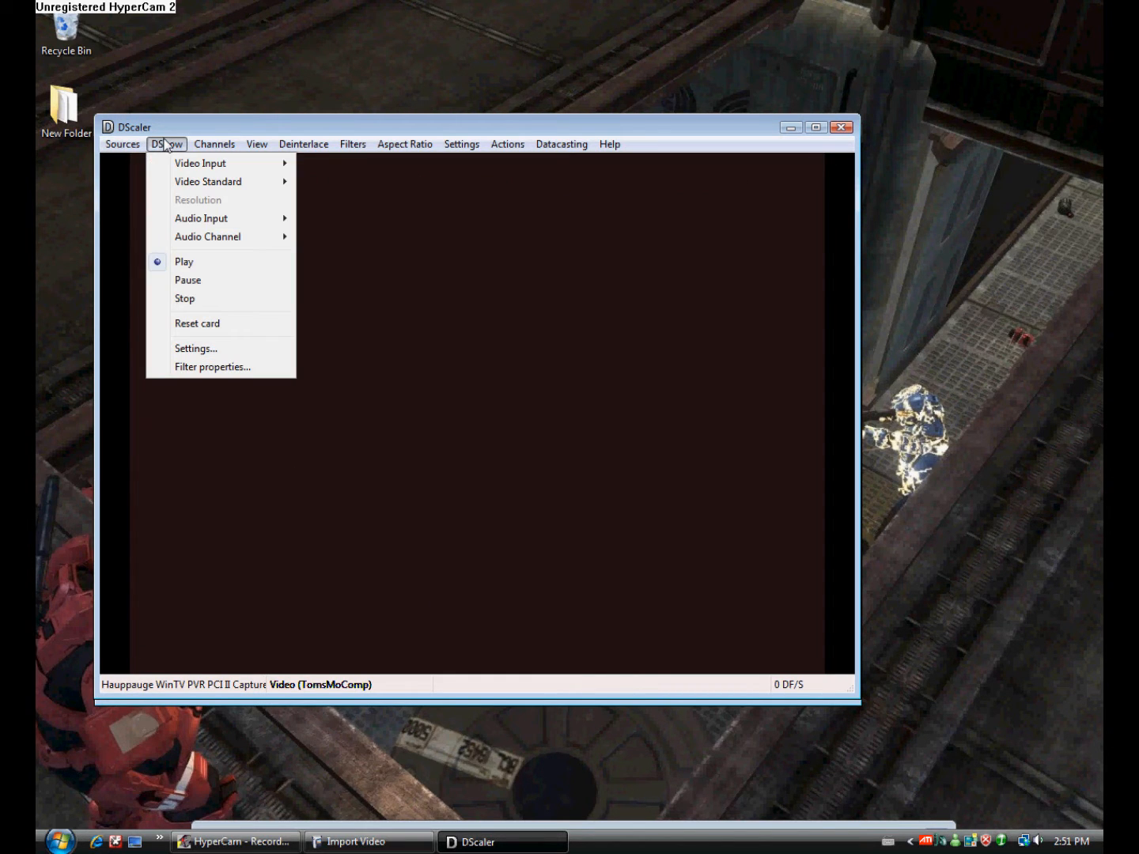
{"action": "mouse_move", "coordinate": [200, 218]}
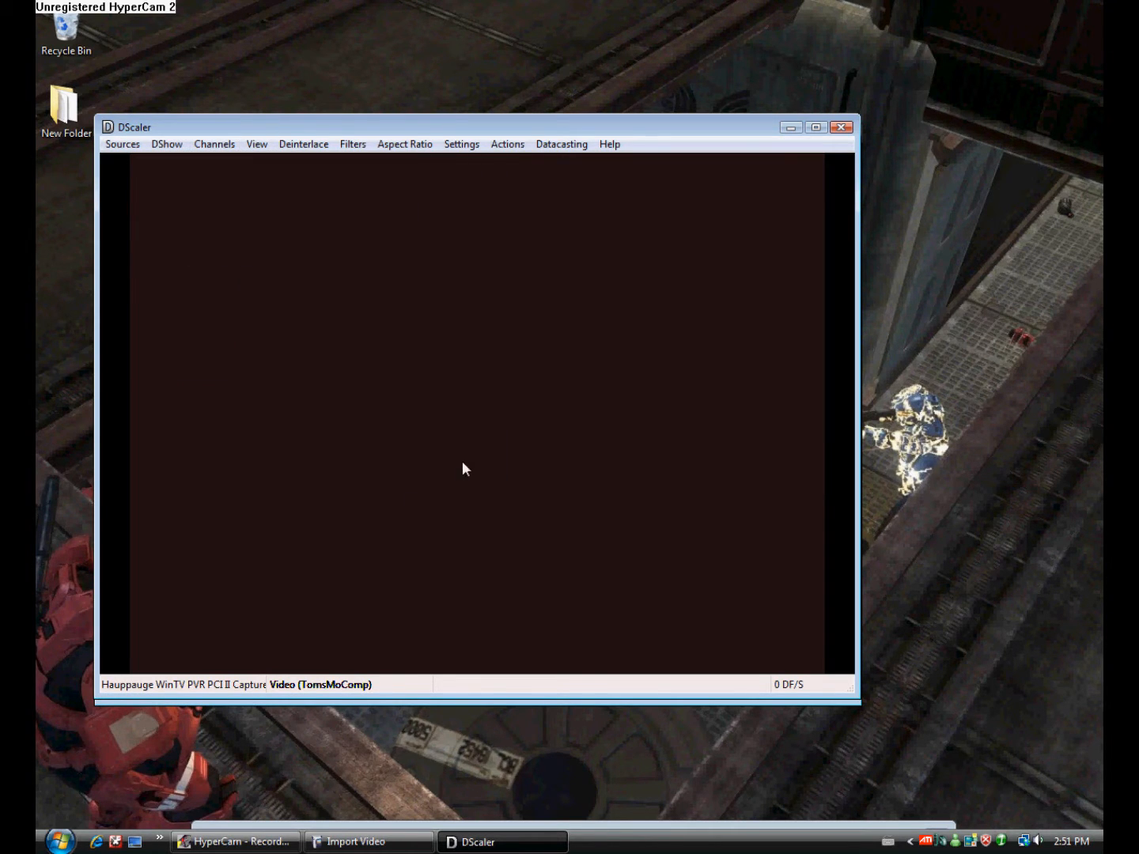
{"action": "mouse_move", "coordinate": [595, 253]}
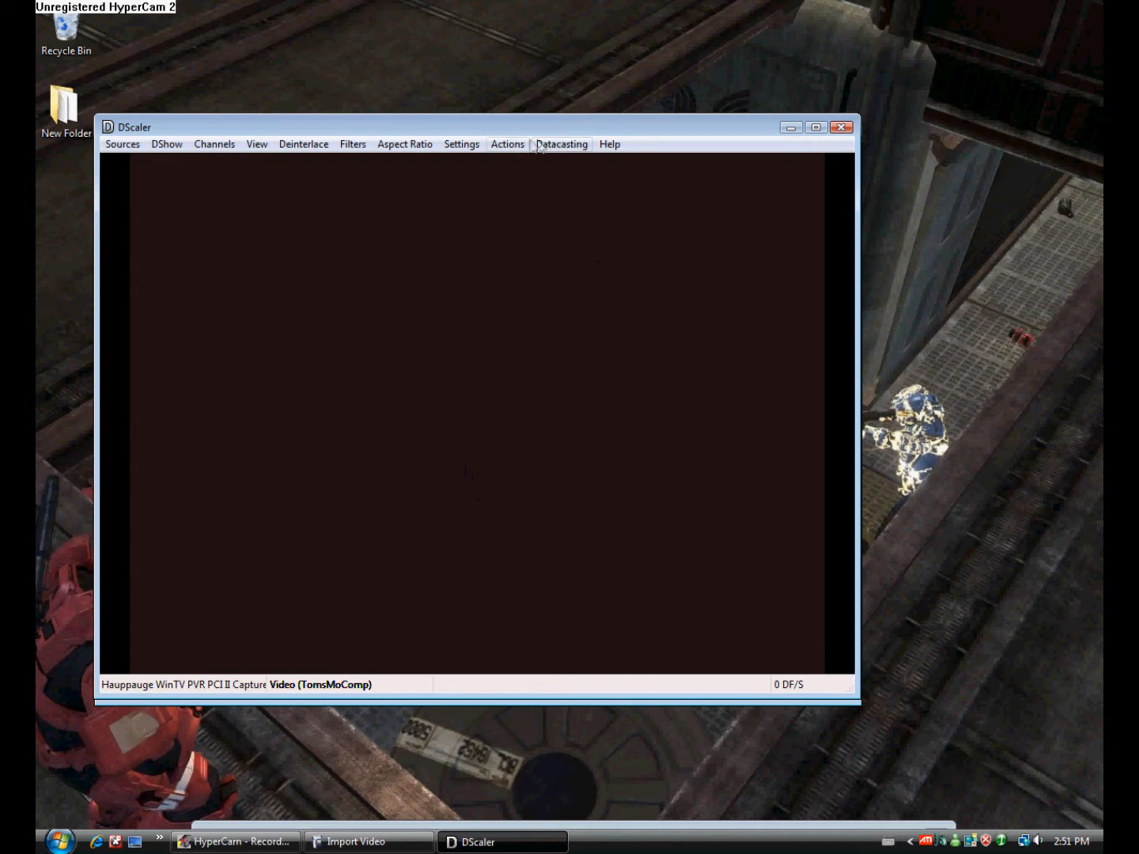
Open Actions > Recording > Options and select RGB as the recording format.
{"action": "left_click", "coordinate": [507, 144]}
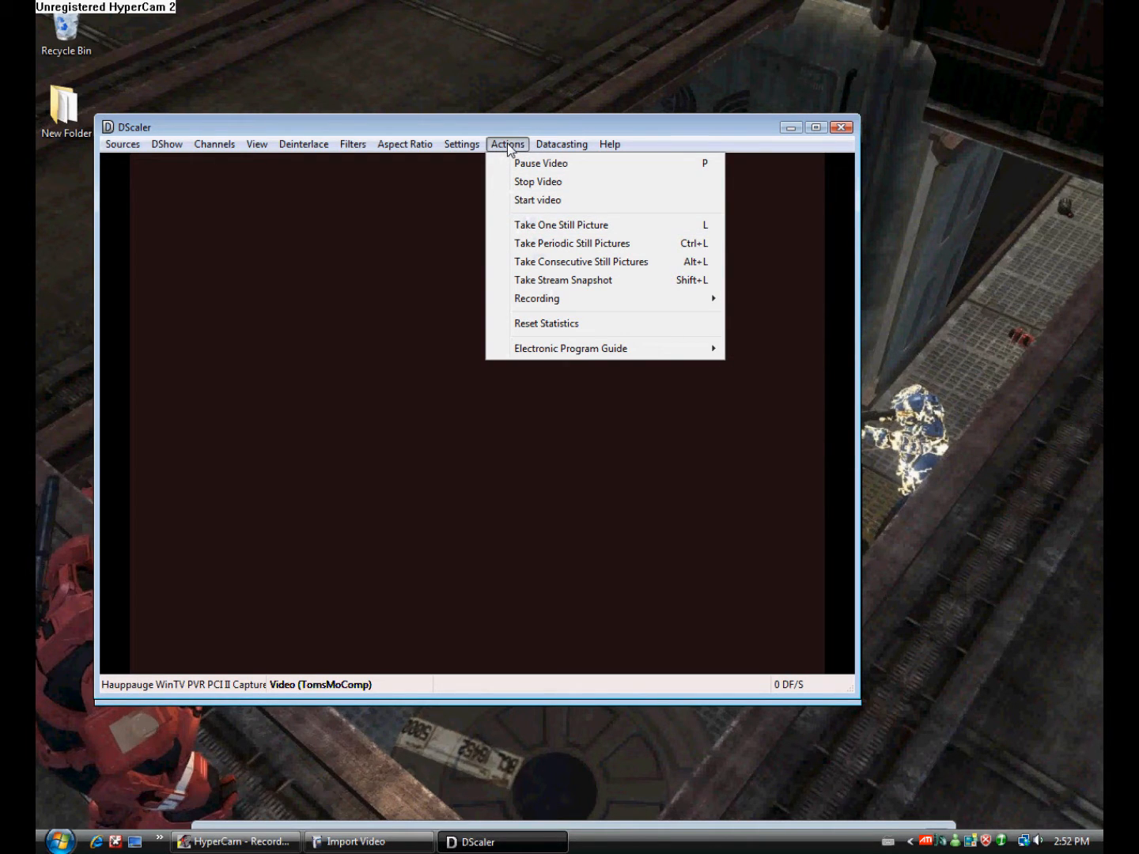
{"action": "mouse_move", "coordinate": [537, 298]}
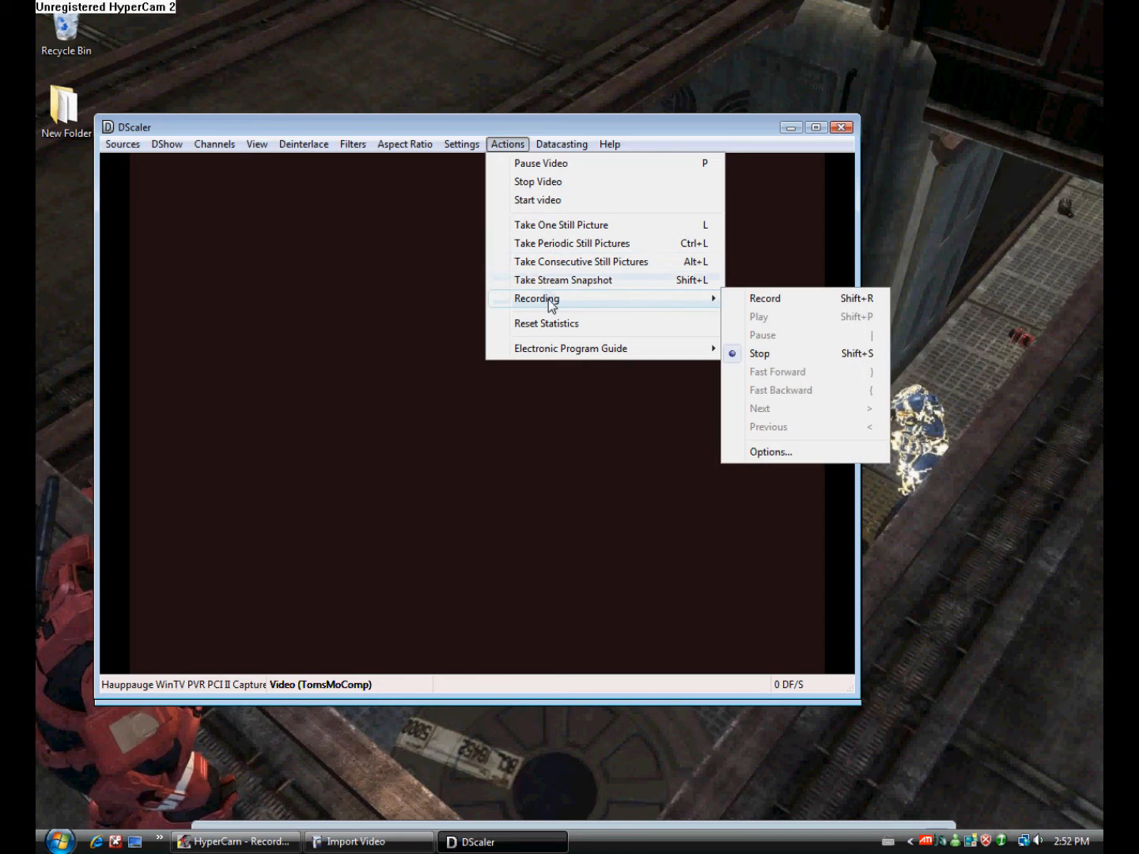
{"action": "mouse_move", "coordinate": [786, 307]}
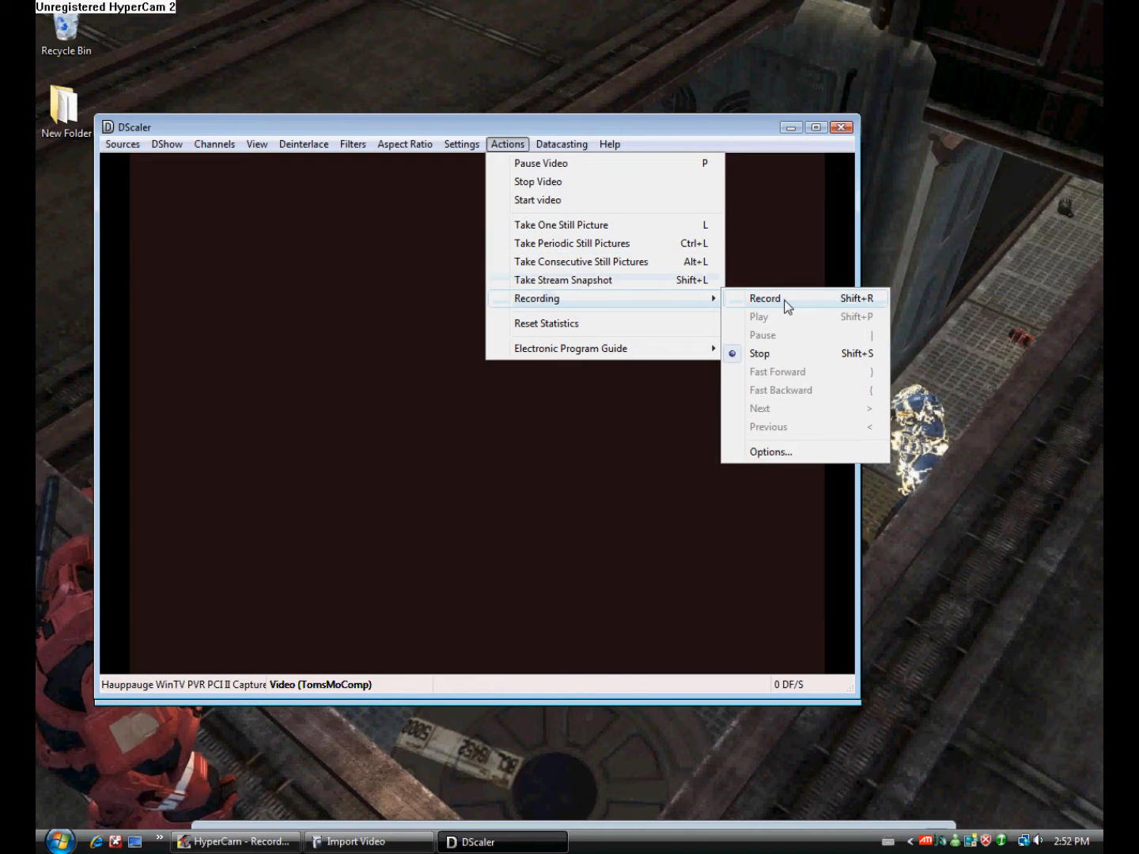
{"action": "mouse_move", "coordinate": [771, 451]}
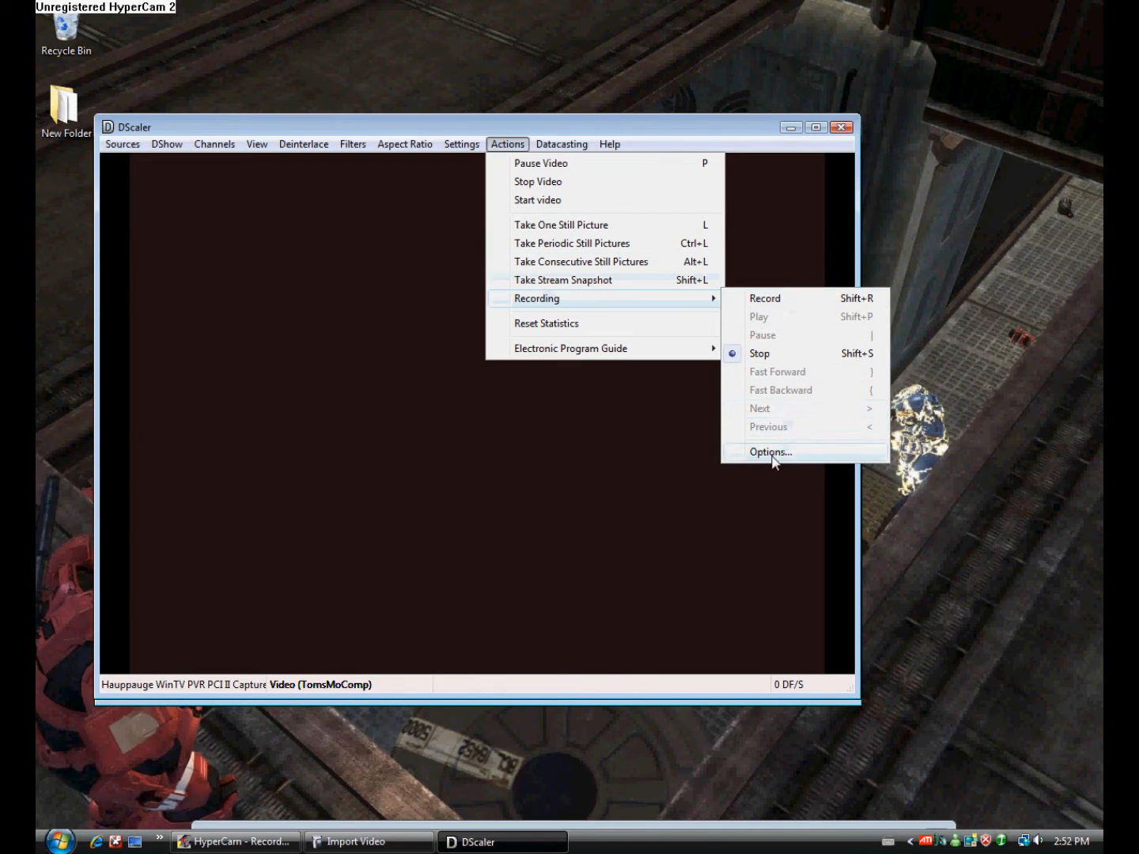
{"action": "left_click", "coordinate": [770, 451]}
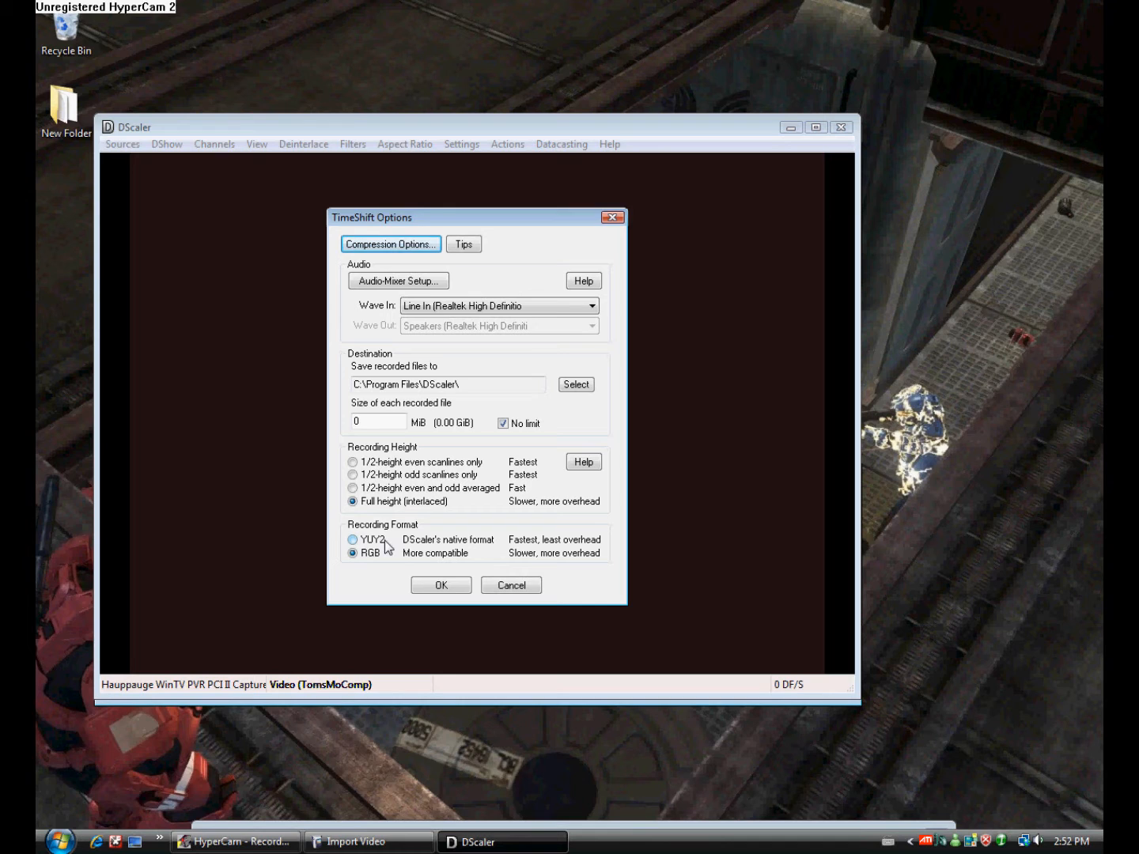
{"action": "left_click", "coordinate": [353, 552]}
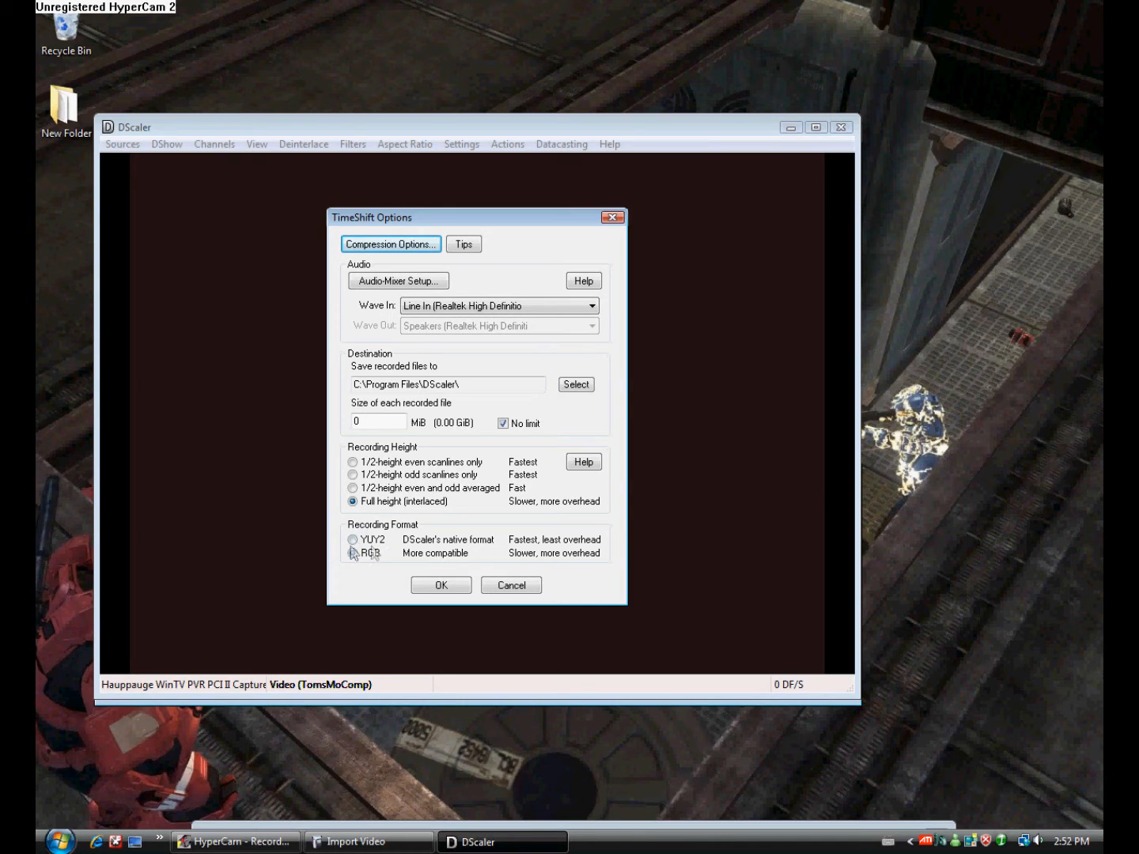
{"action": "left_click", "coordinate": [352, 551]}
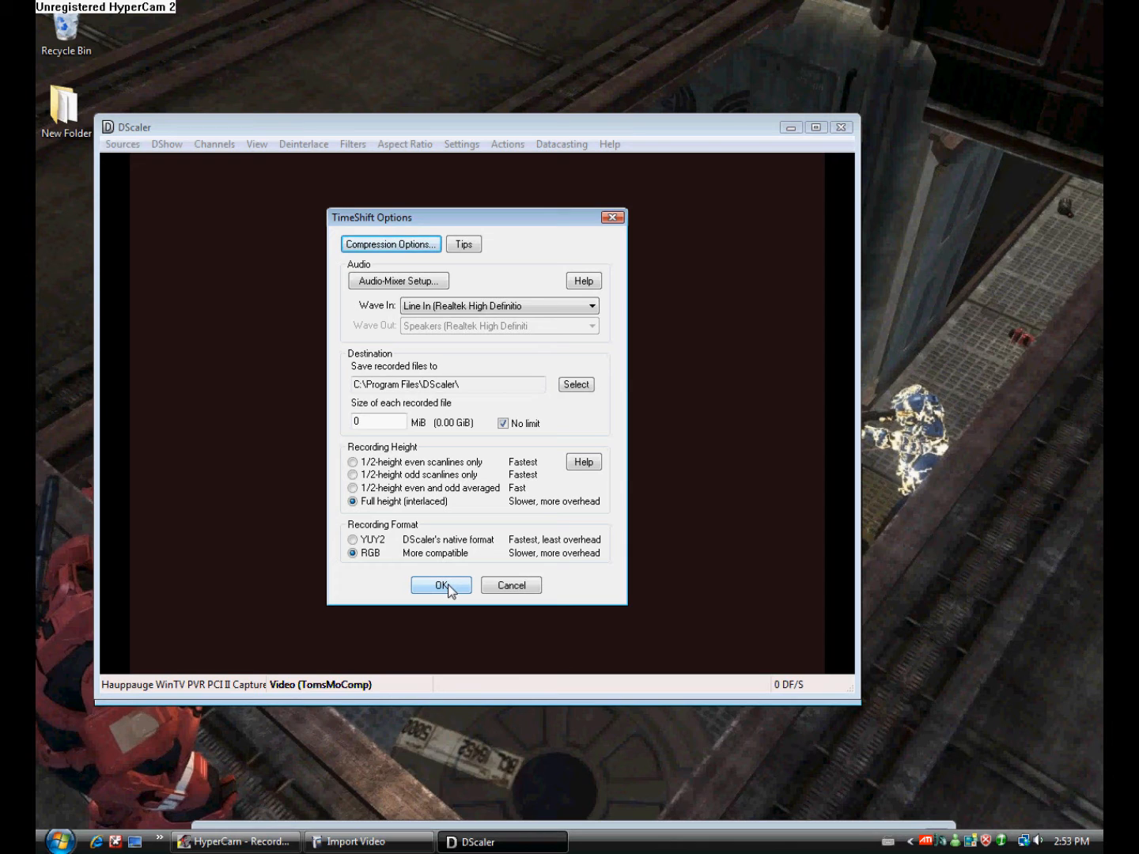
Accept the TimeShift options and choose Record from Actions > Recording.
{"action": "left_click", "coordinate": [440, 585]}
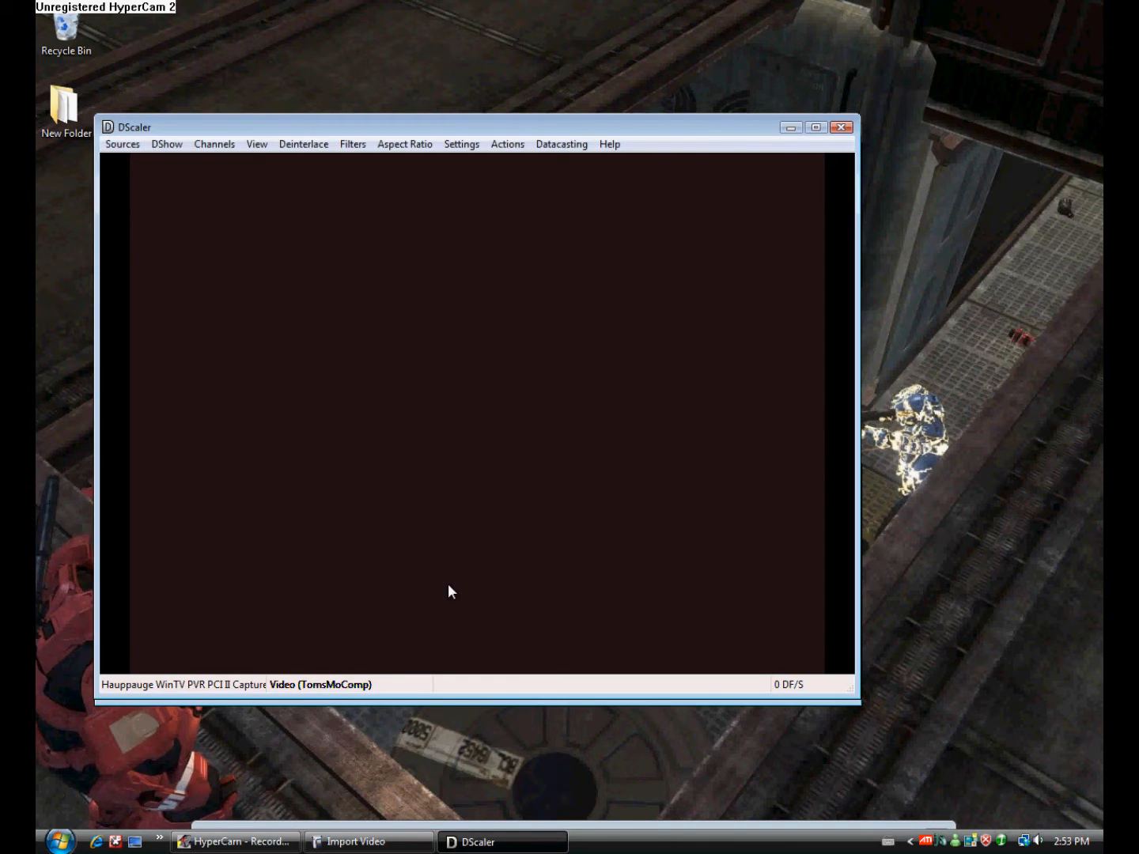
{"action": "left_click", "coordinate": [507, 143]}
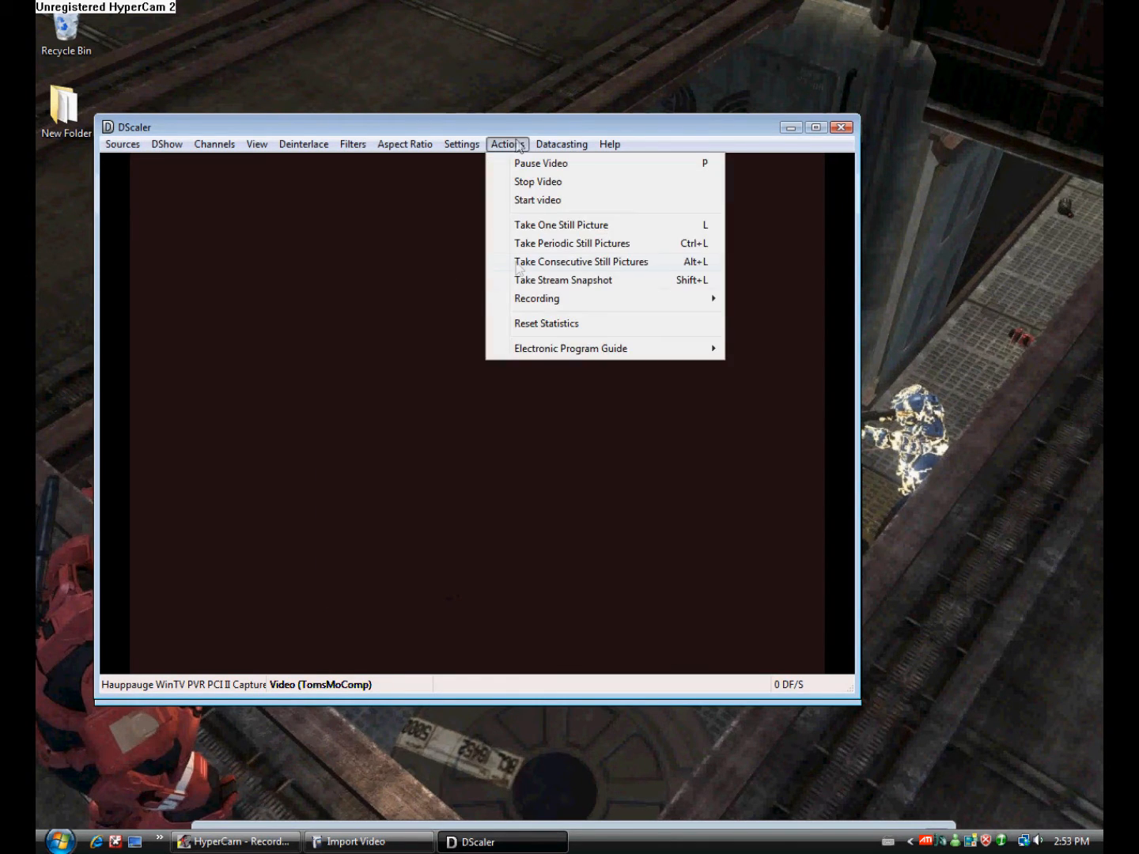
{"action": "mouse_move", "coordinate": [537, 298]}
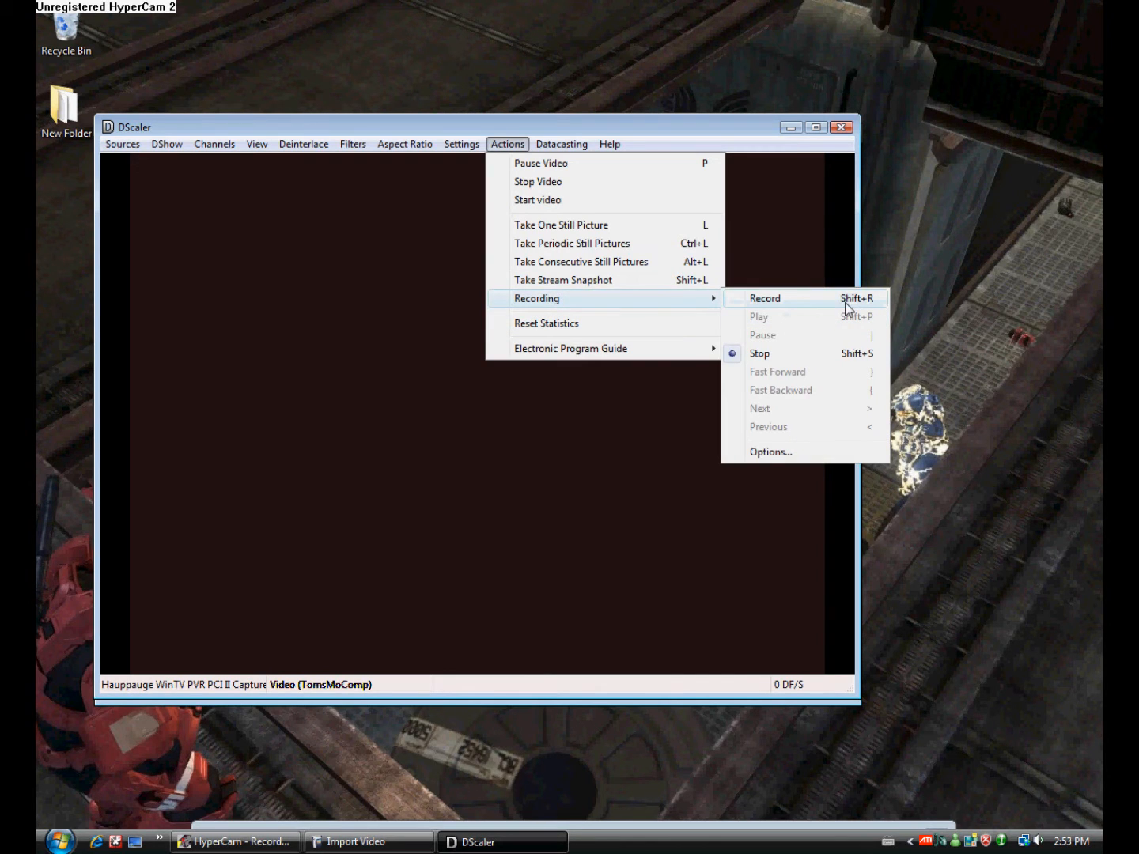
{"action": "mouse_move", "coordinate": [835, 365]}
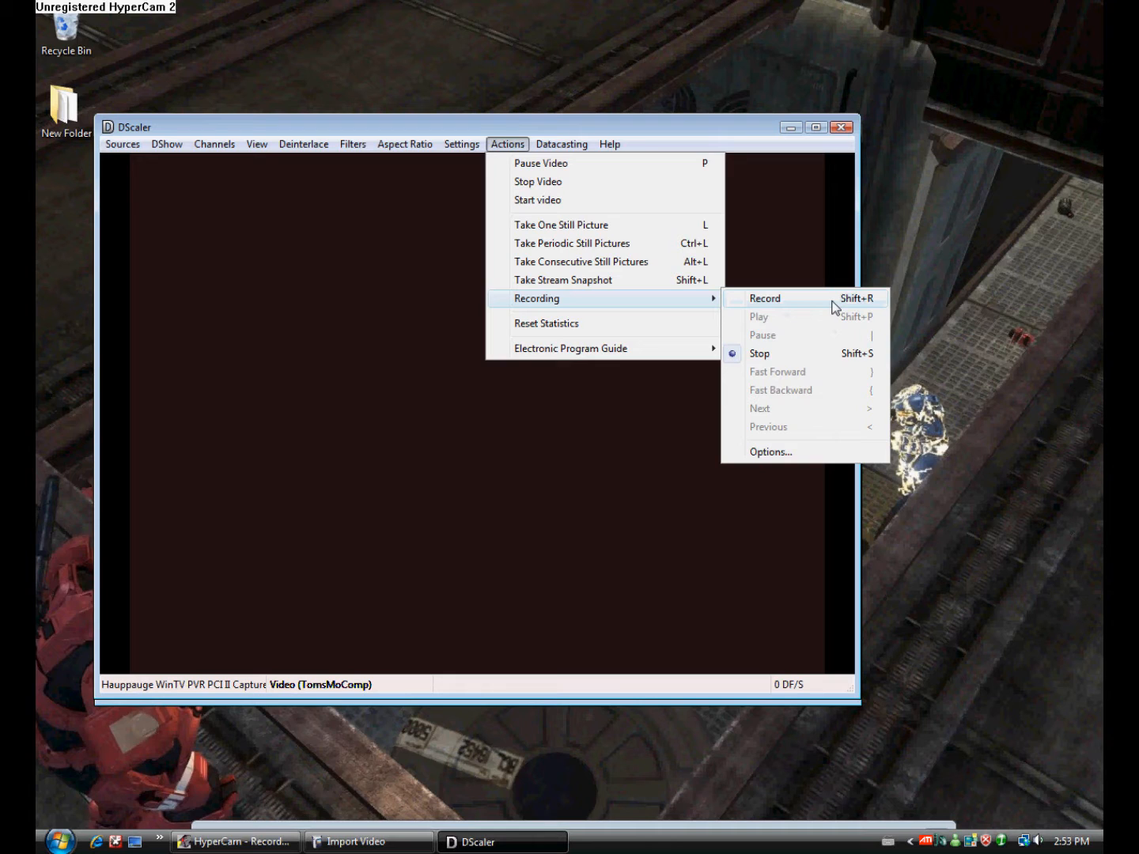
{"action": "mouse_move", "coordinate": [819, 361]}
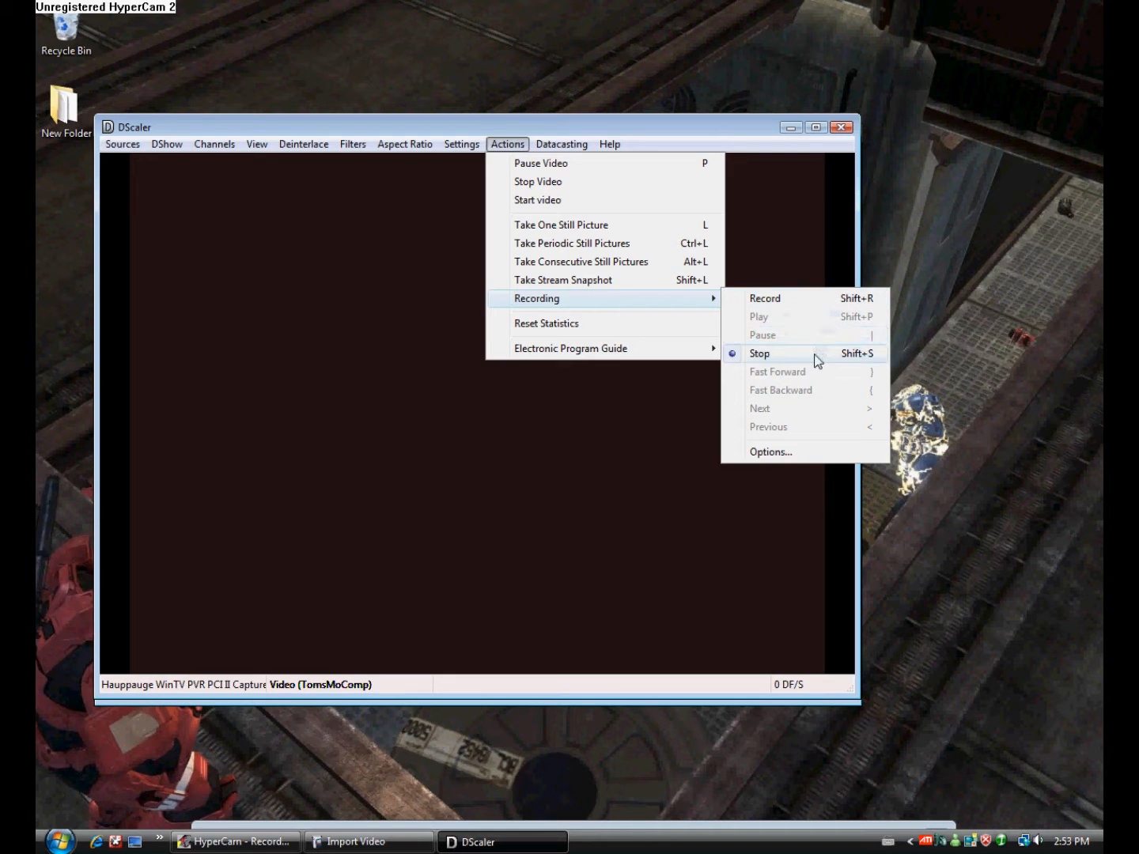
{"action": "left_click", "coordinate": [758, 352]}
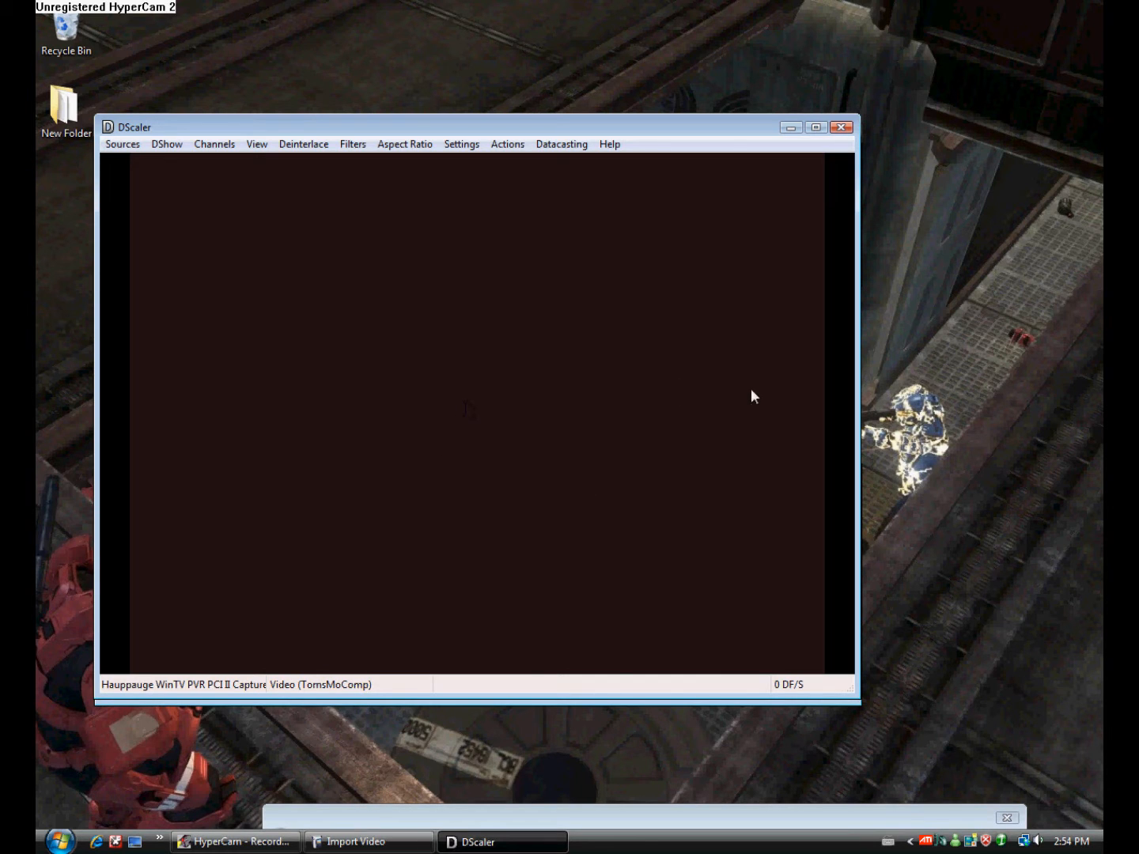
{"action": "left_click", "coordinate": [506, 144]}
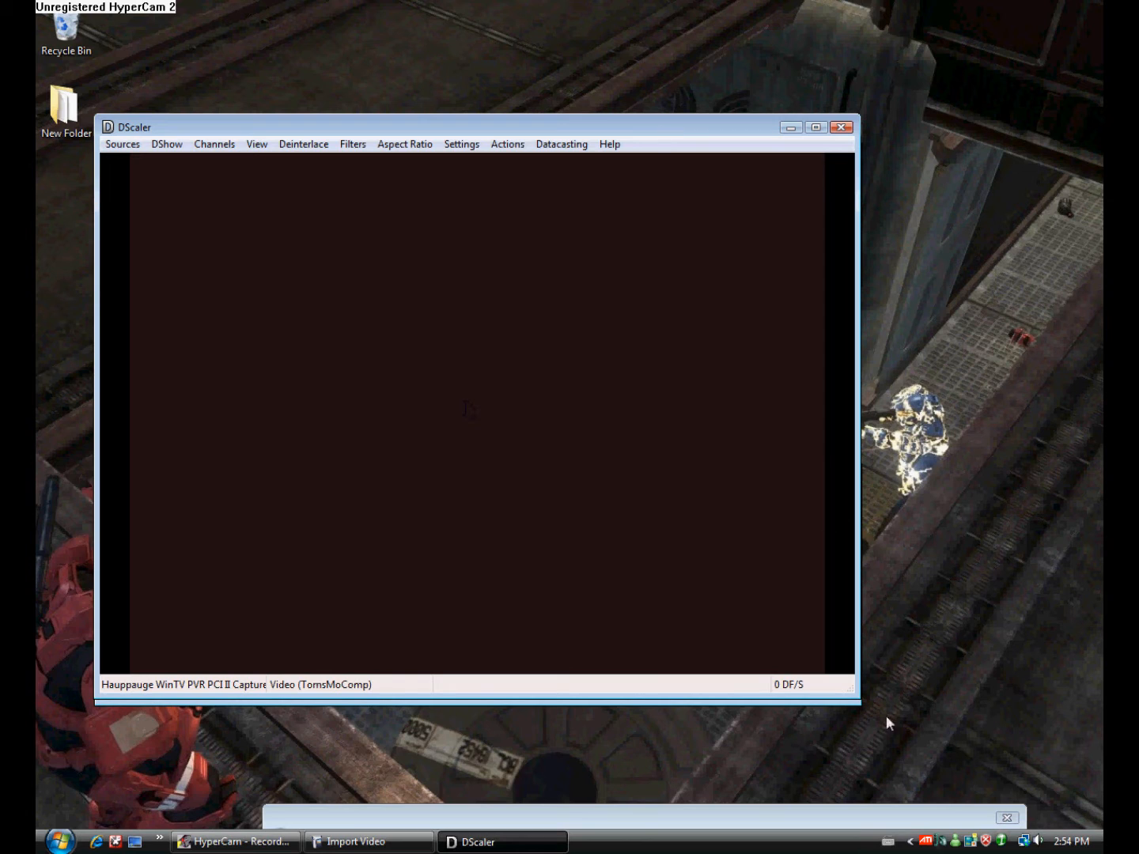
{"action": "mouse_move", "coordinate": [923, 789]}
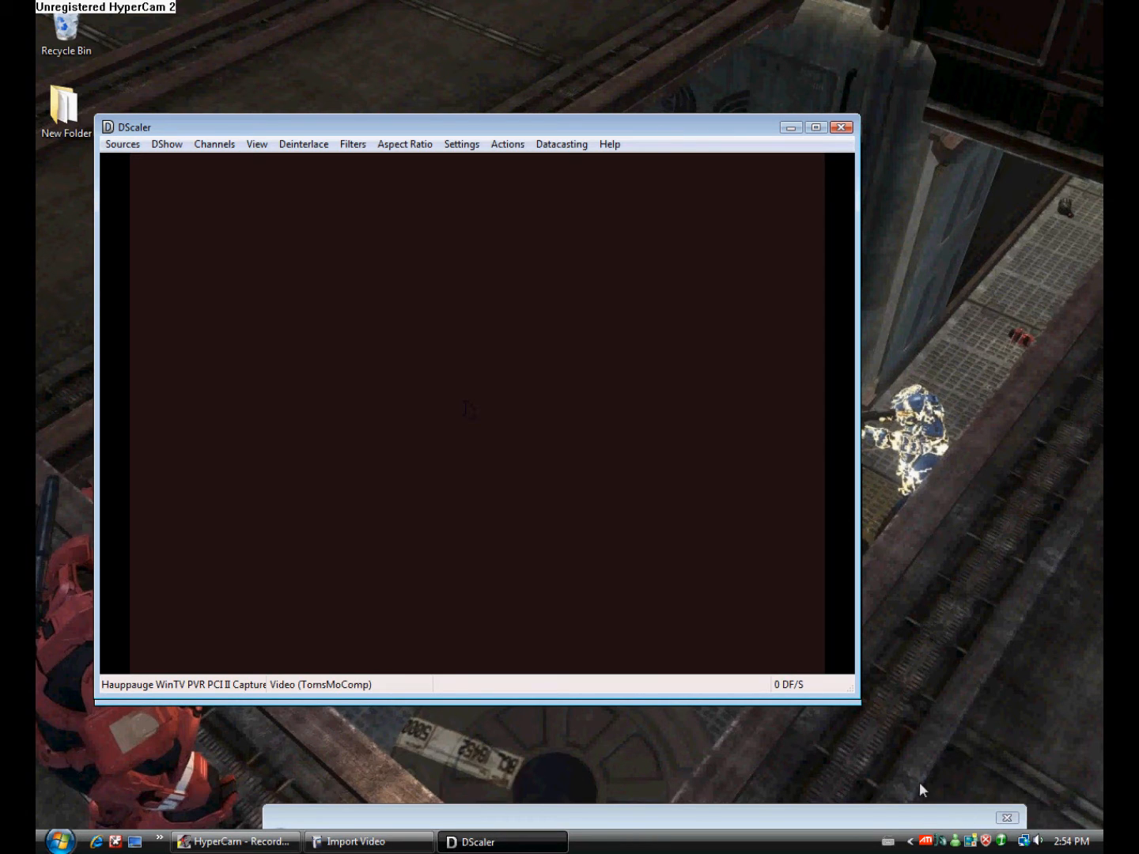
{"action": "mouse_move", "coordinate": [1047, 848]}
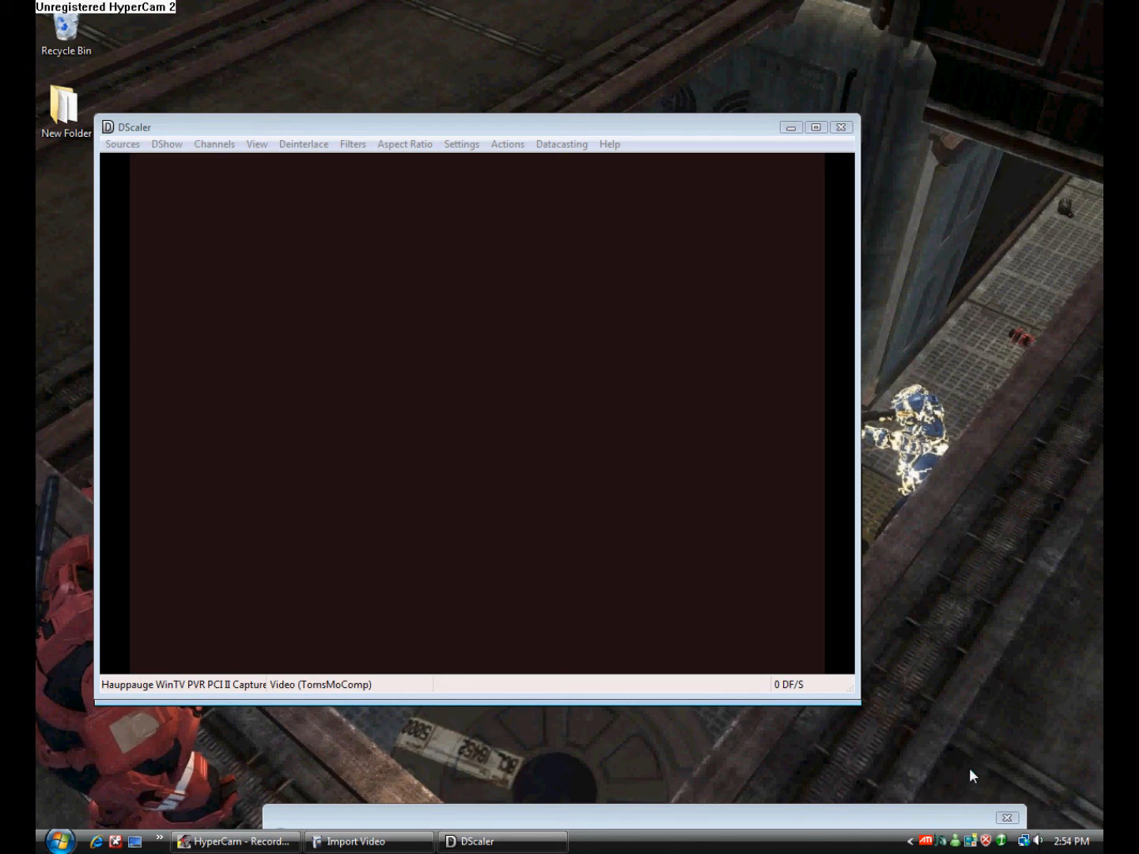
Open Volume Mixer and drag DScaler's volume slider up from the bottom.
{"action": "left_click", "coordinate": [1041, 840]}
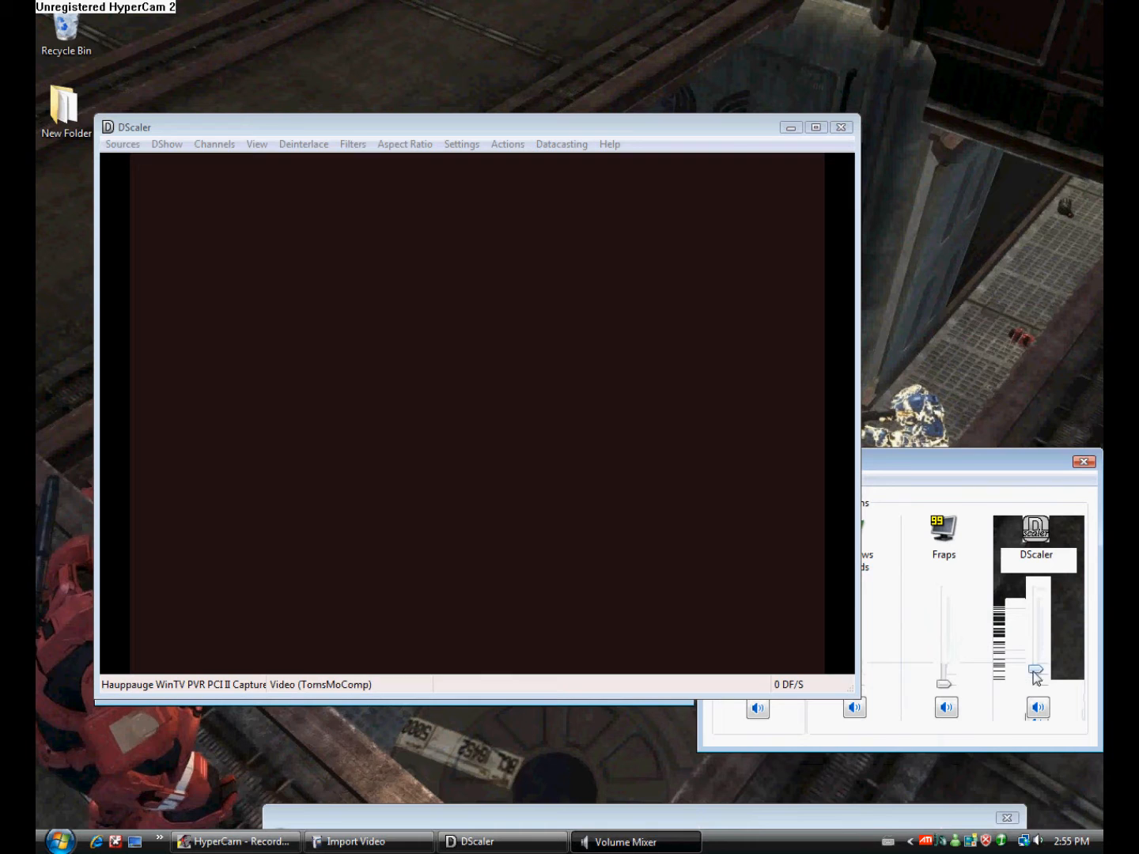
{"action": "left_click_drag", "start_coordinate": [1037, 676], "coordinate": [1037, 617]}
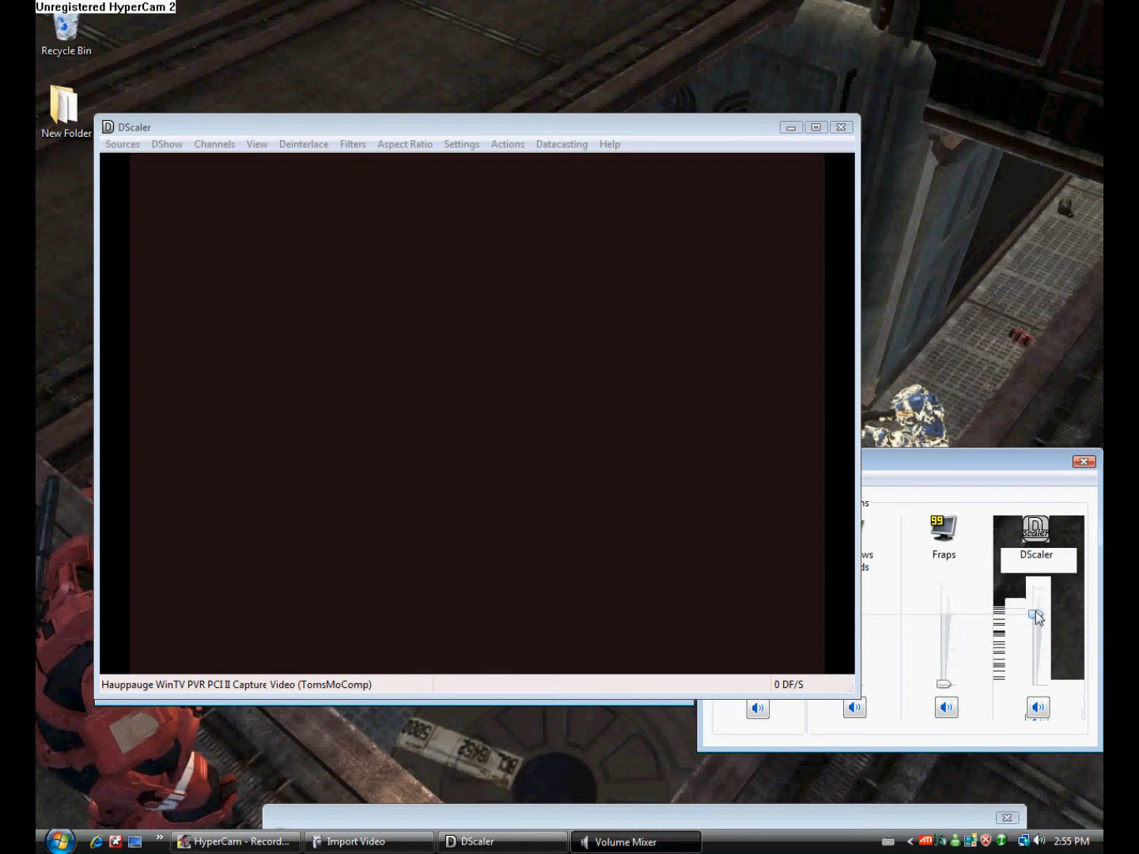
{"action": "left_click_drag", "start_coordinate": [1036, 617], "coordinate": [1035, 644]}
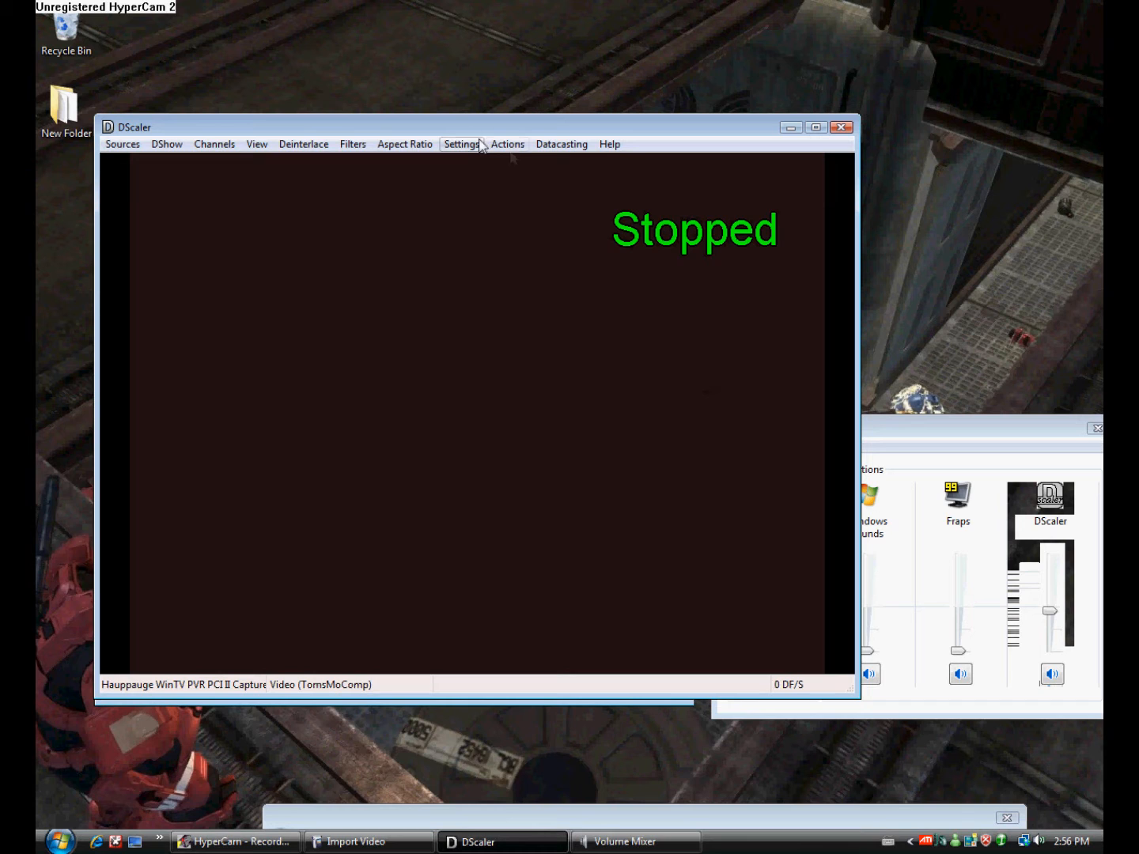
{"action": "mouse_move", "coordinate": [507, 144]}
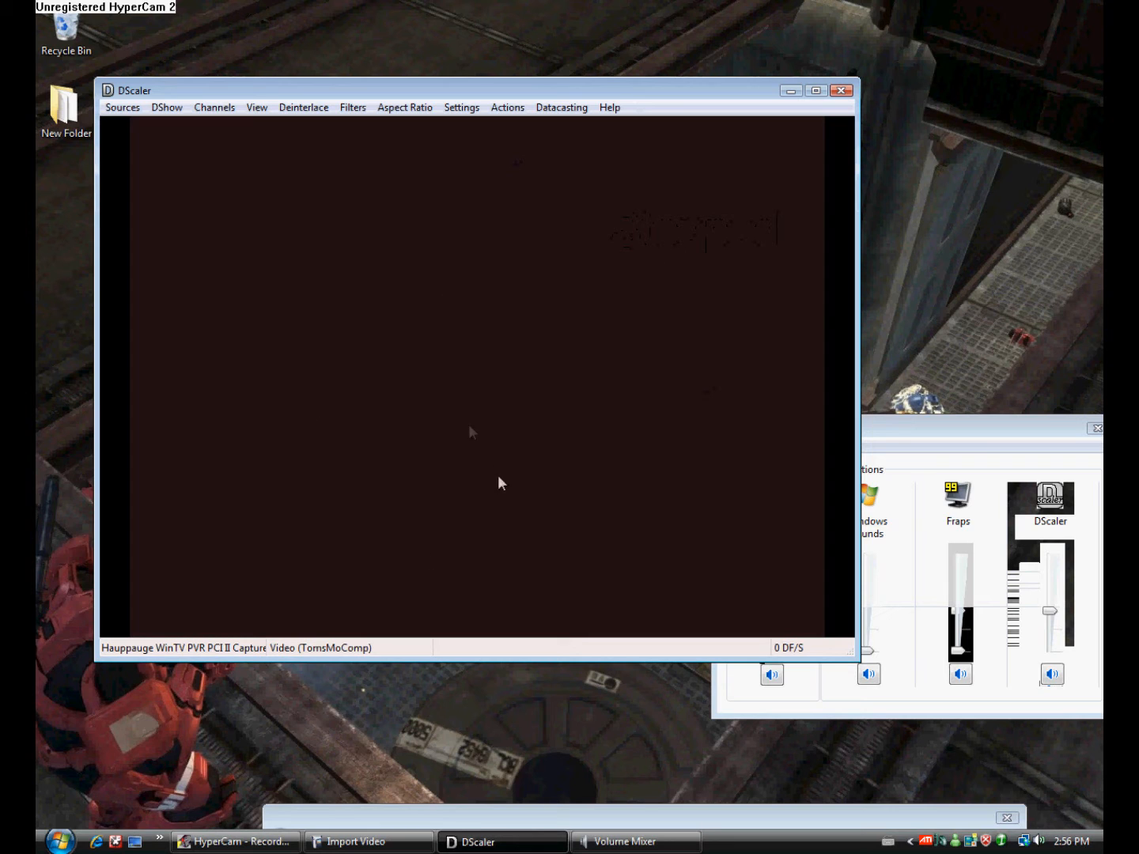
{"action": "mouse_move", "coordinate": [676, 142]}
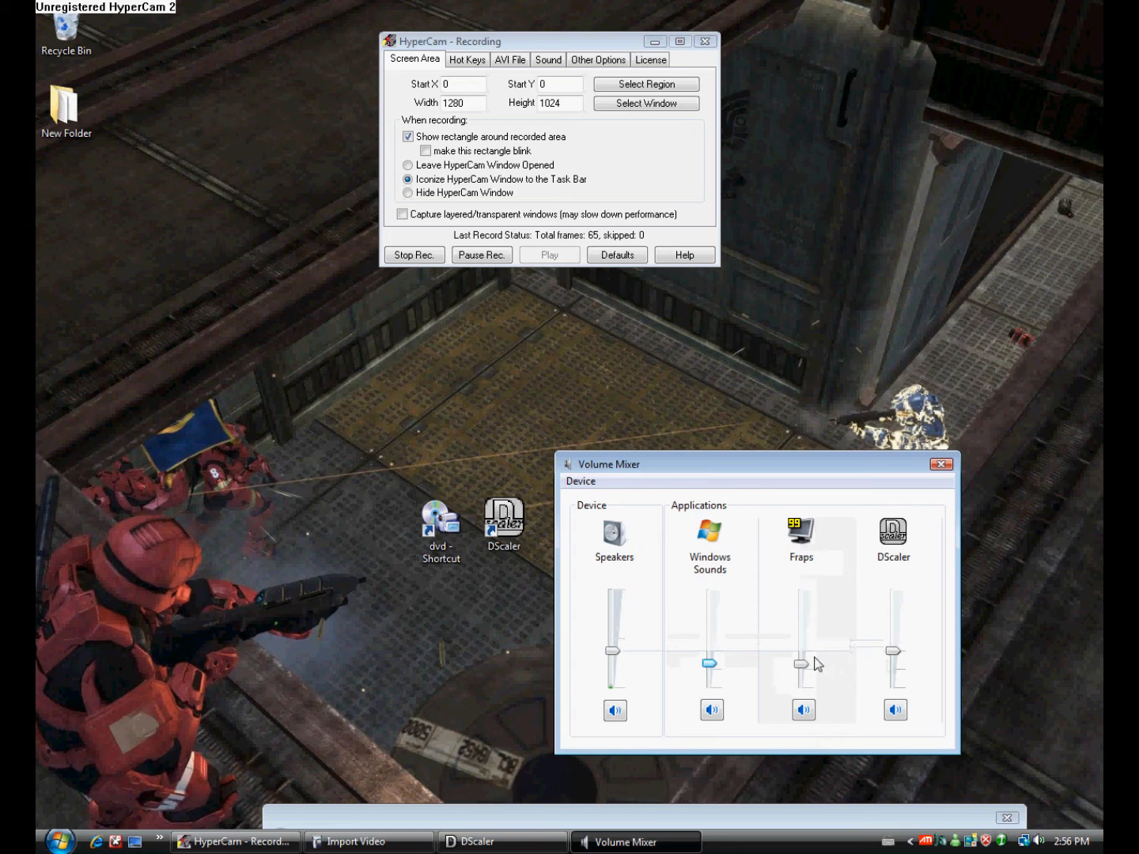
Close the Volume Mixer window, leaving HyperCam's settings open.
{"action": "left_click", "coordinate": [894, 710]}
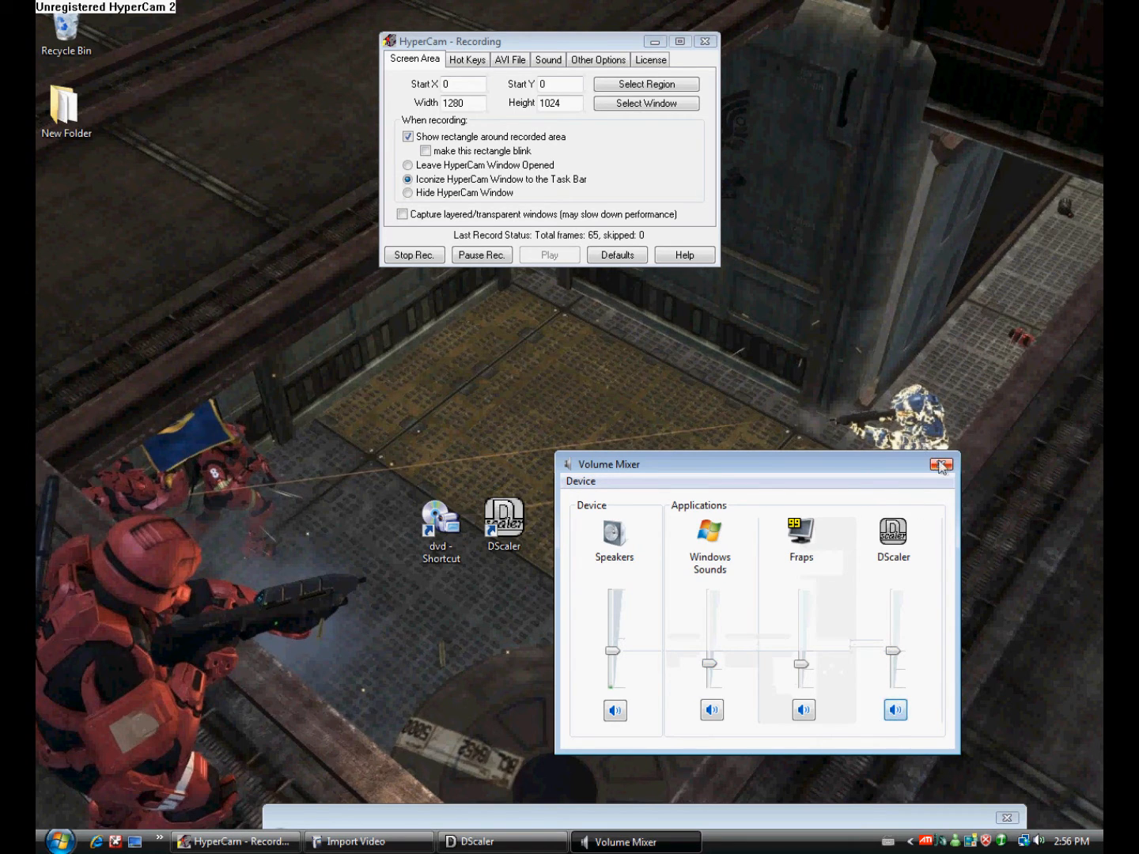
{"action": "left_click", "coordinate": [940, 464]}
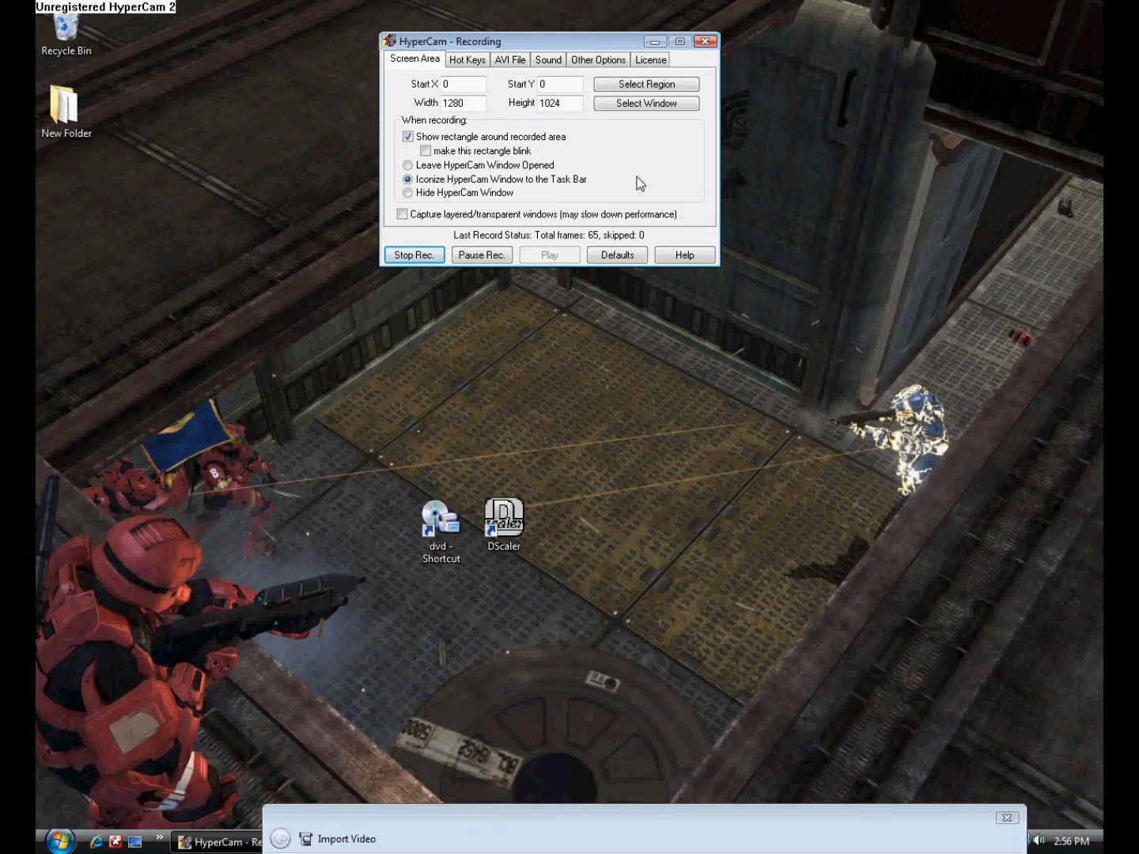
{"action": "mouse_move", "coordinate": [569, 756]}
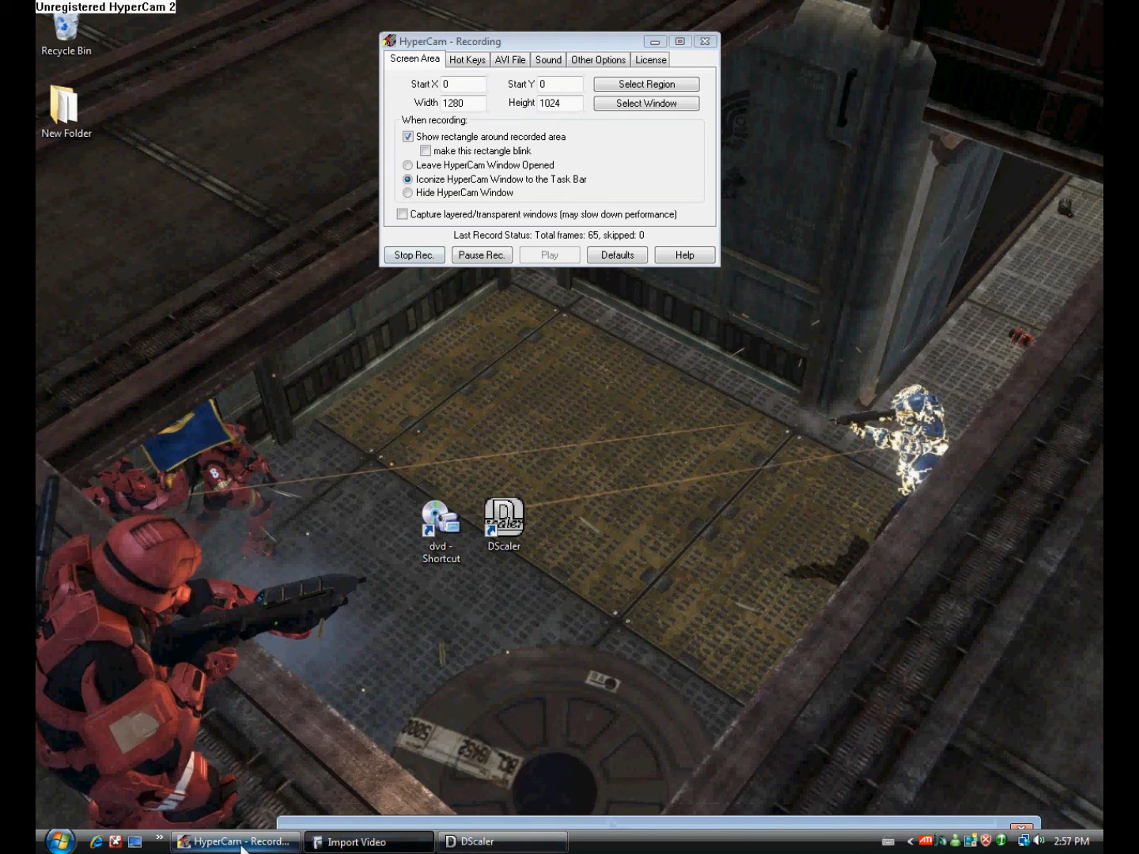
Open the desktop dvd shortcut and minimize HyperCam via its taskbar button.
{"action": "left_click", "coordinate": [441, 522]}
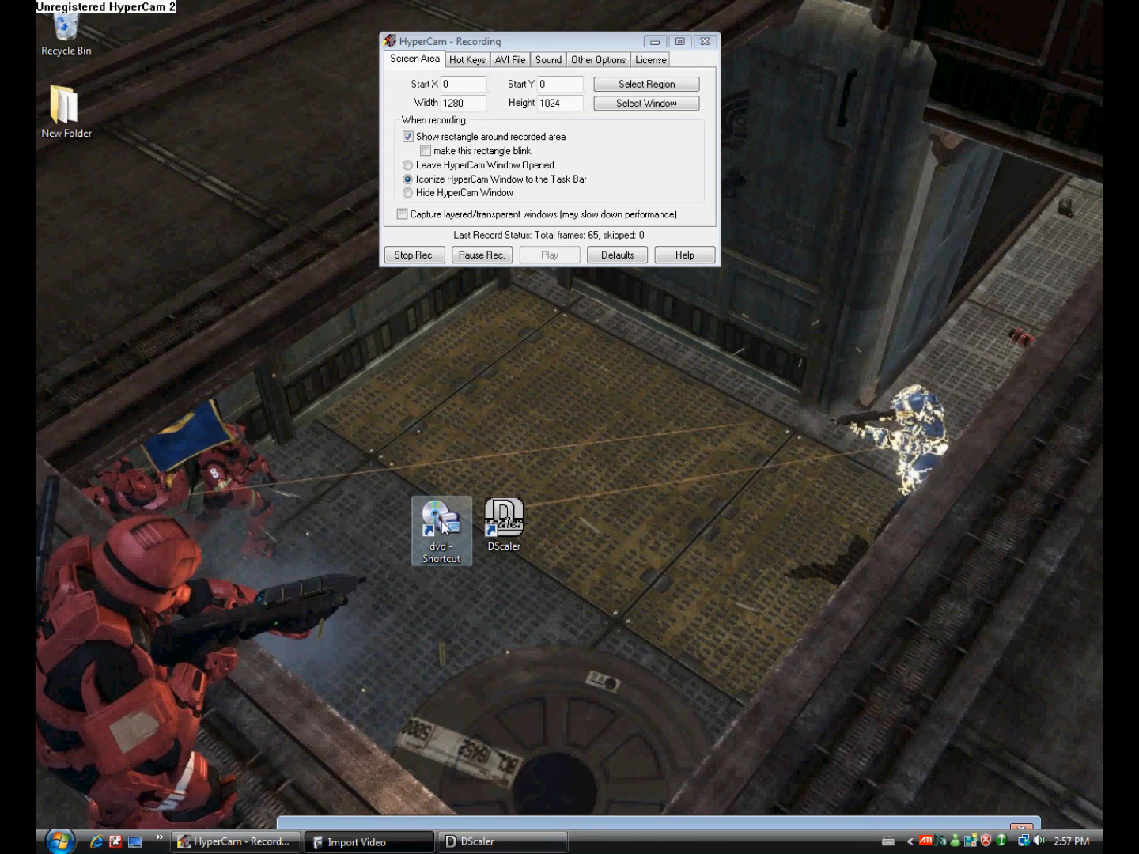
{"action": "double_click", "coordinate": [441, 523]}
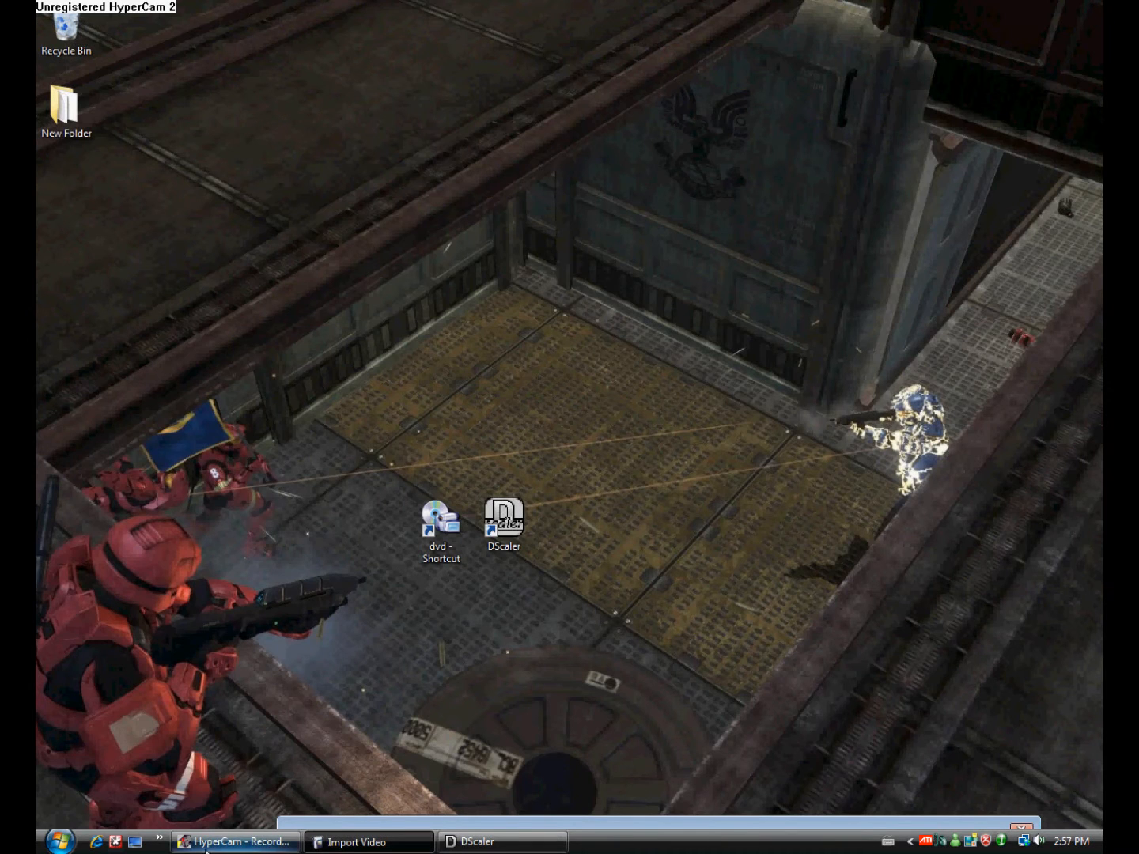
{"action": "left_click", "coordinate": [96, 841]}
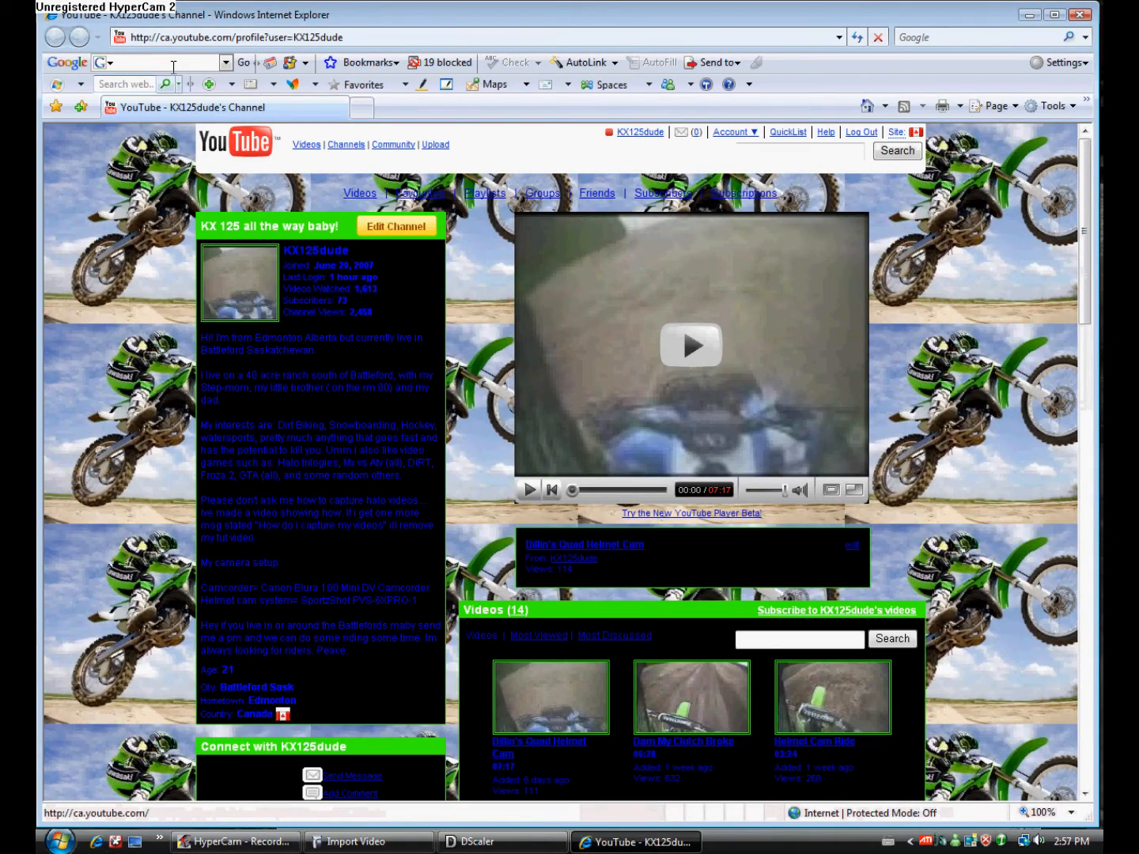
Search Google for 'virtual dub' using the toolbar search suggestion.
{"action": "type", "text": "vi"}
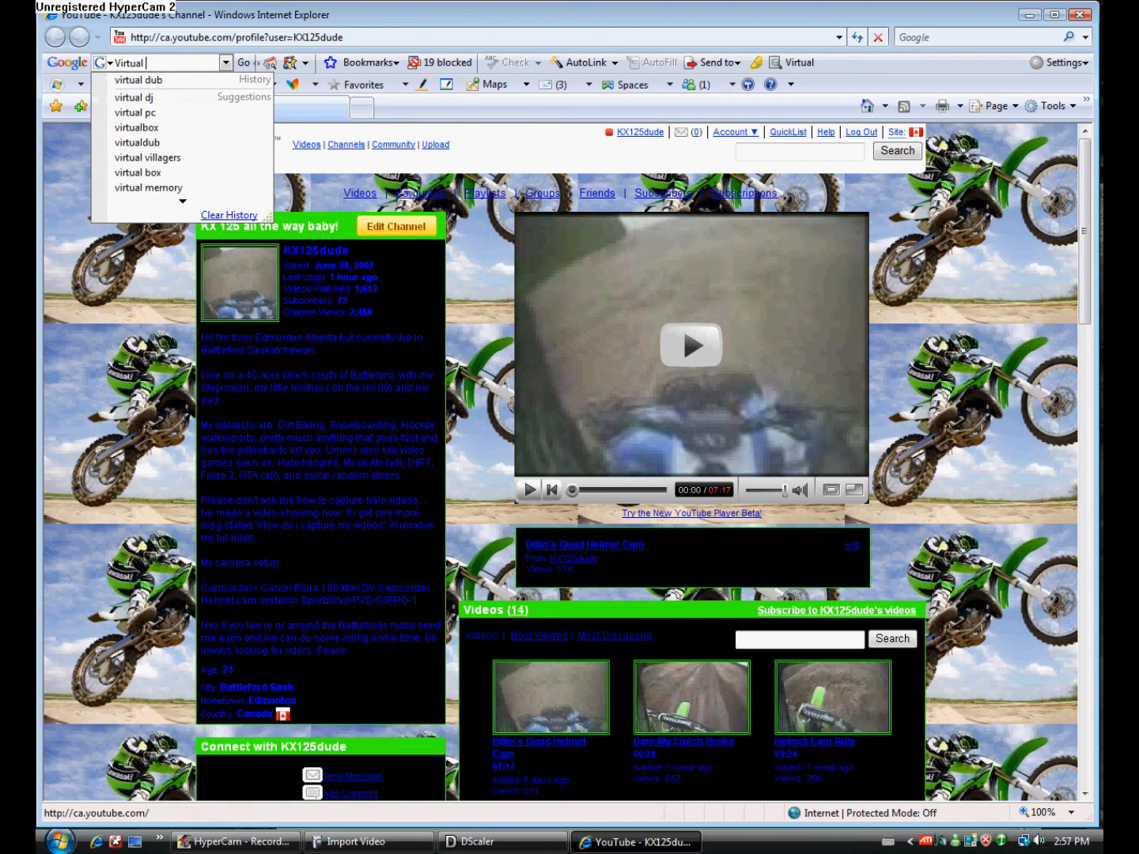
{"action": "type", "text": "d"}
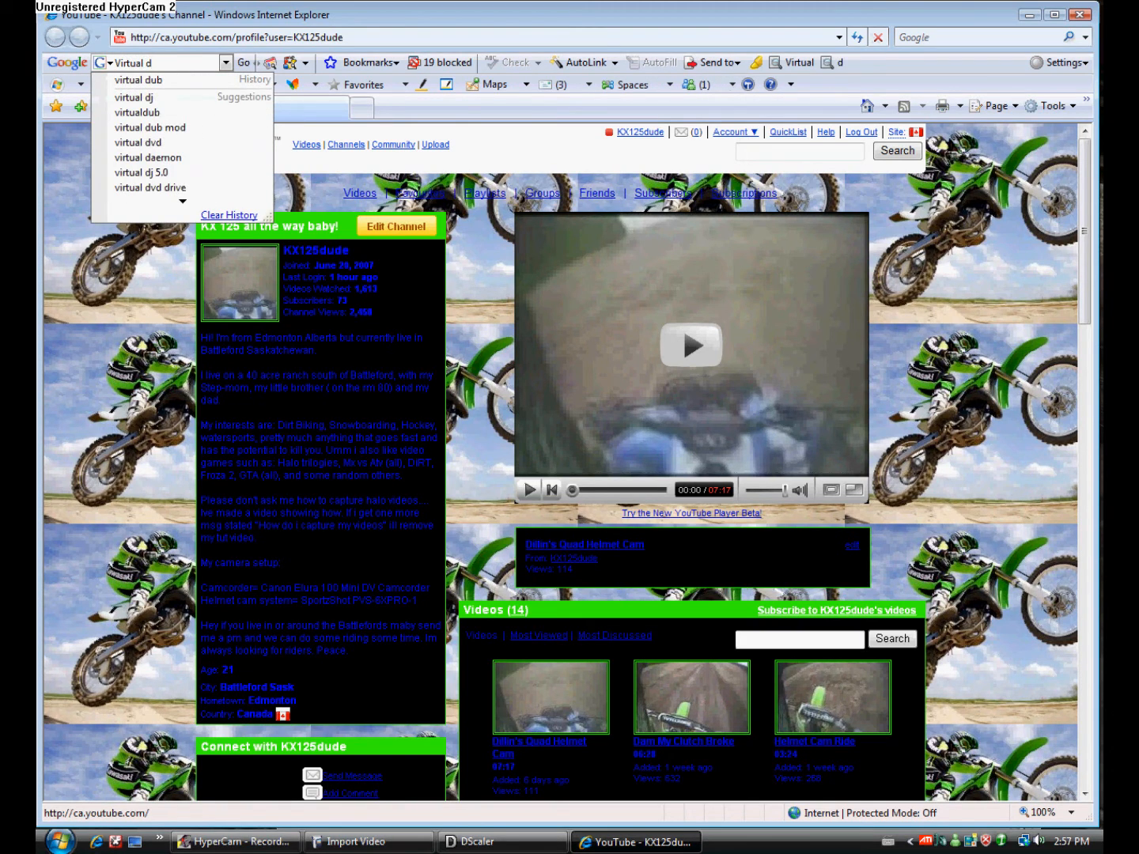
{"action": "left_click", "coordinate": [138, 79]}
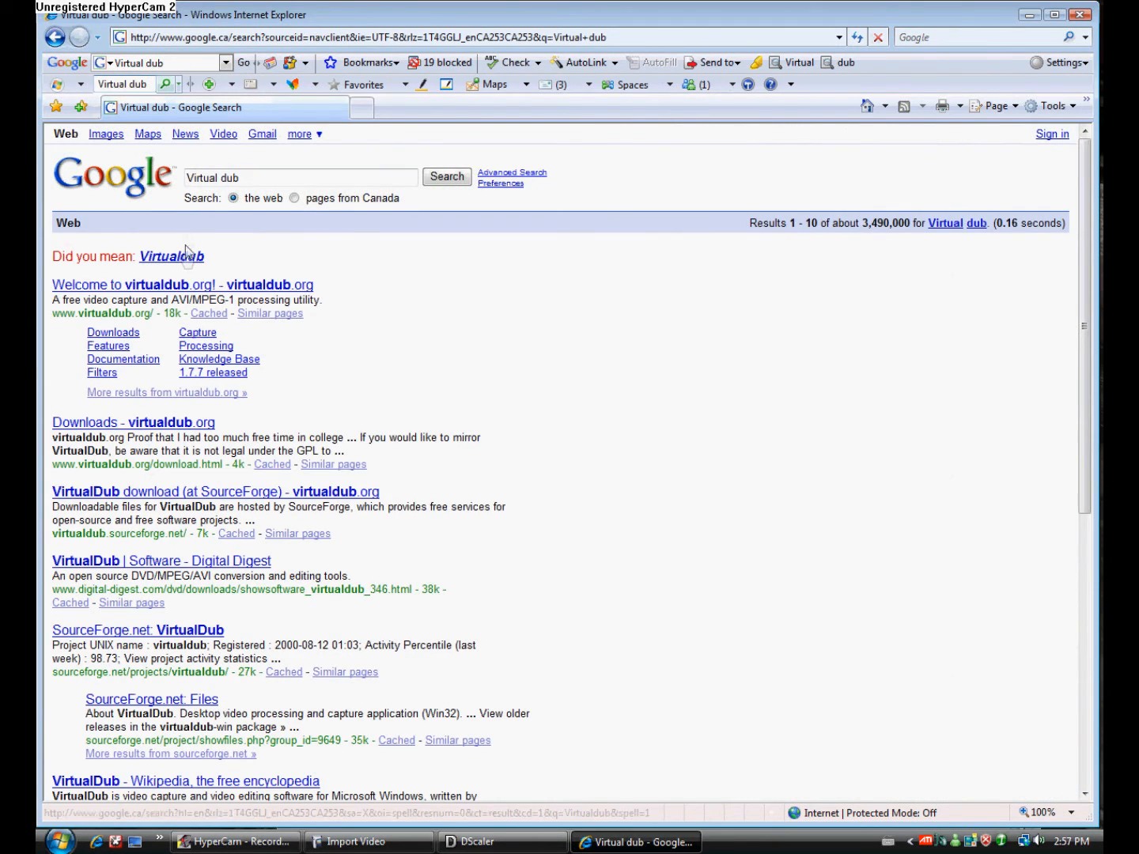
Follow the 'Virtualdub' suggestion to virtualdub.org and open its Downloads page.
{"action": "left_click", "coordinate": [171, 256]}
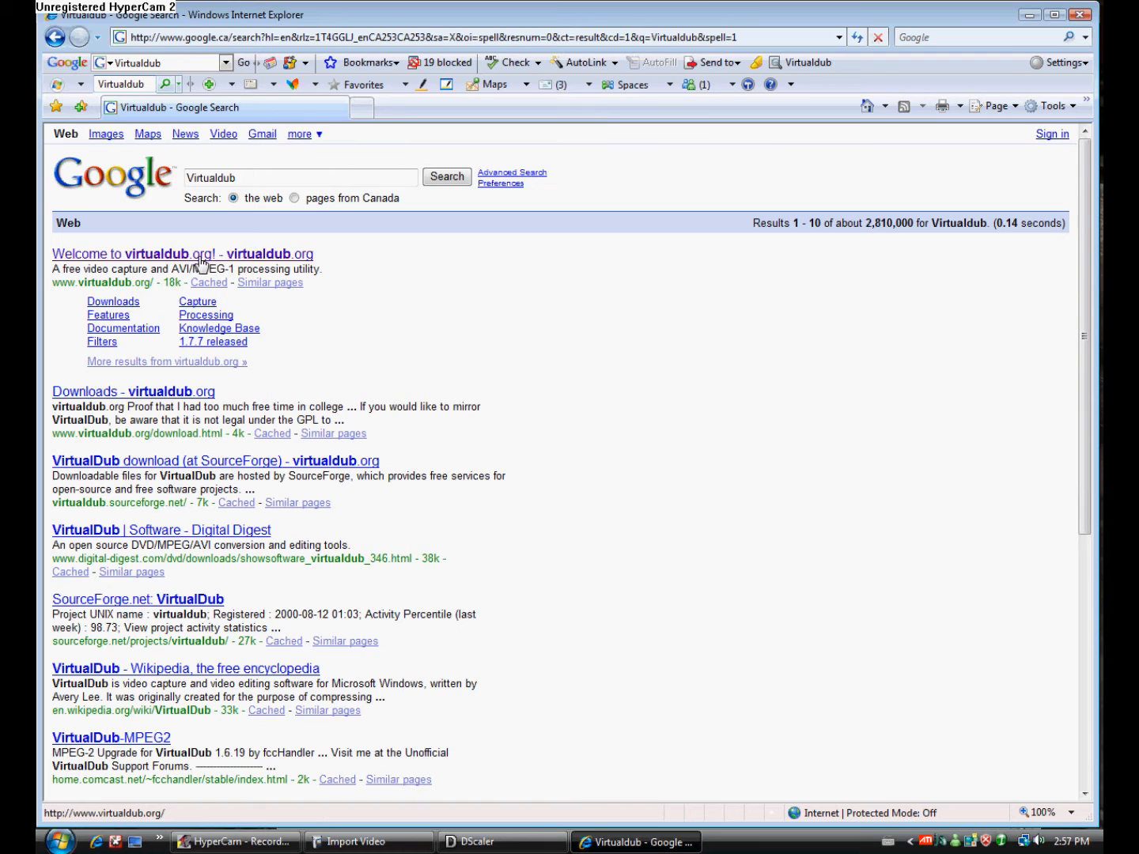
{"action": "left_click", "coordinate": [182, 253]}
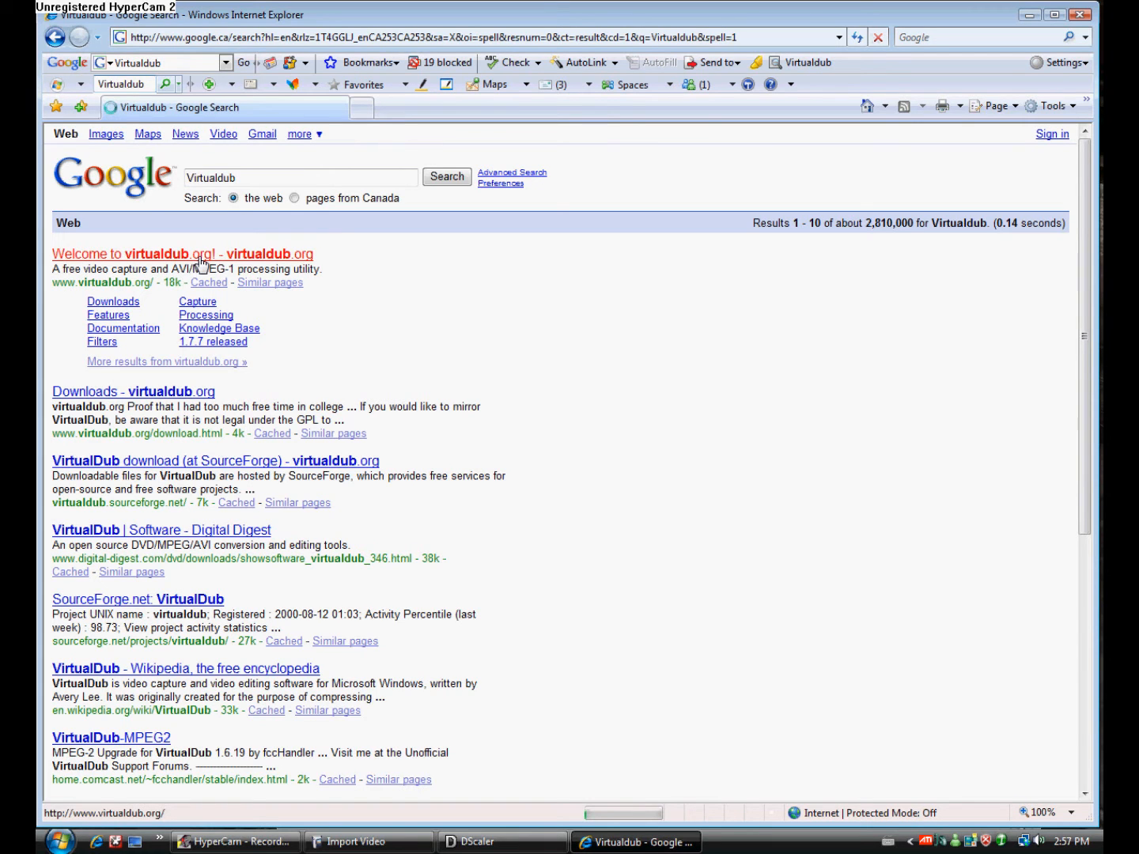
{"action": "mouse_move", "coordinate": [229, 264]}
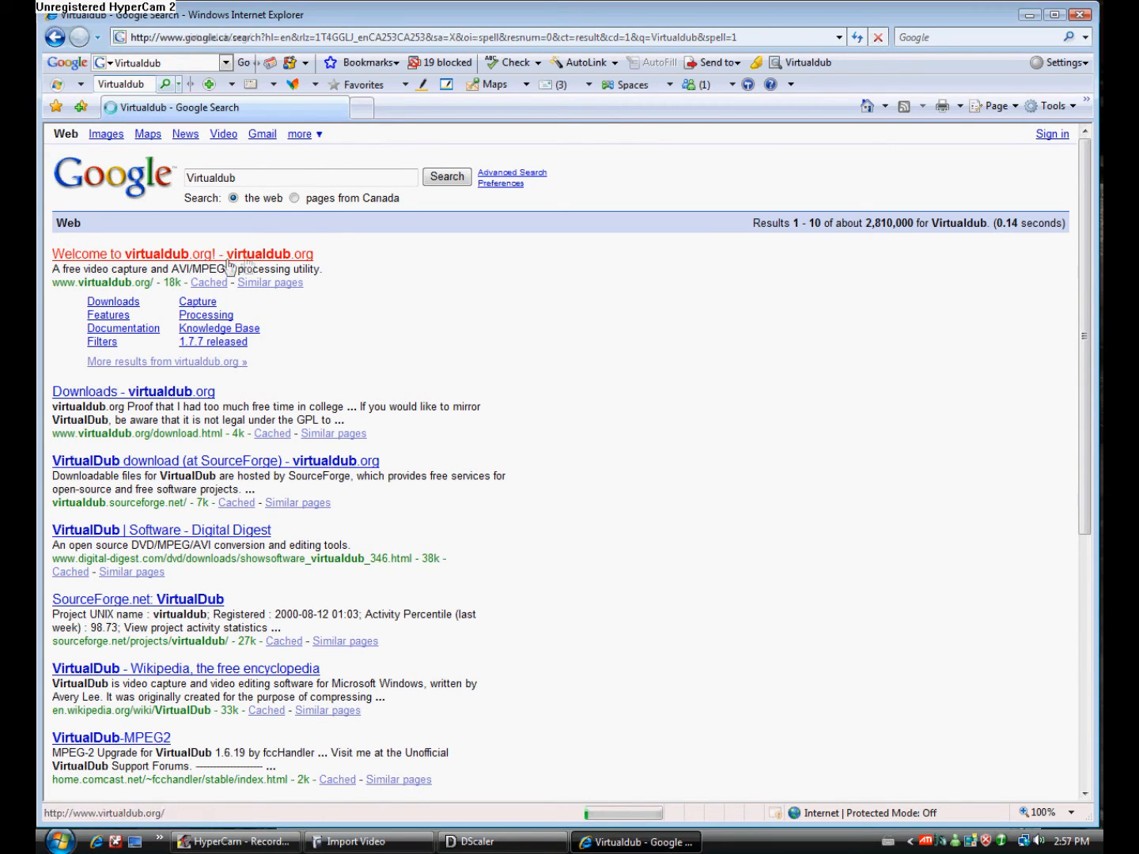
{"action": "left_click", "coordinate": [134, 253]}
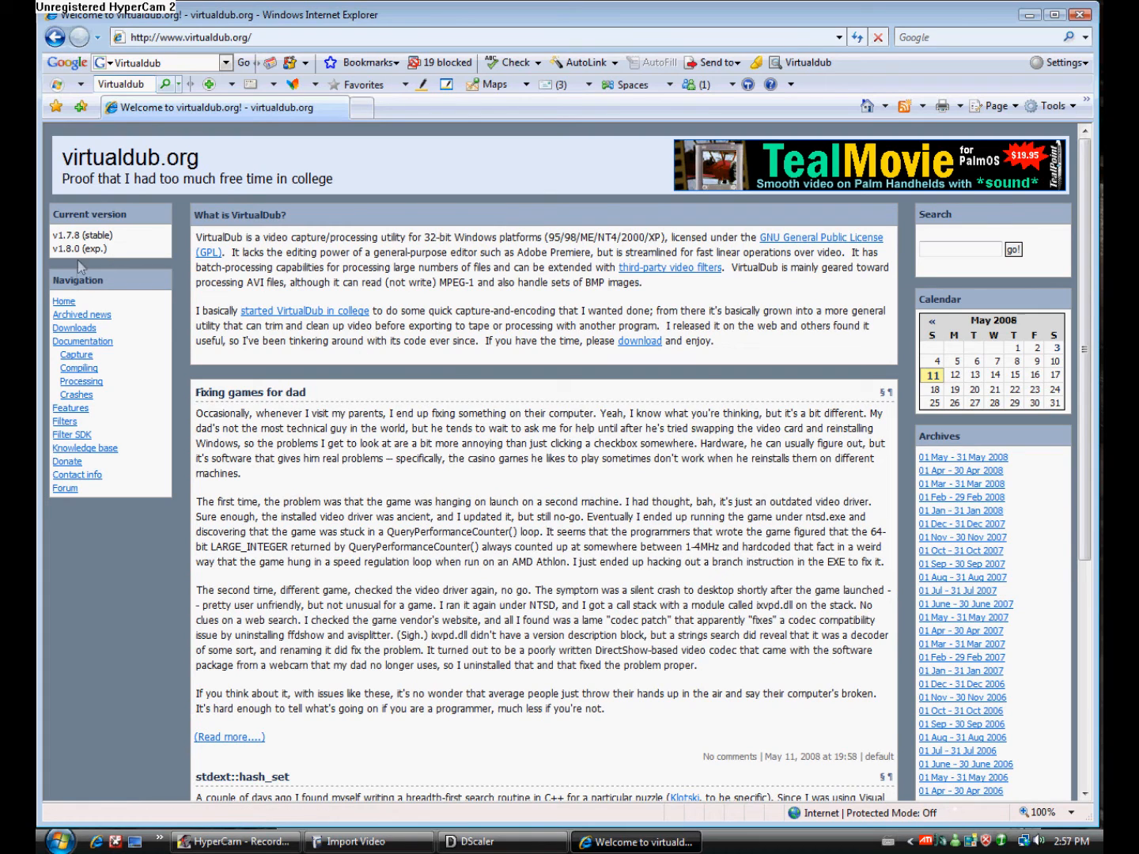
{"action": "mouse_move", "coordinate": [73, 328]}
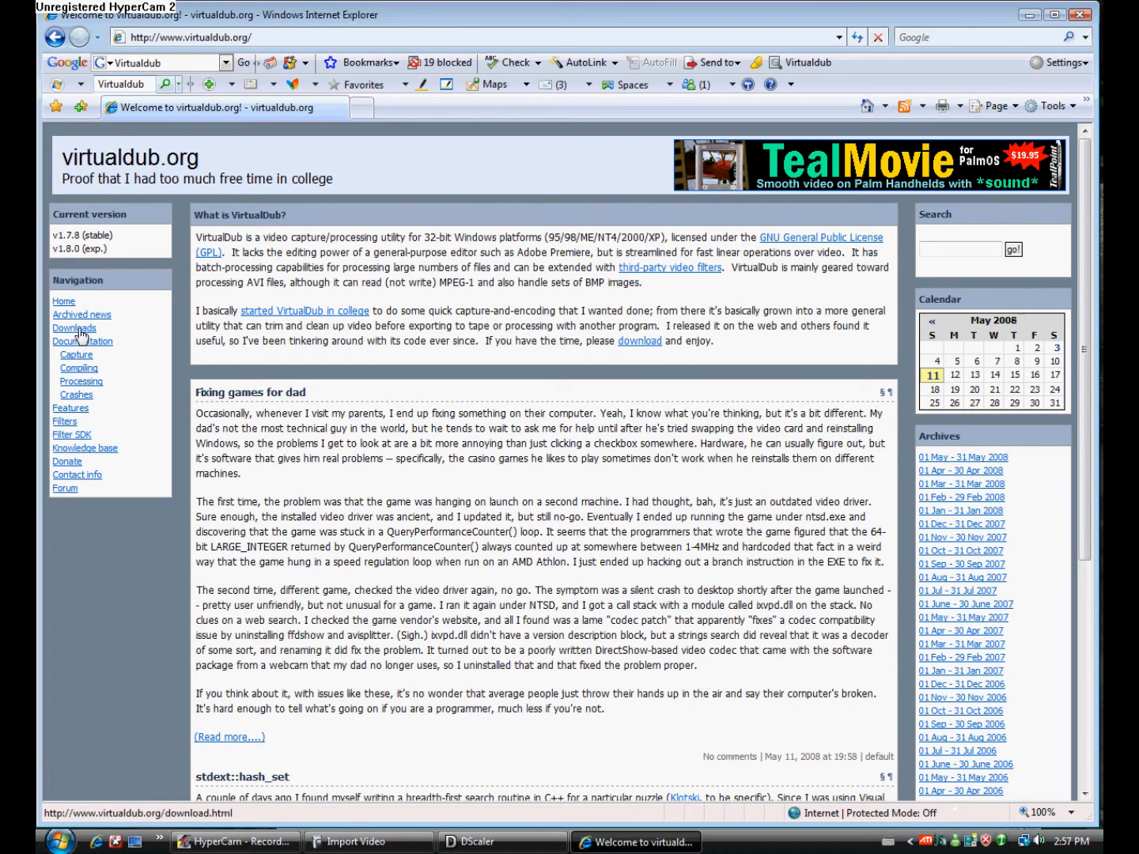
{"action": "left_click", "coordinate": [73, 327]}
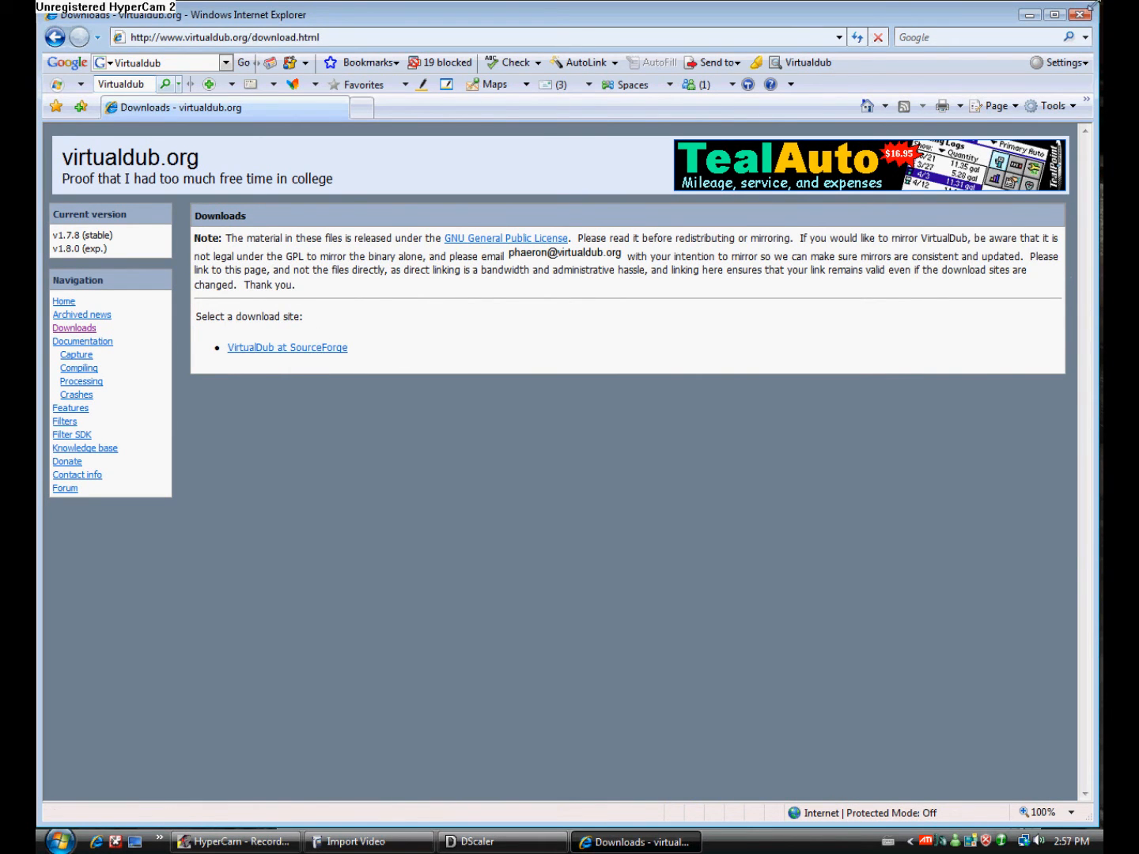
Open New Folder on the desktop and enter its VirtualDub-1.8.0 folder.
{"action": "left_click", "coordinate": [58, 840]}
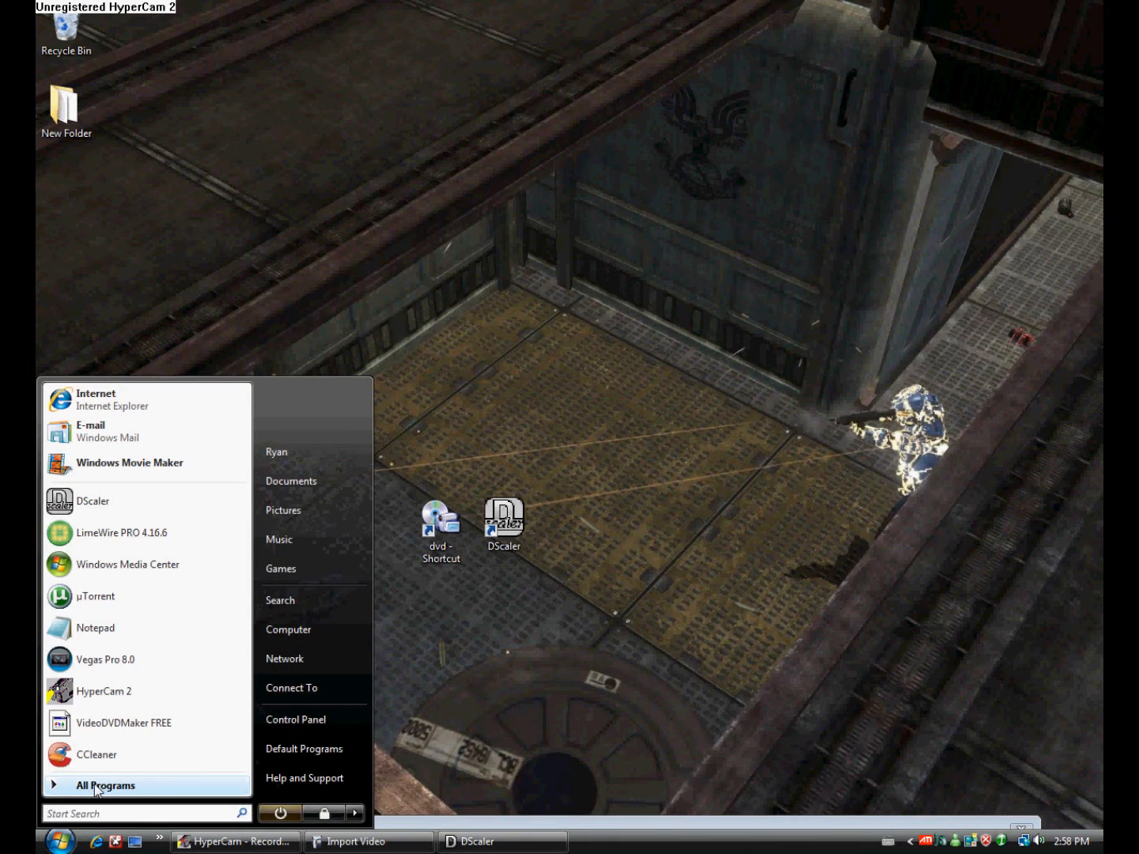
{"action": "left_click", "coordinate": [104, 784]}
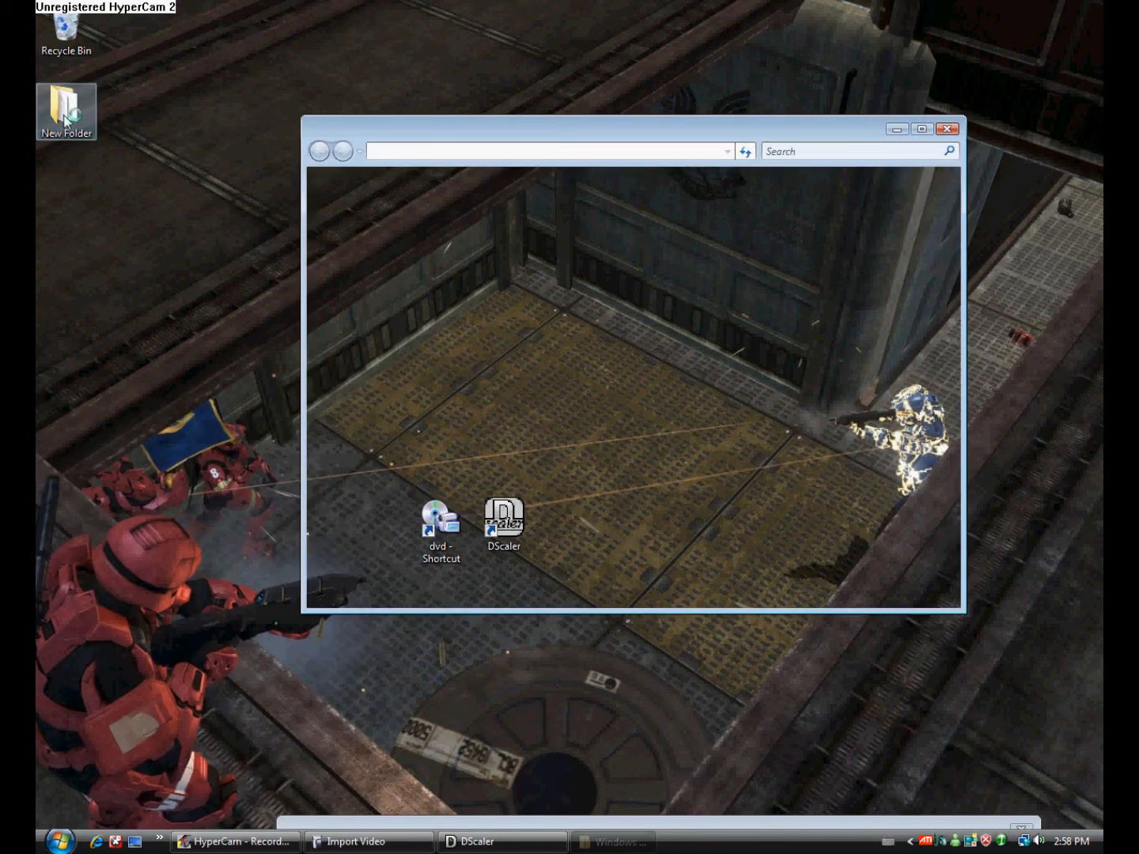
{"action": "double_click", "coordinate": [65, 105]}
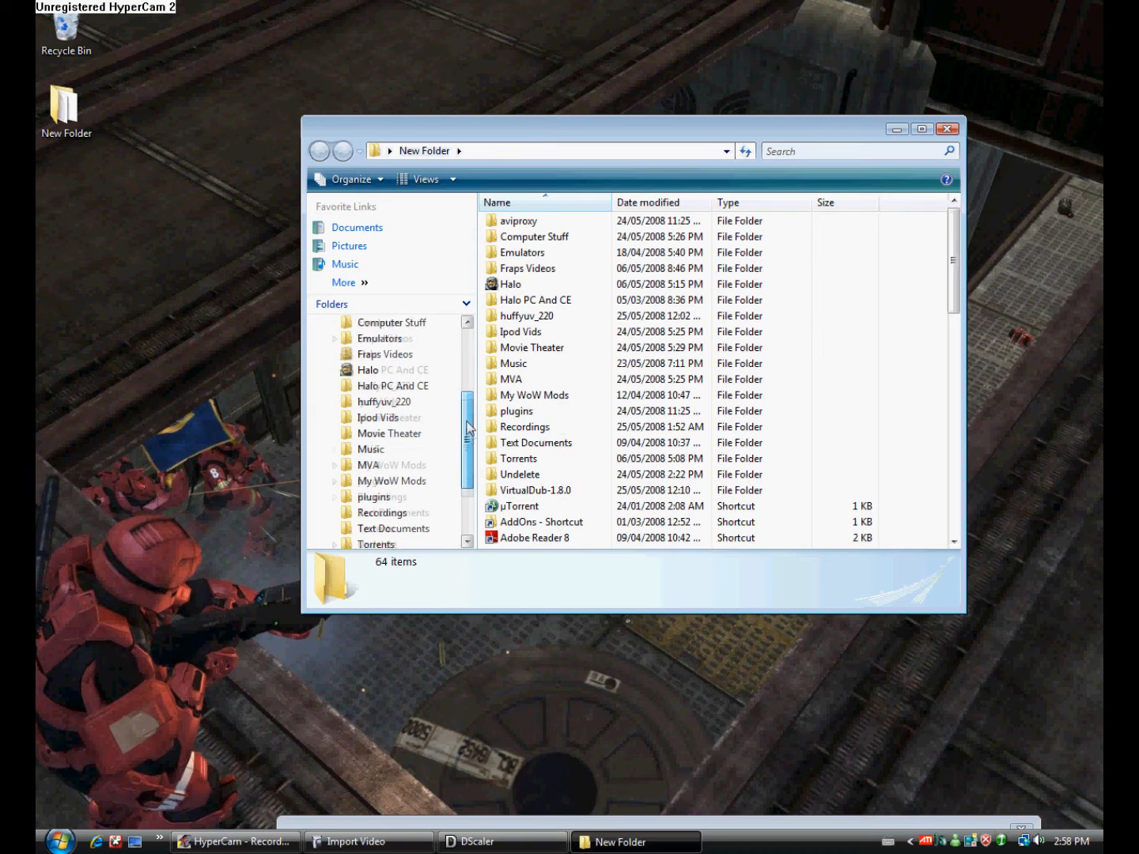
{"action": "double_click", "coordinate": [536, 489]}
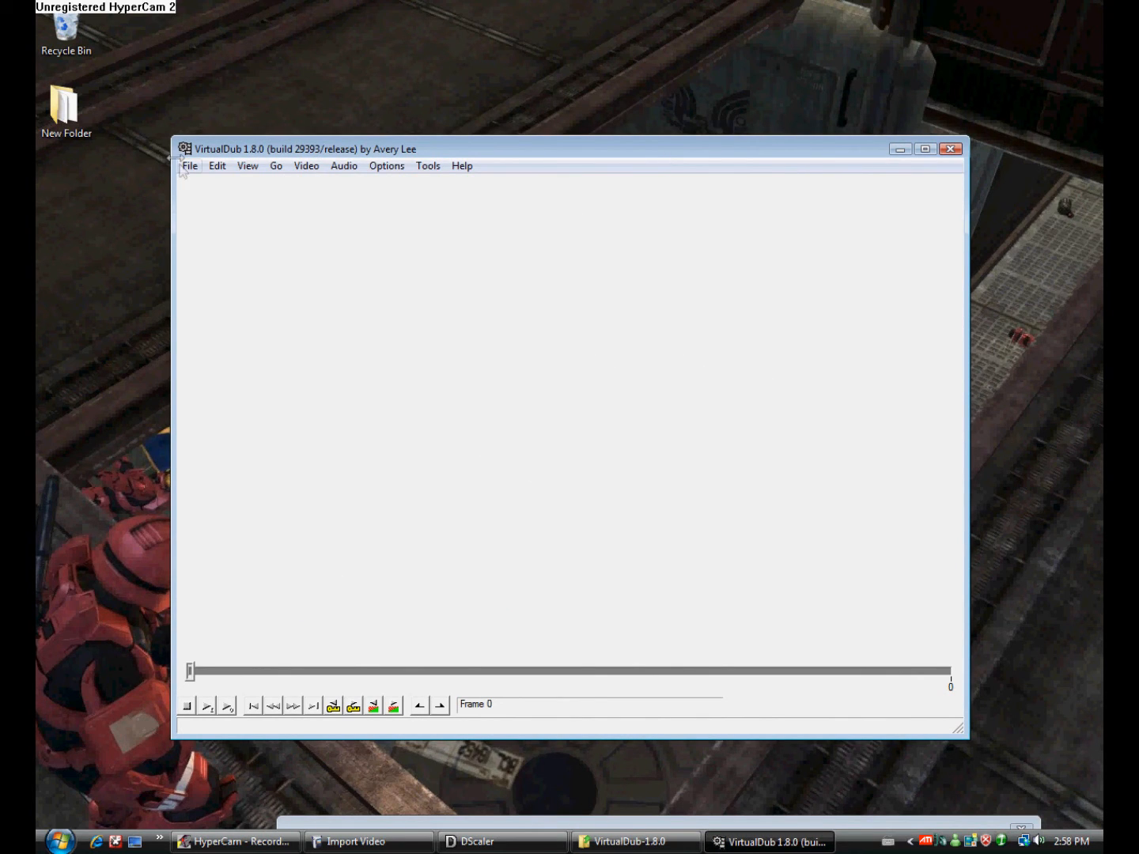
Choose File > Capture AVI to enter capture mode on the Hauppauge WinTV PVR PCI II.
{"action": "left_click", "coordinate": [189, 166]}
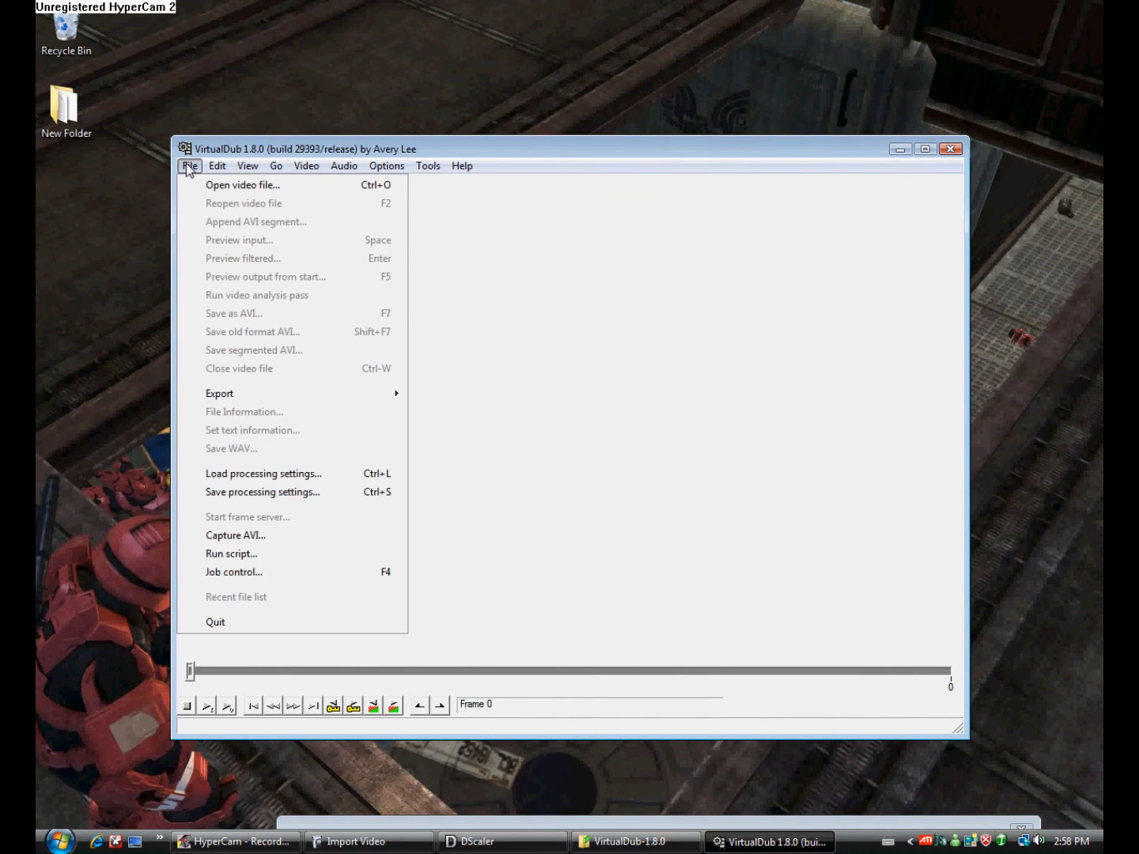
{"action": "mouse_move", "coordinate": [234, 534]}
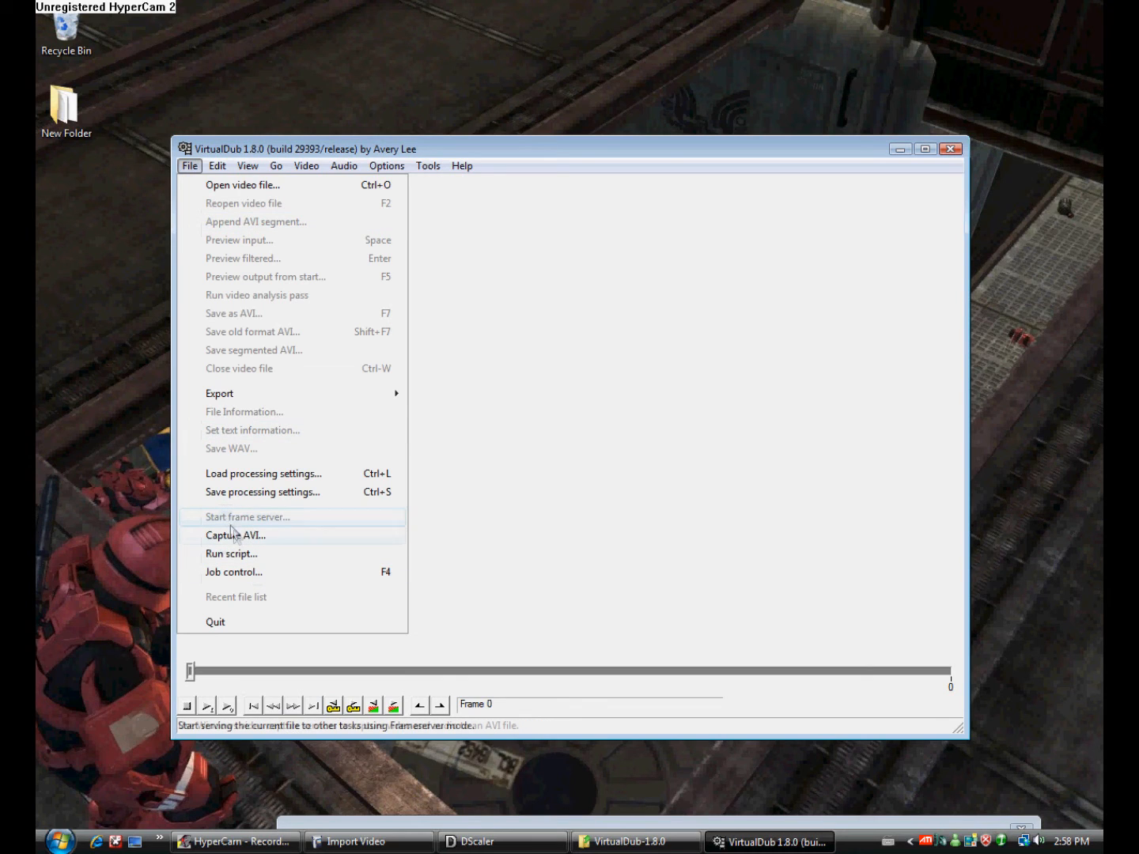
{"action": "mouse_move", "coordinate": [246, 535]}
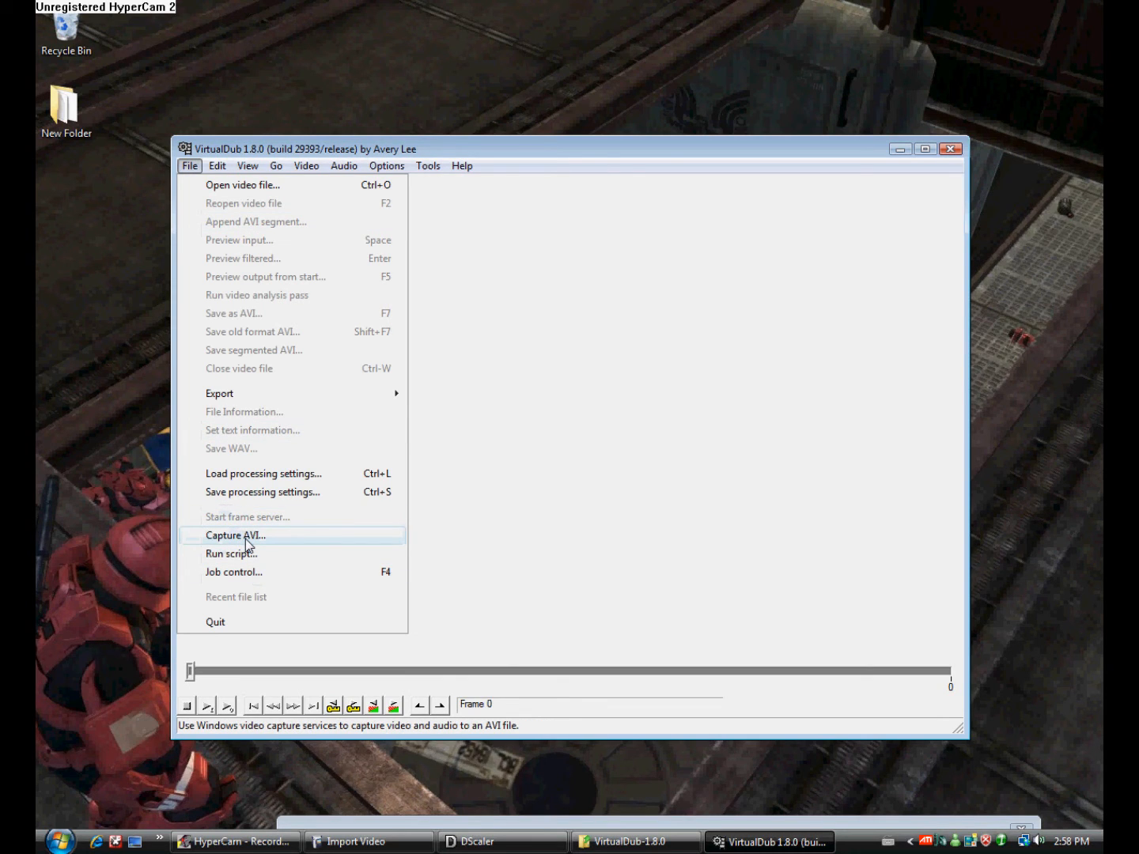
{"action": "mouse_move", "coordinate": [243, 258]}
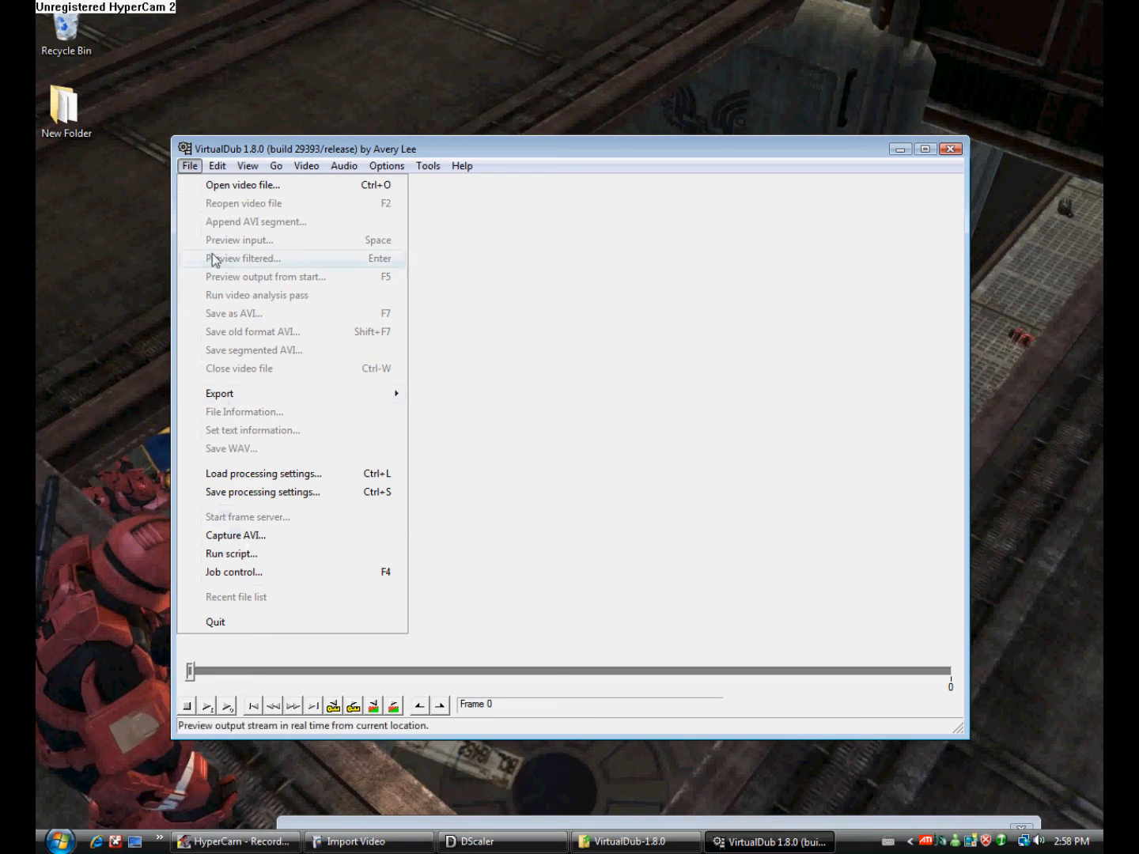
{"action": "left_click", "coordinate": [234, 535]}
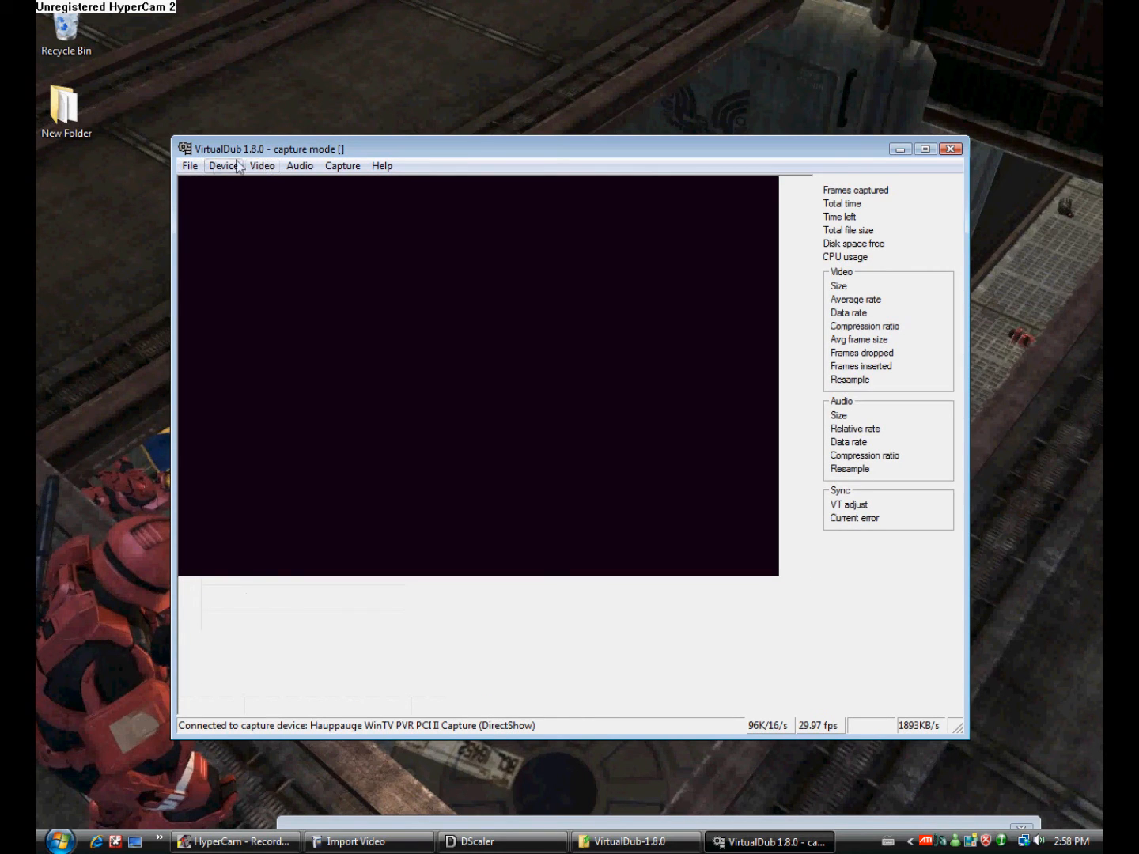
Browse the Device and Video capture menus, then exit capture mode from the File menu.
{"action": "left_click", "coordinate": [223, 165]}
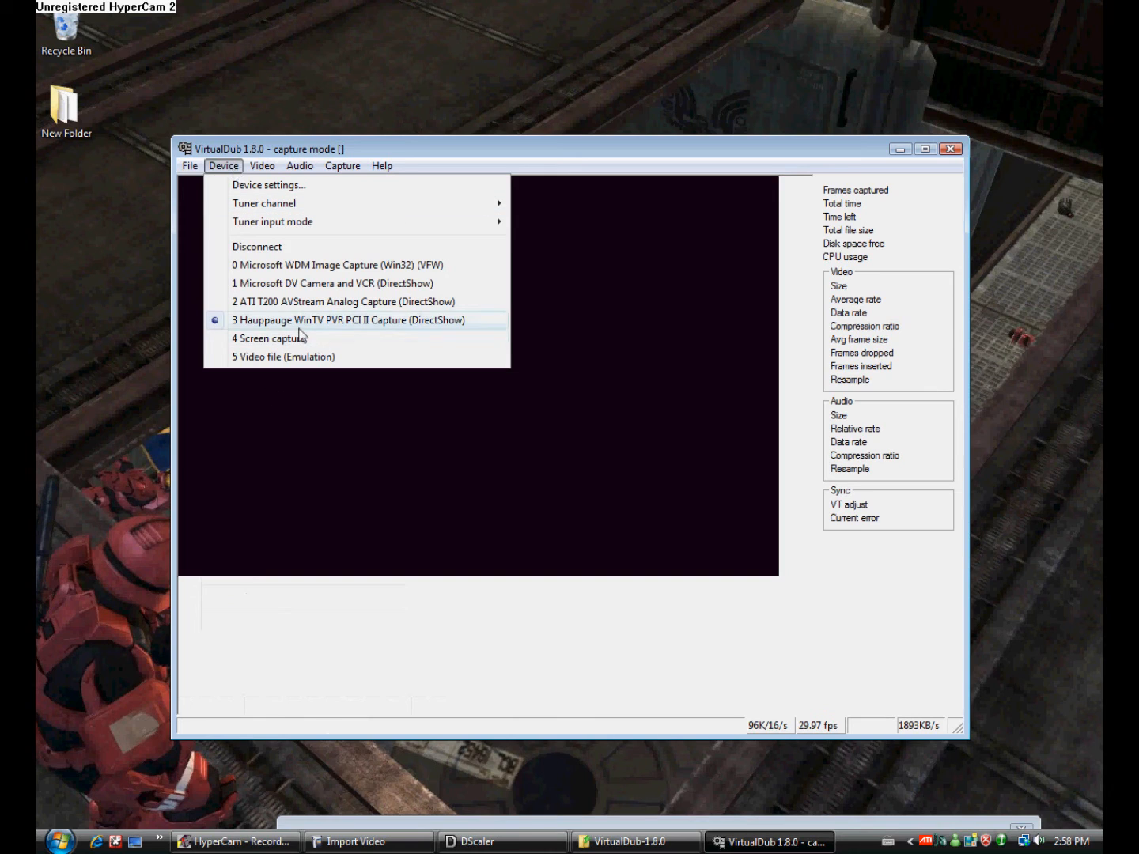
{"action": "mouse_move", "coordinate": [273, 211]}
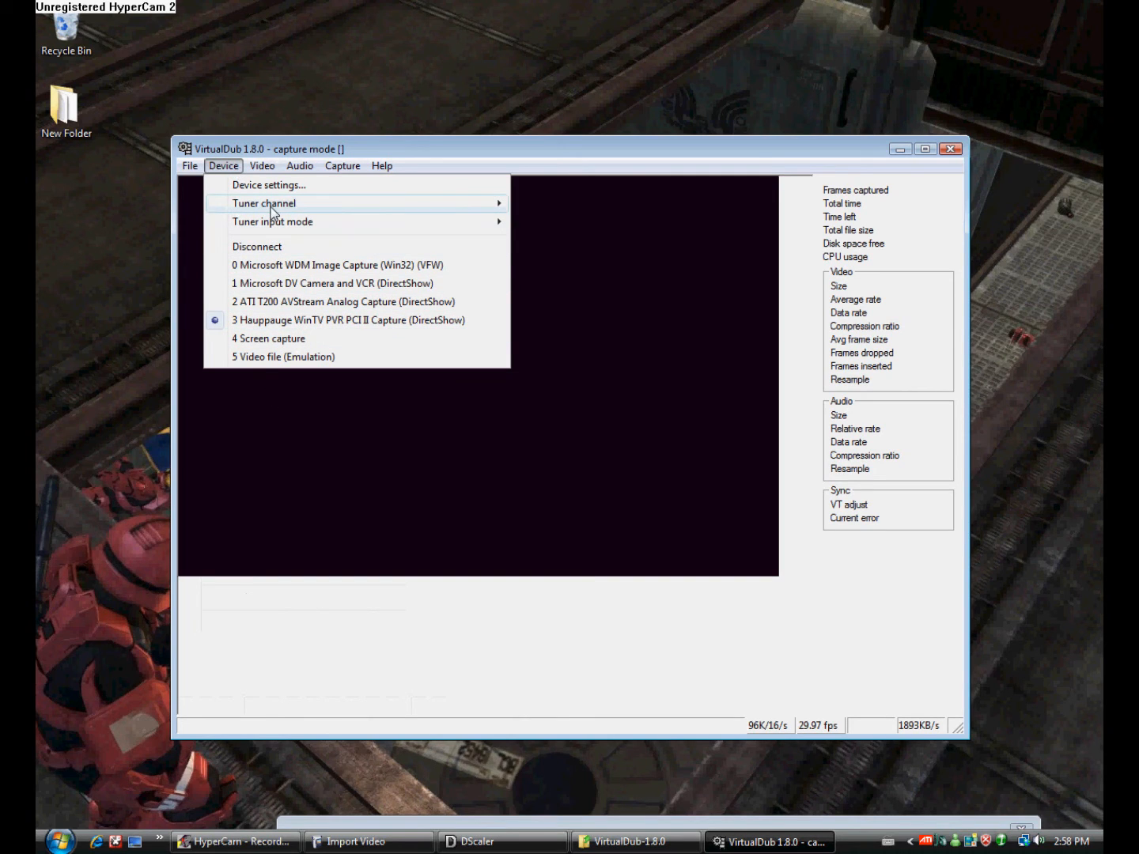
{"action": "mouse_move", "coordinate": [263, 204]}
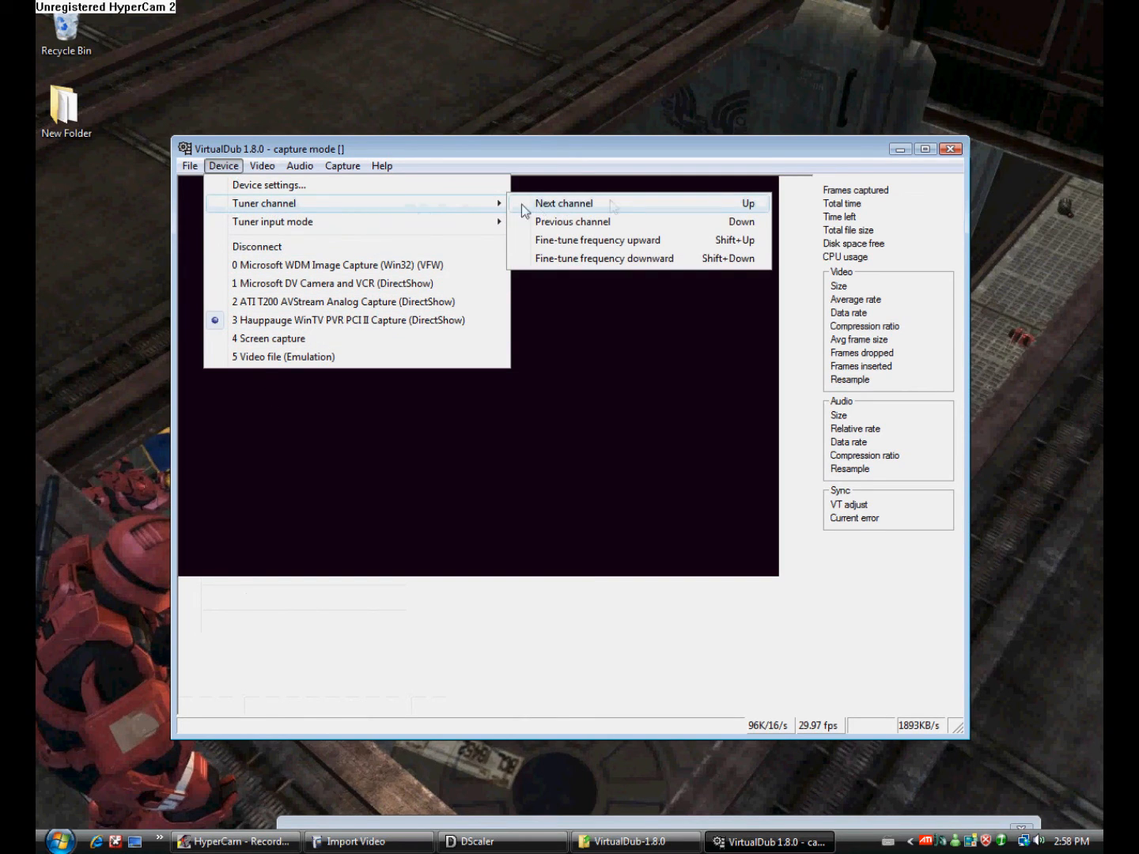
{"action": "left_click", "coordinate": [261, 165]}
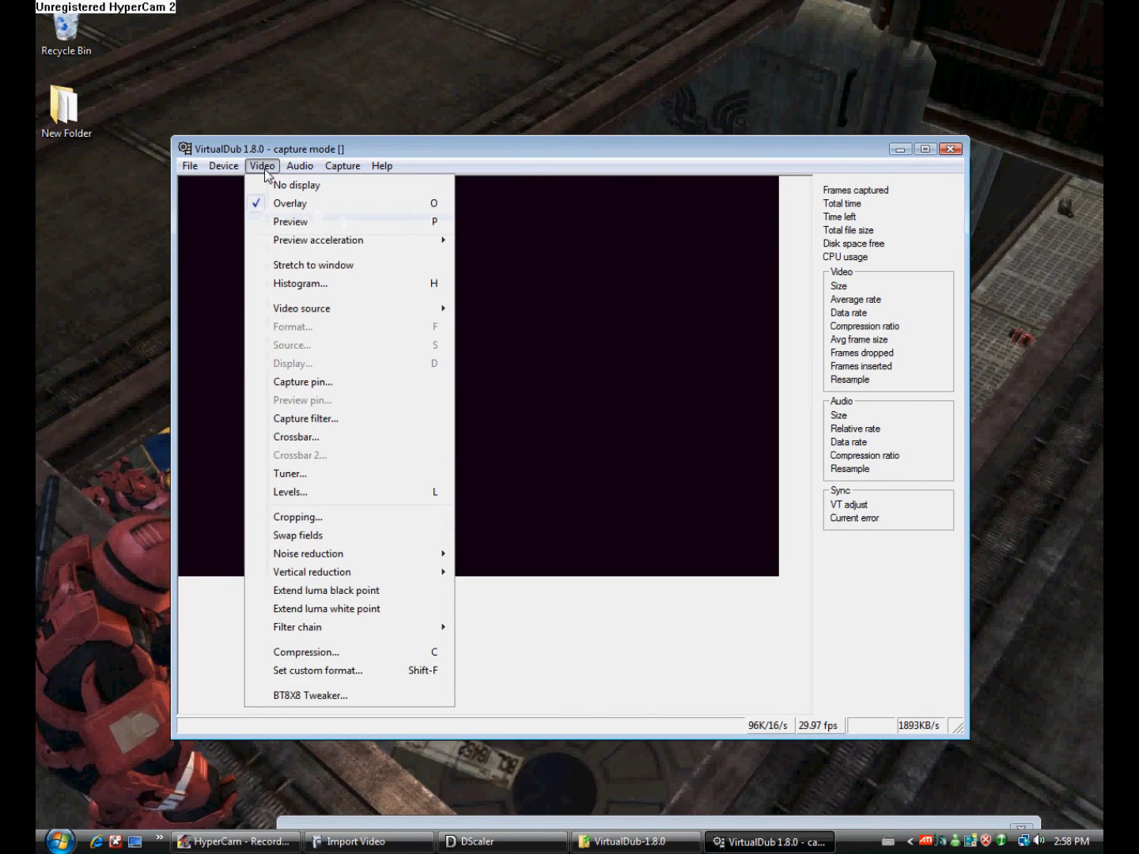
{"action": "left_click", "coordinate": [189, 165]}
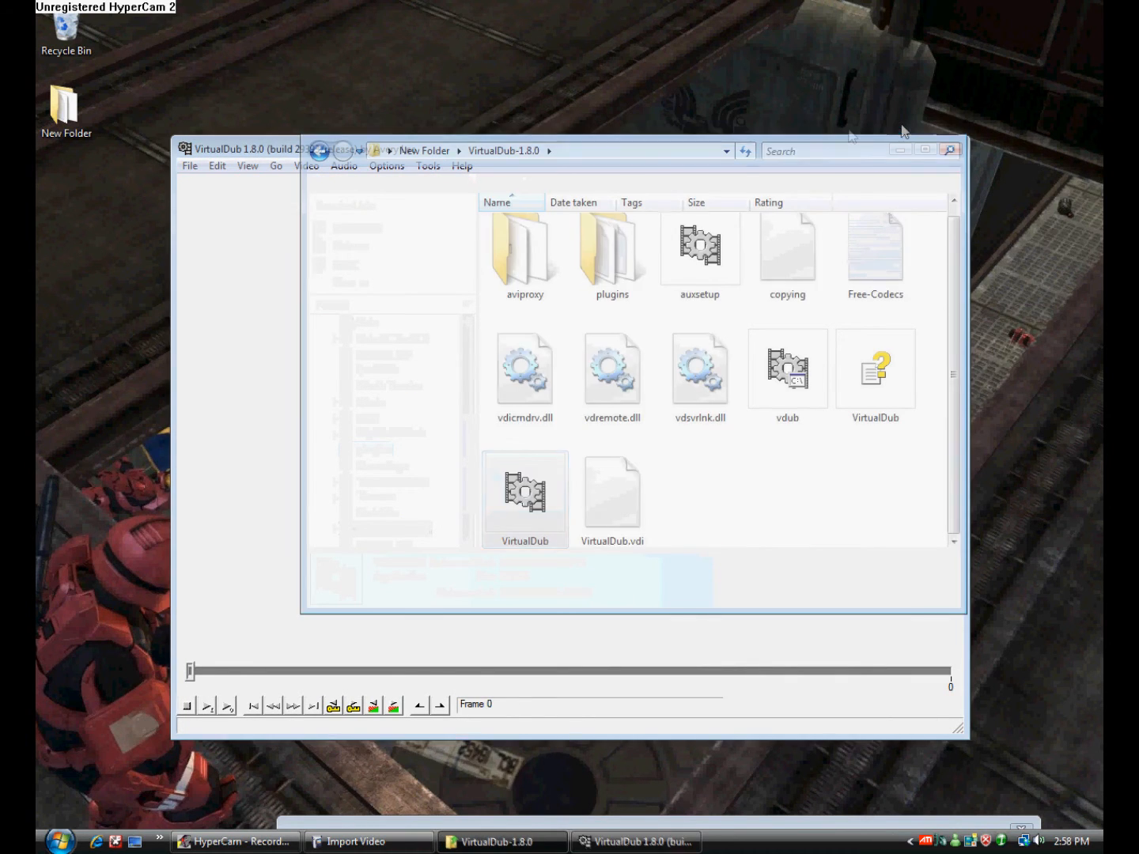
Choose File > Capture AVI again to re-enter capture on the Hauppauge tuner.
{"action": "left_click", "coordinate": [156, 141]}
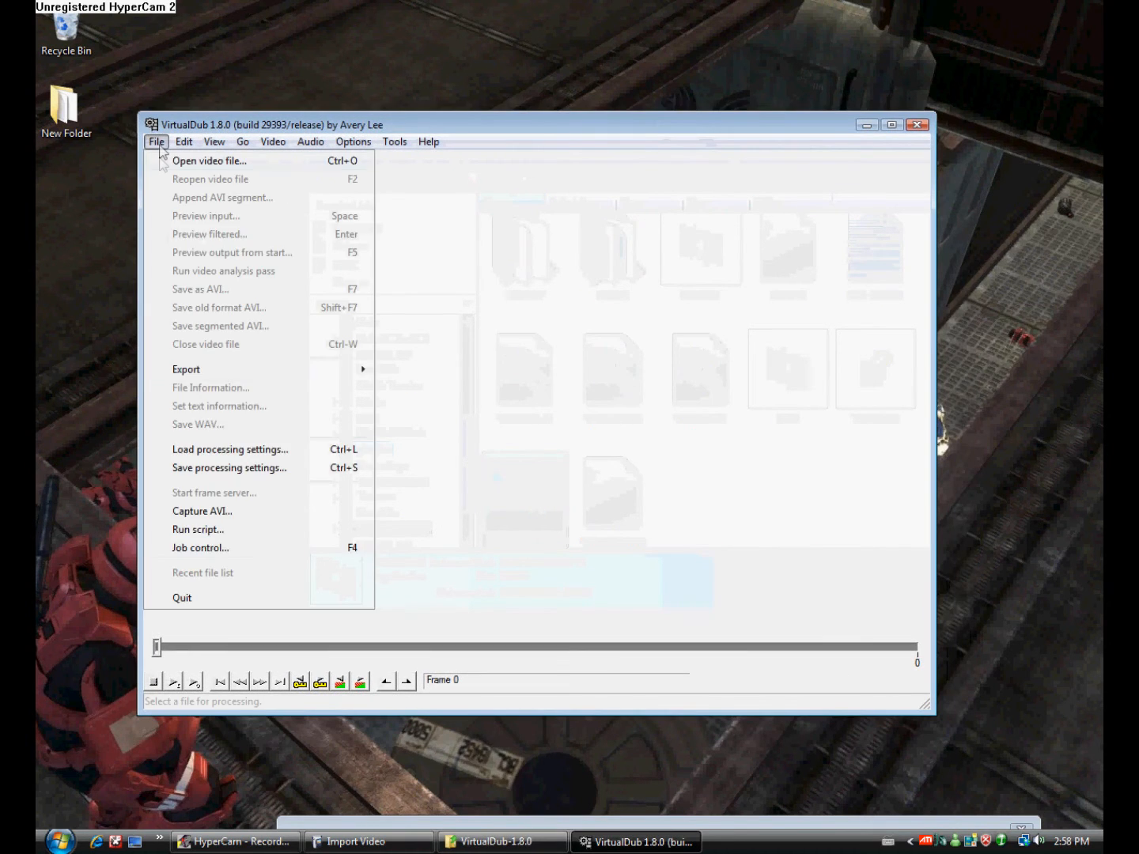
{"action": "left_click", "coordinate": [201, 510]}
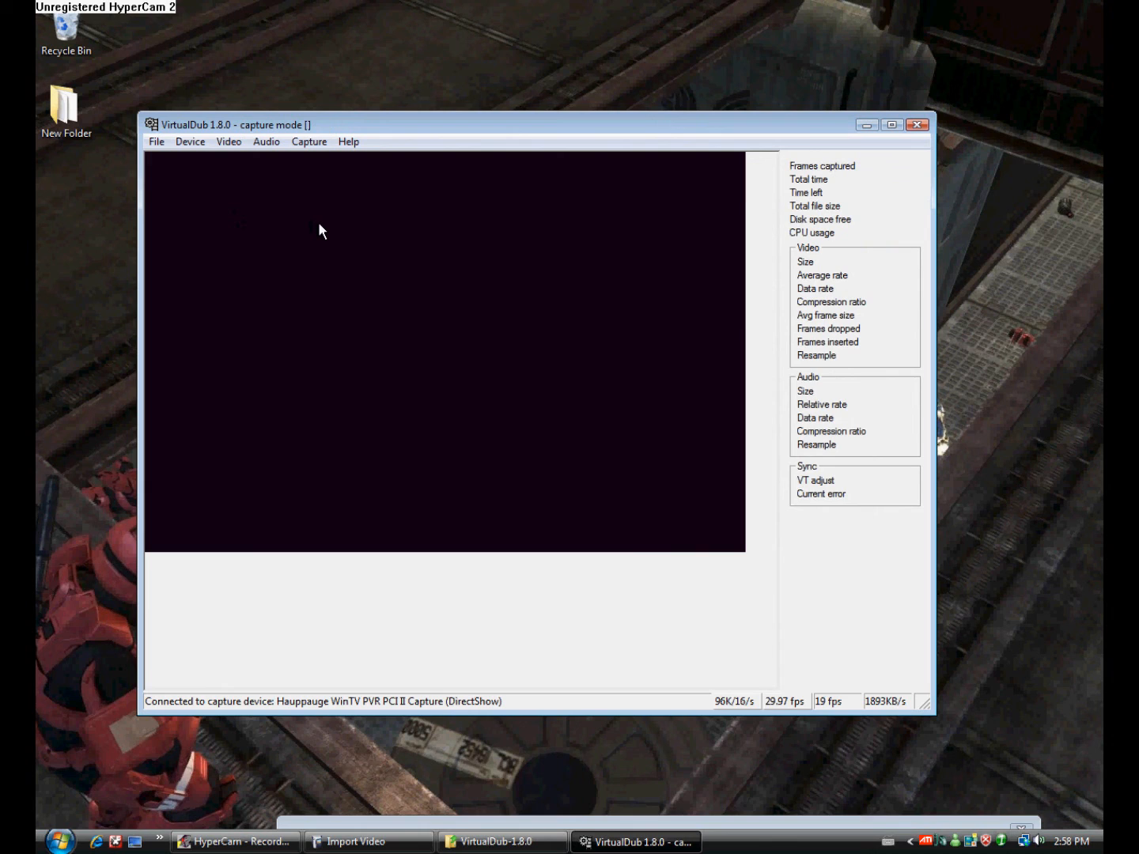
{"action": "mouse_move", "coordinate": [437, 287]}
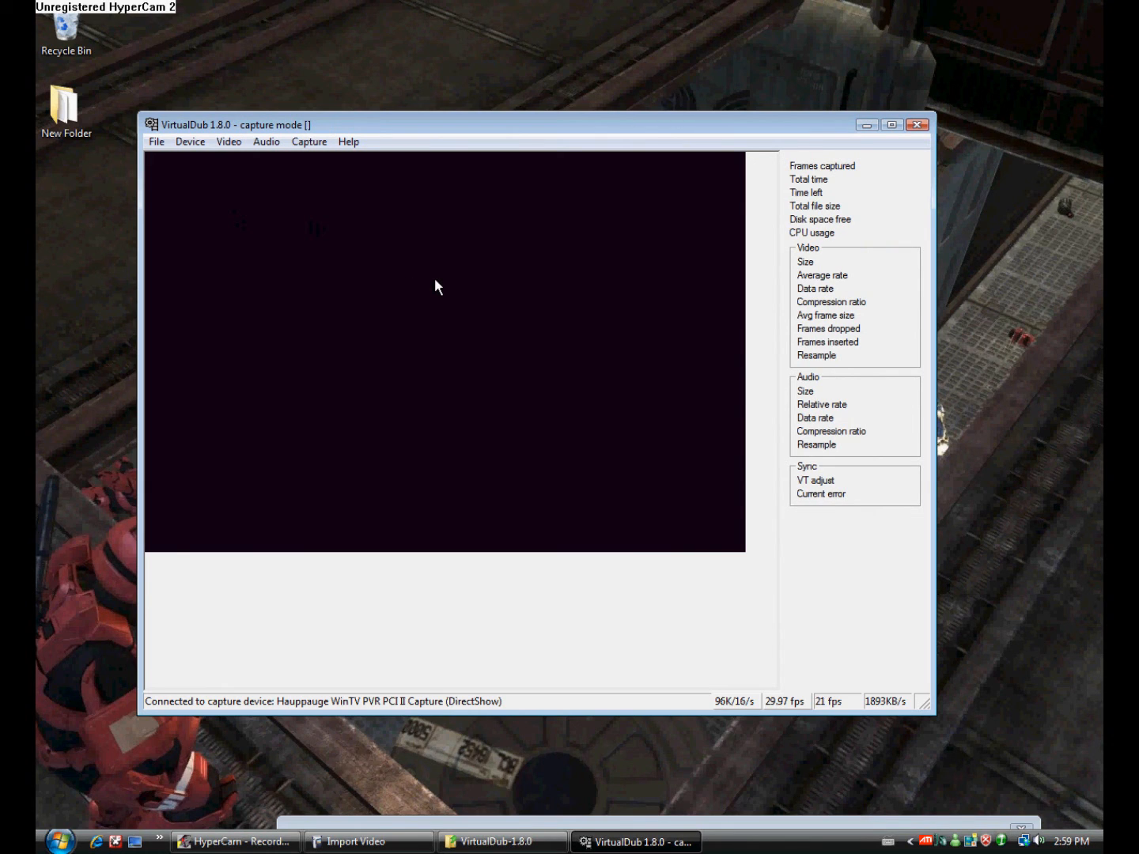
{"action": "mouse_move", "coordinate": [370, 296]}
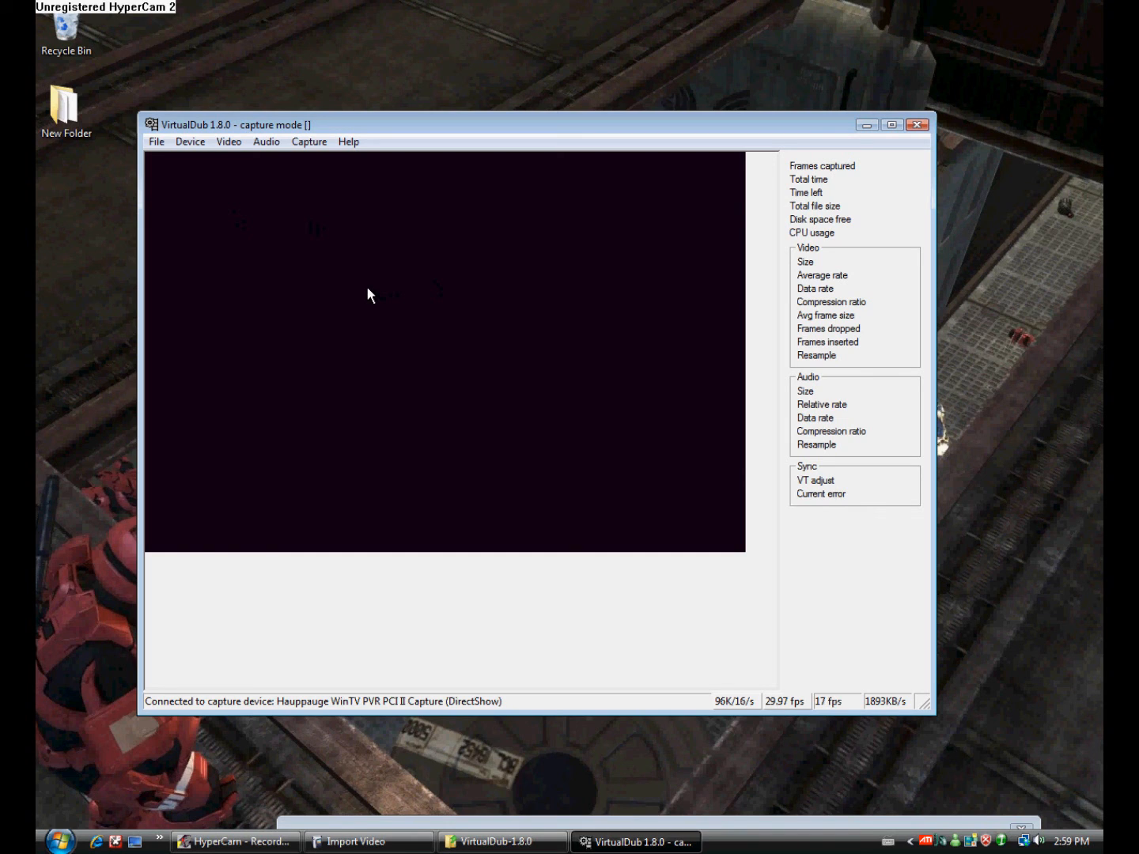
{"action": "mouse_move", "coordinate": [434, 131]}
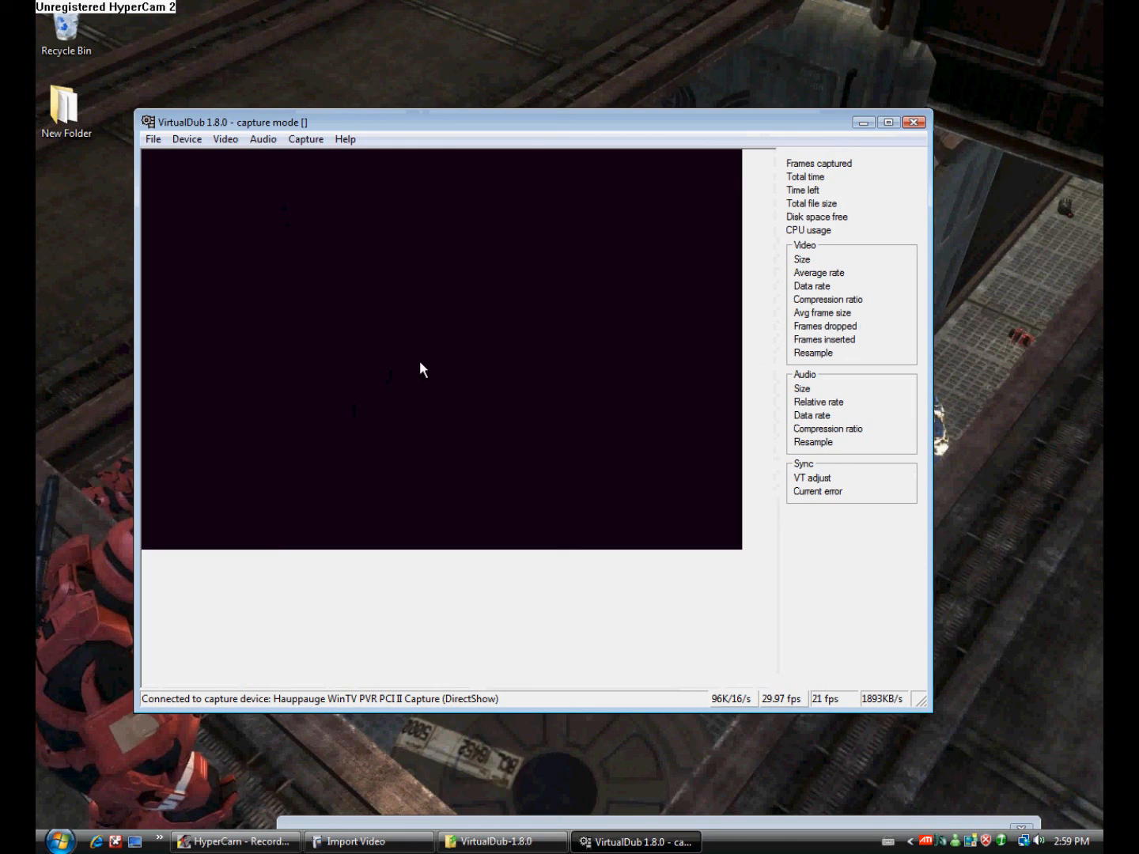
{"action": "mouse_move", "coordinate": [409, 164]}
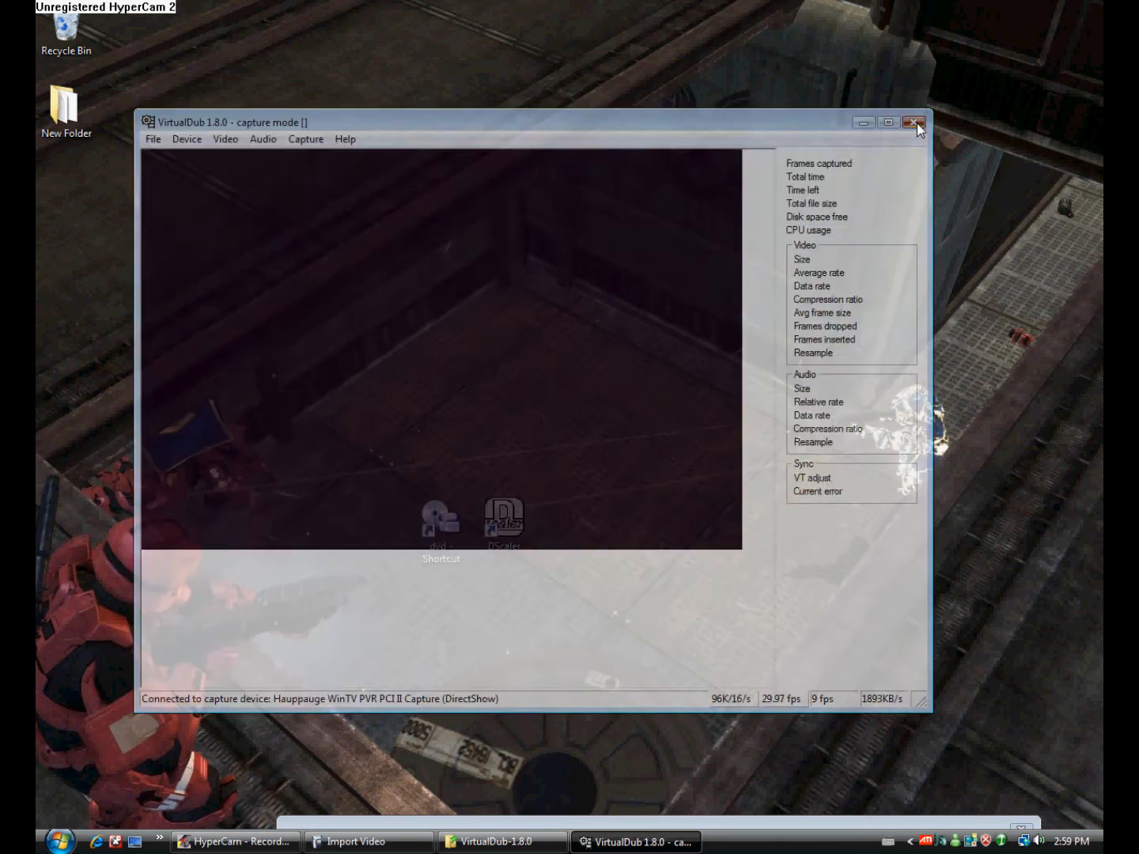
Close the VirtualDub capture window and restore the VirtualDub-1.8.0 folder window from the taskbar.
{"action": "left_click", "coordinate": [914, 123]}
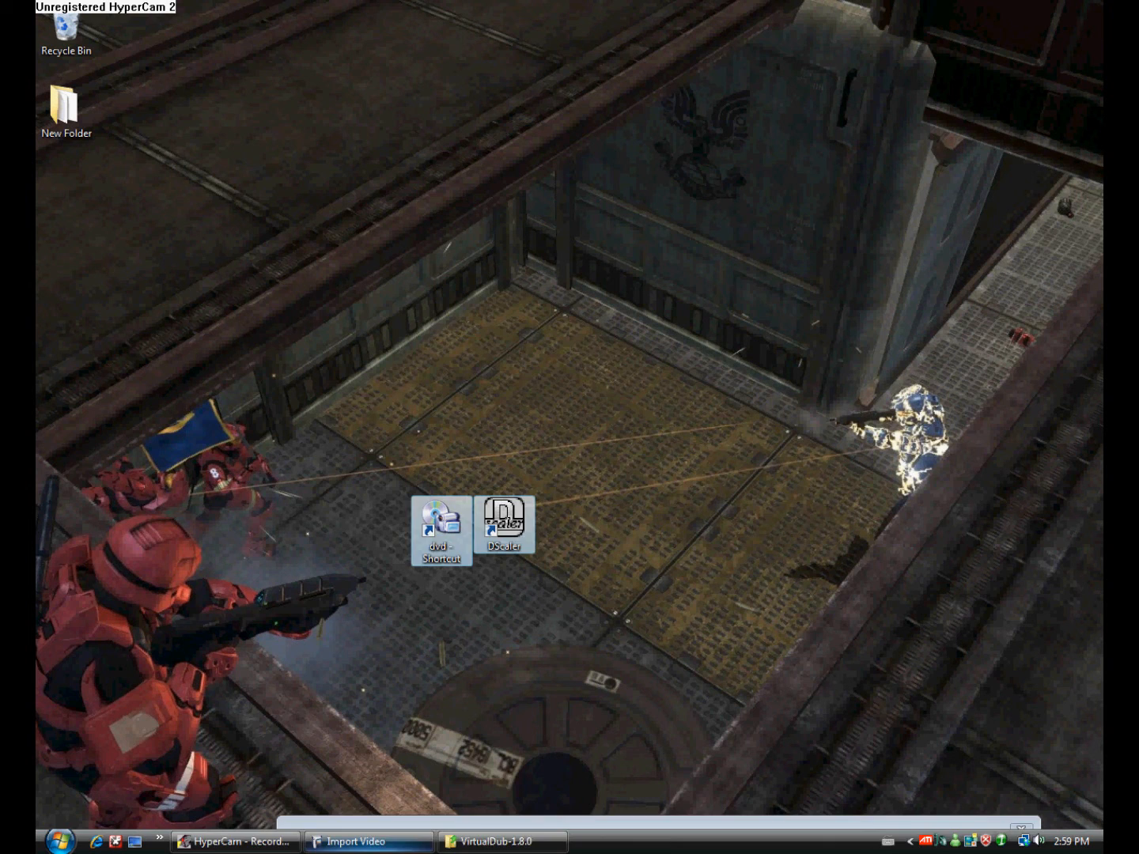
{"action": "left_click", "coordinate": [501, 840]}
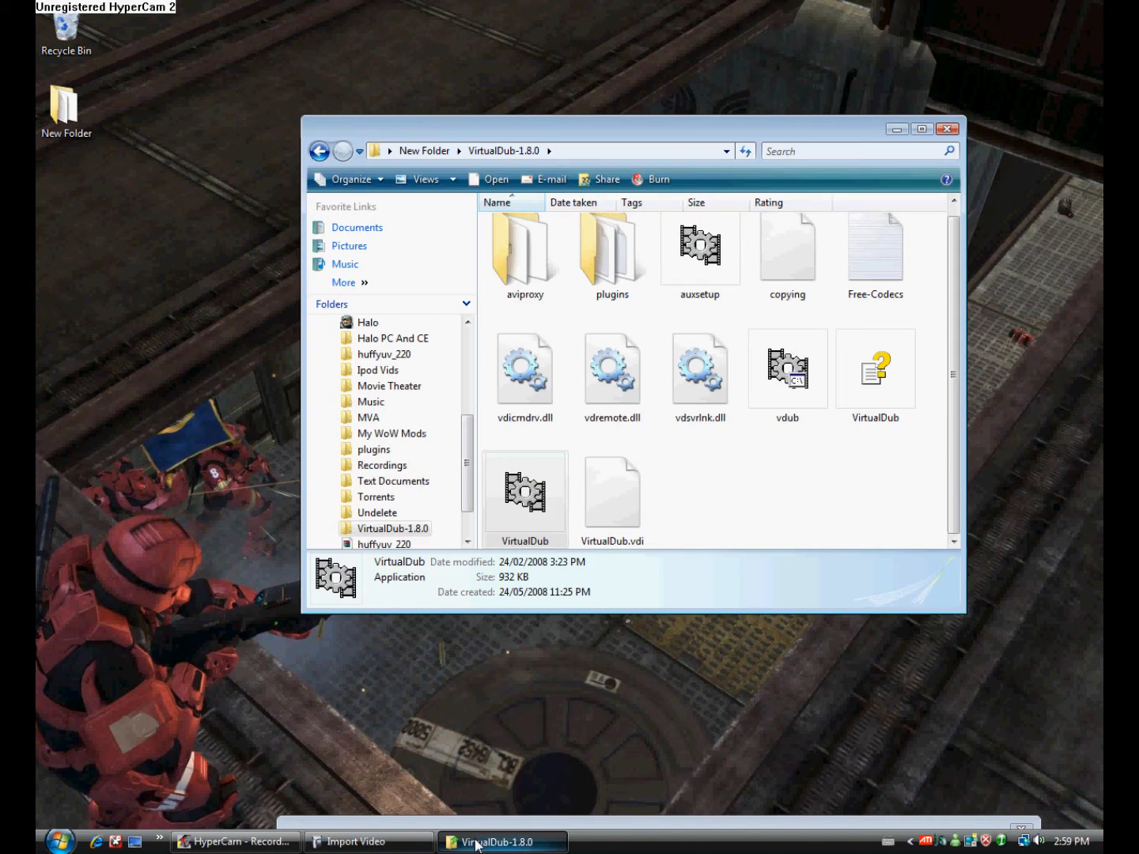